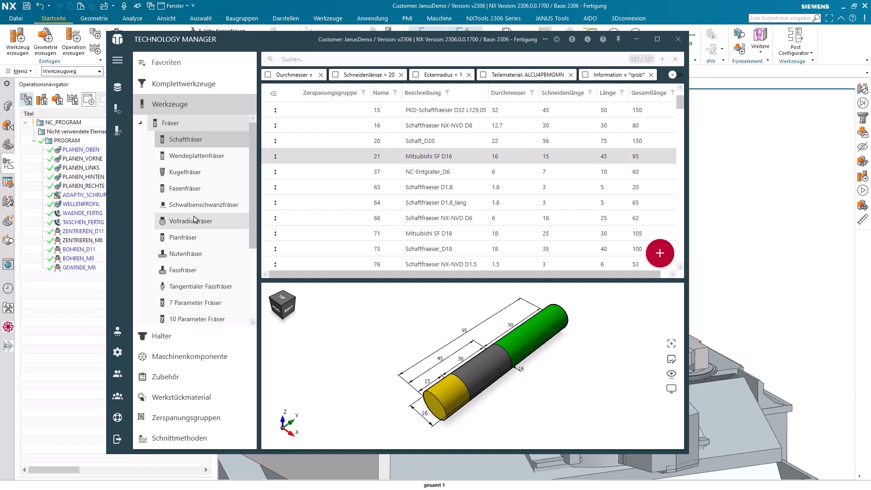
pyautogui.moveTo(293, 89)
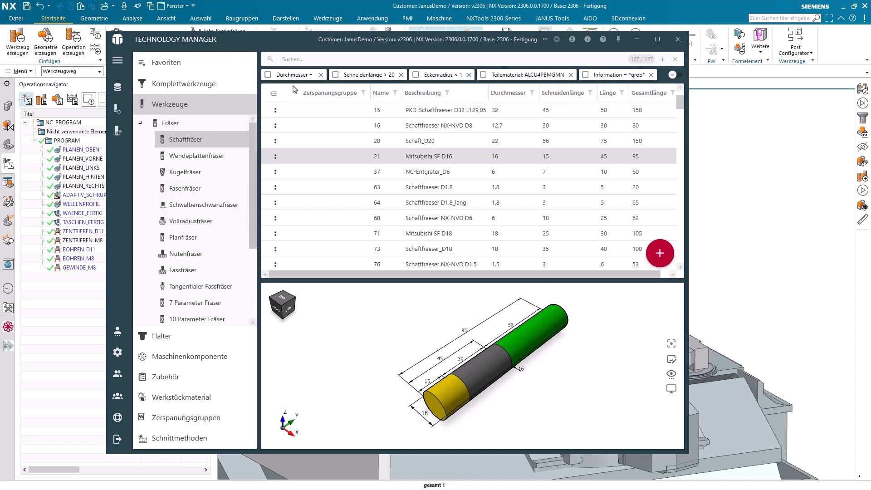
# - Filter end mills to diameter 8 and select cutter 870818 D8_Fraisa_15520391
pyautogui.click(290, 75)
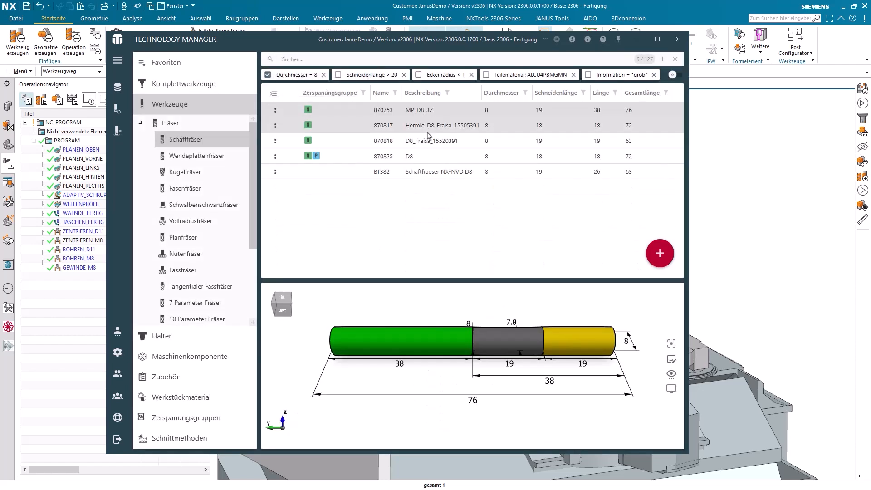
pyautogui.click(433, 140)
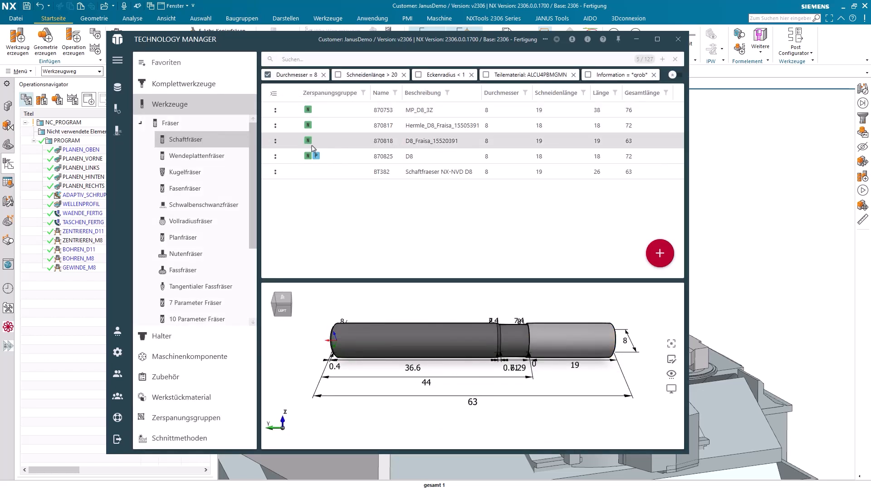
pyautogui.moveTo(314, 144)
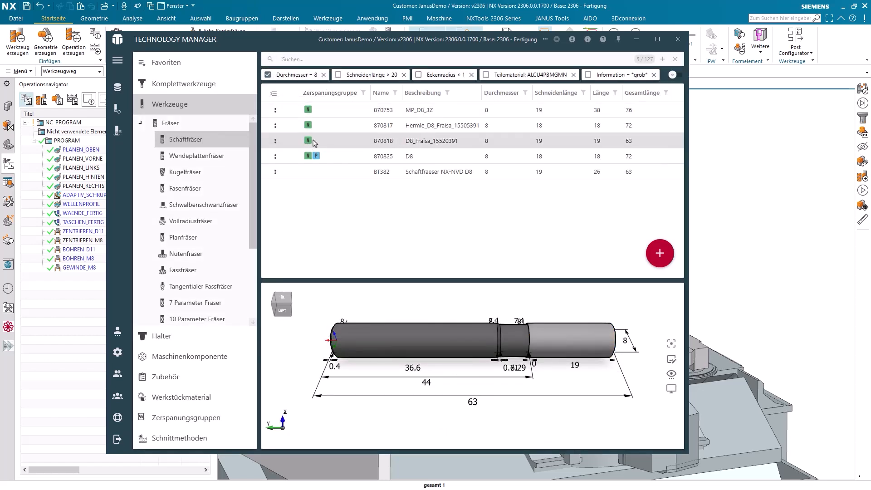
pyautogui.moveTo(308, 141)
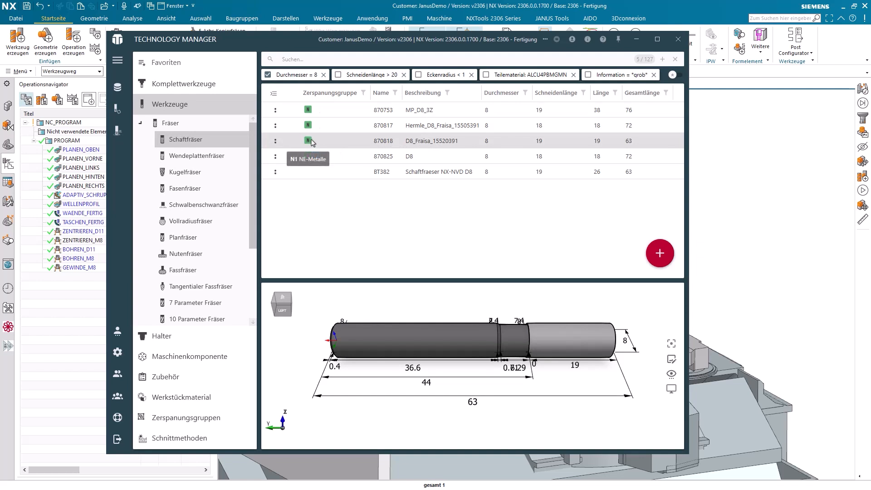
pyautogui.moveTo(354, 145)
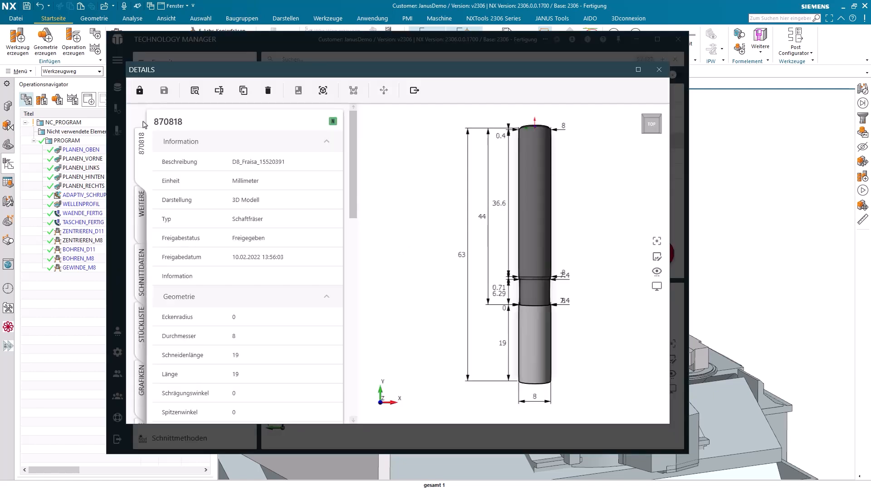
# - Show the SCHNITTDATEN cutting data of cutter 870818
pyautogui.click(144, 272)
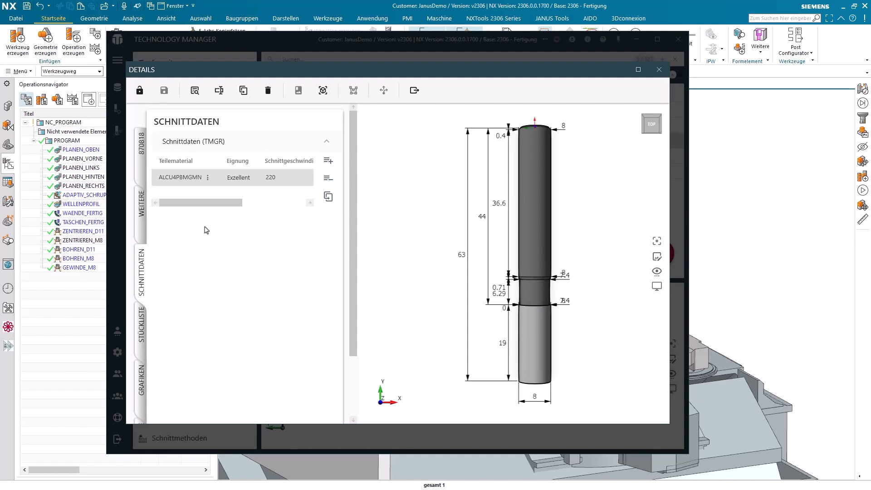
pyautogui.moveTo(229, 220)
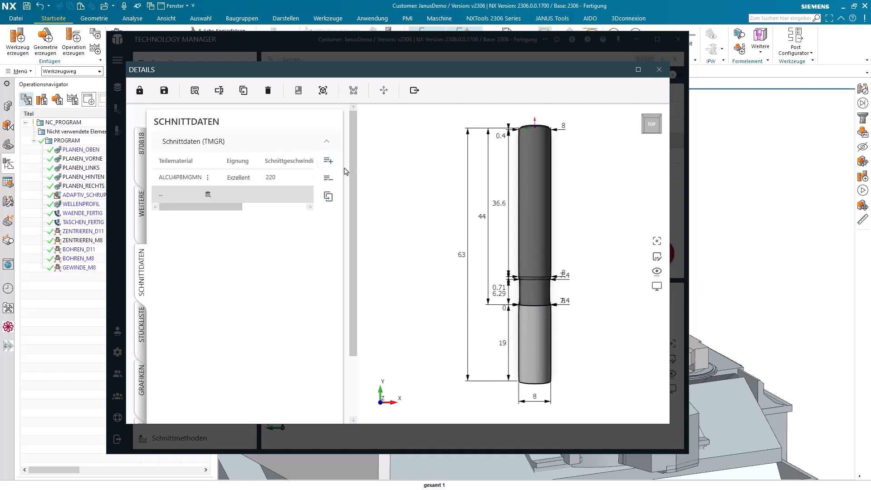
pyautogui.moveTo(207, 195)
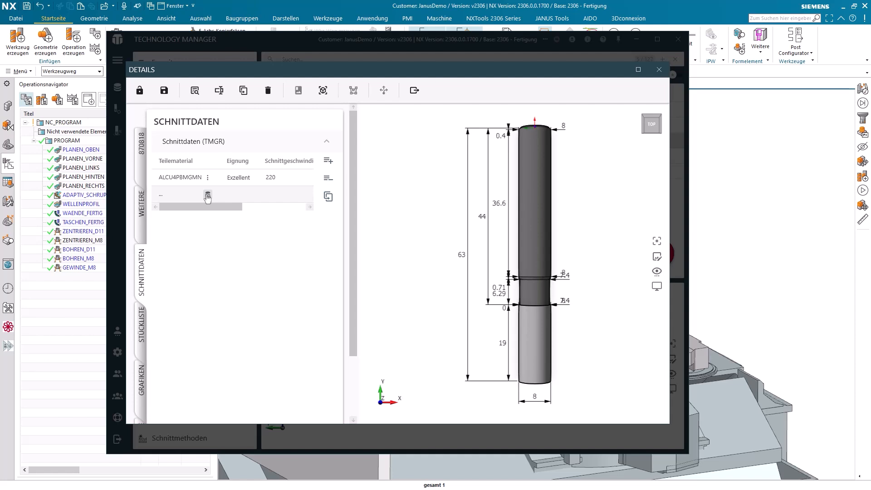
# - Assign material 11SMN37 to the new row with cutting speed 120 and feed per tooth 0.12
pyautogui.click(207, 196)
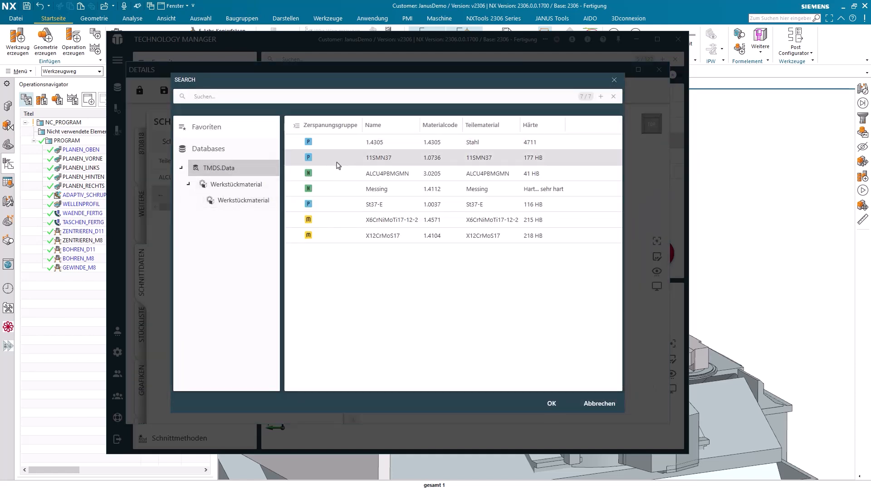
pyautogui.click(551, 403)
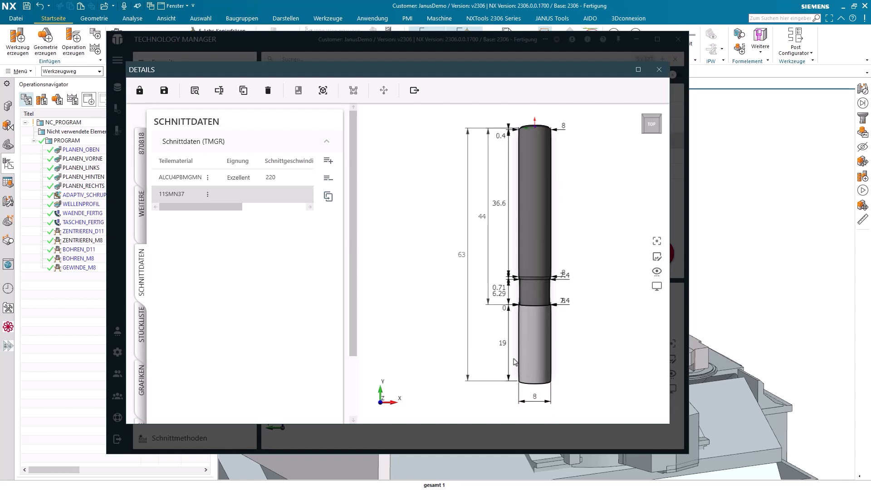
pyautogui.click(267, 194)
pyautogui.write('0.12')
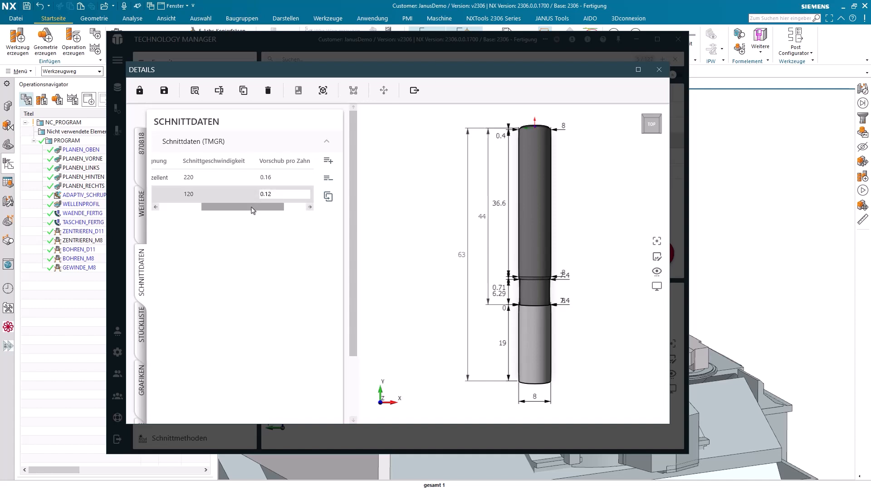
pyautogui.click(283, 194)
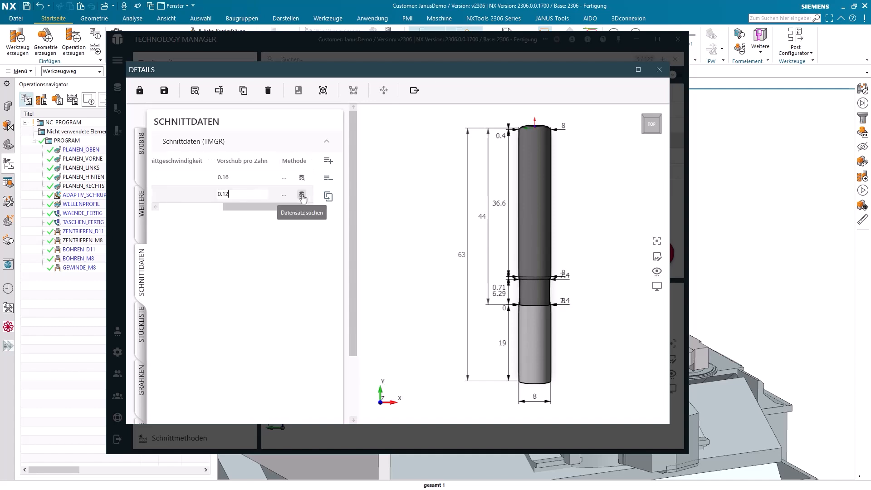
# - Set the row's method to Schruppen and review the completed 11SMN37 entry
pyautogui.click(302, 194)
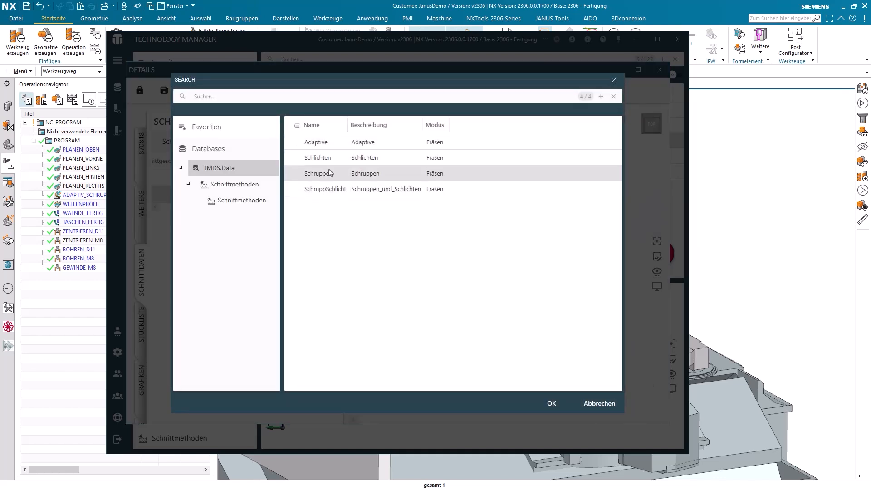
pyautogui.moveTo(303, 241)
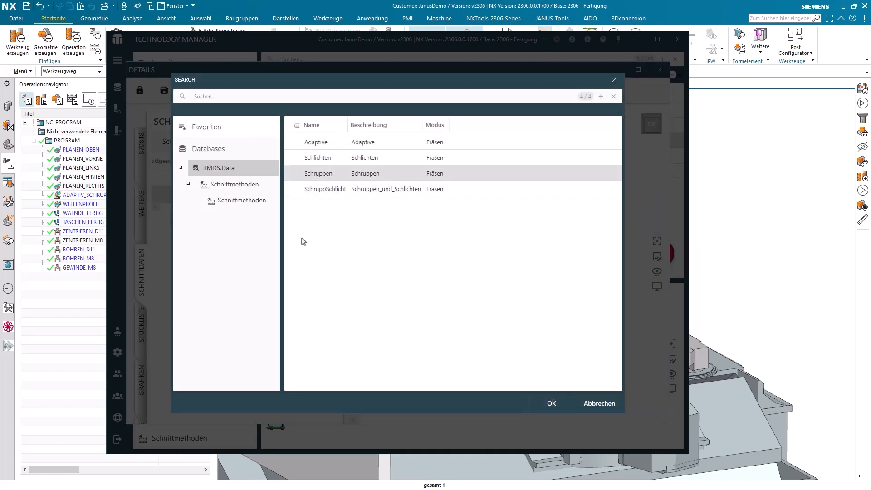
pyautogui.click(550, 403)
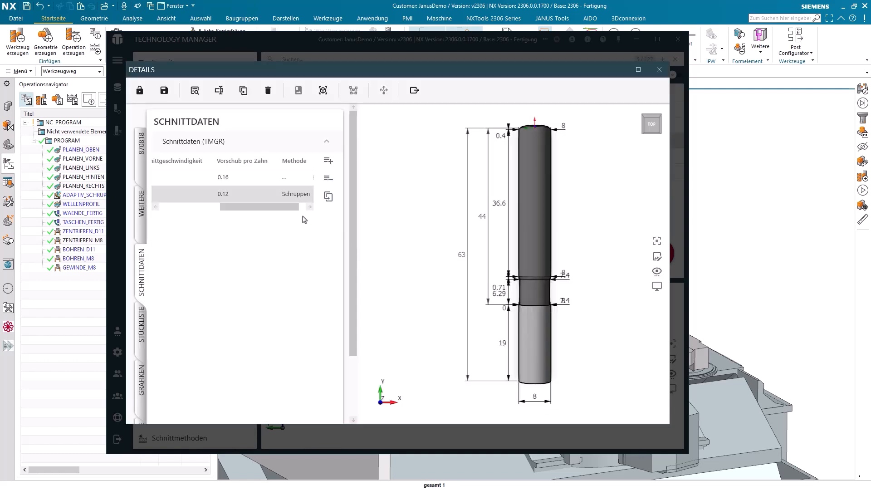
pyautogui.moveTo(259, 206); pyautogui.dragTo(233, 206)
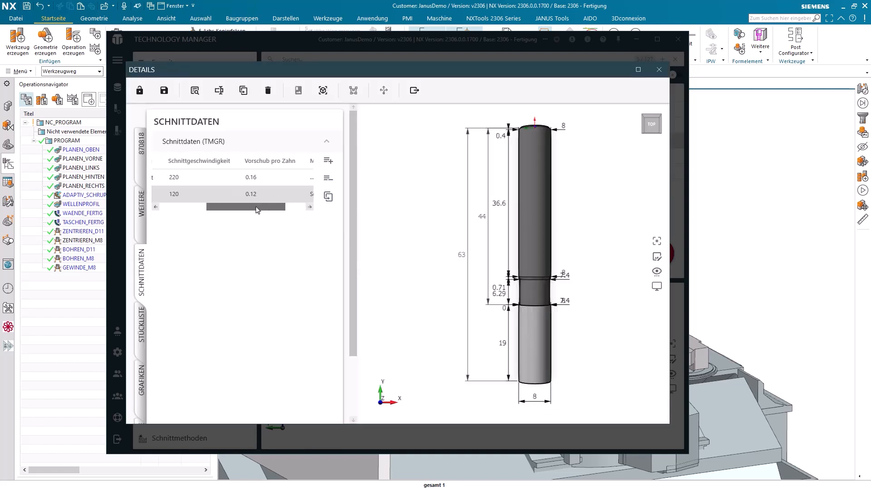
pyautogui.hscroll(3)
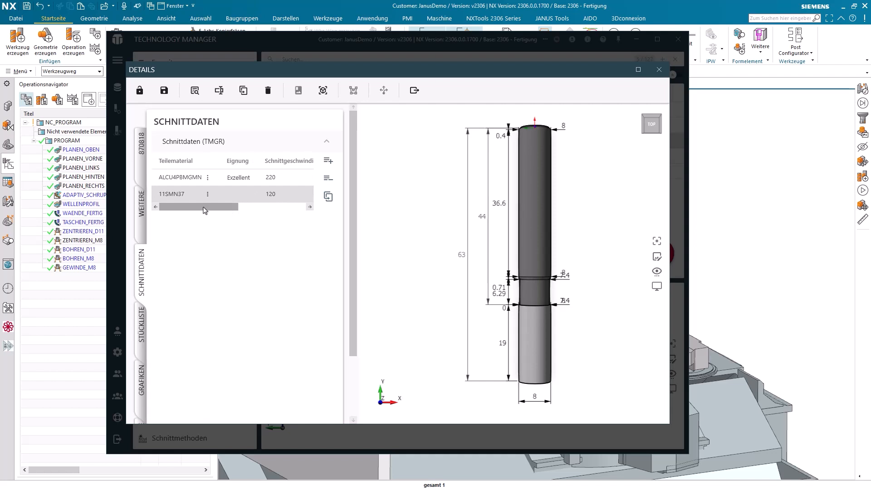
pyautogui.moveTo(329, 162)
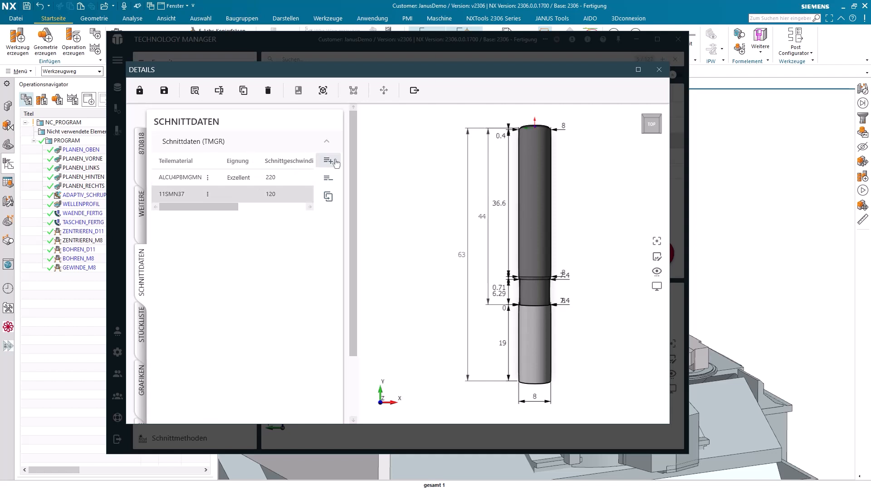
# - Add another 11SMN37 row with cutting speed 80 and feed per tooth 0.06
pyautogui.click(328, 161)
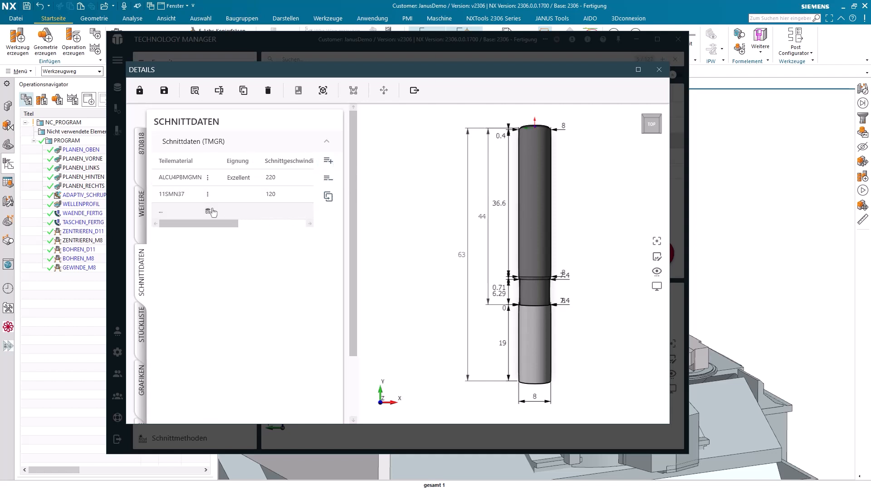
pyautogui.click(211, 212)
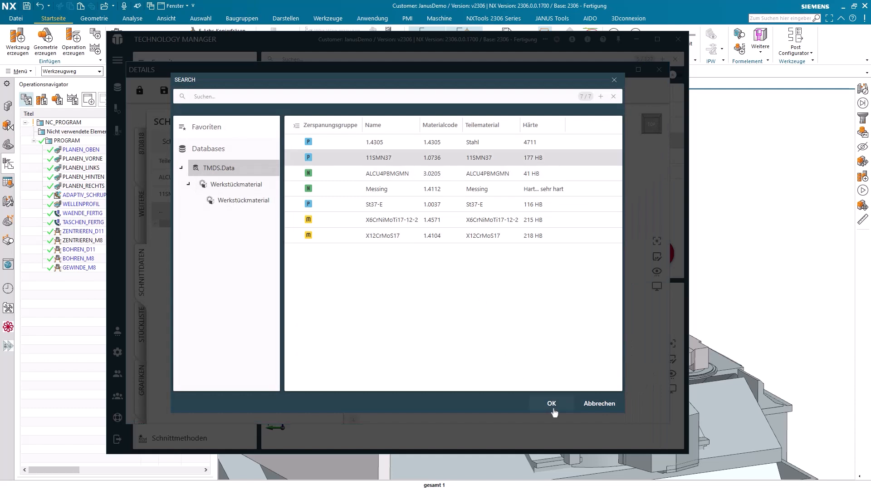
pyautogui.click(551, 403)
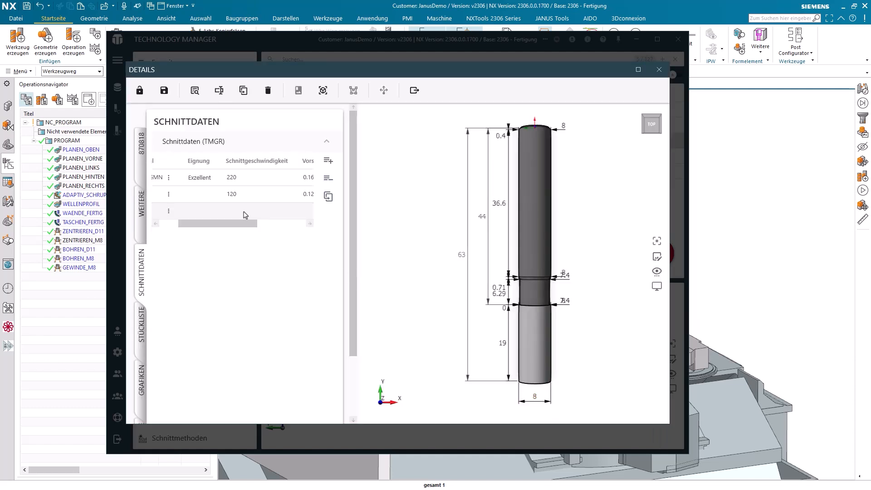
pyautogui.click(255, 210)
pyautogui.write('0.06')
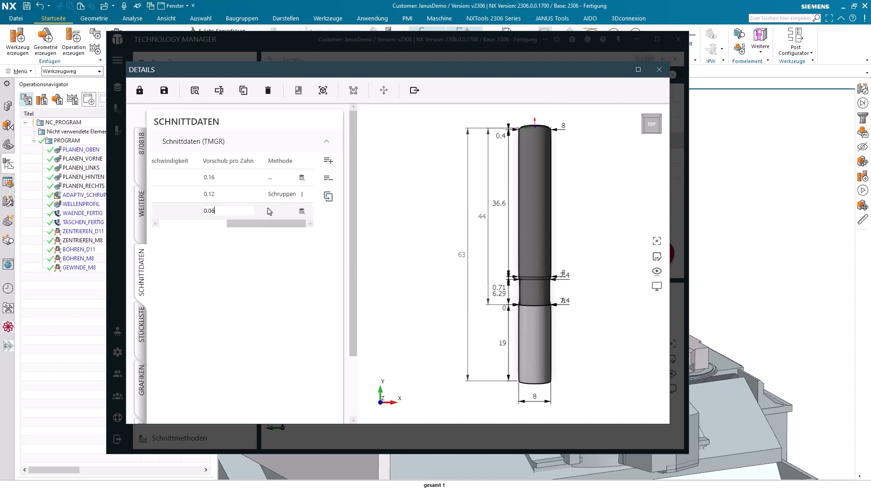
# - Set this row's cutting method to Schlichten
pyautogui.click(301, 211)
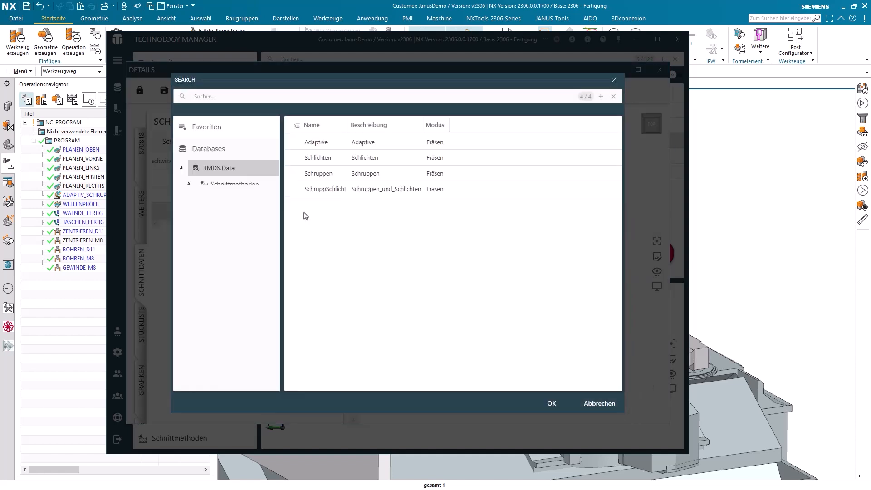
pyautogui.click(317, 157)
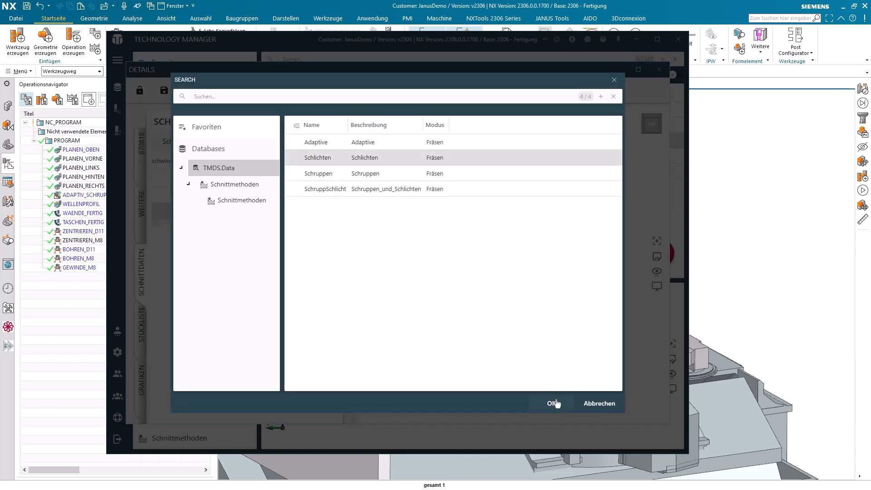
pyautogui.click(553, 402)
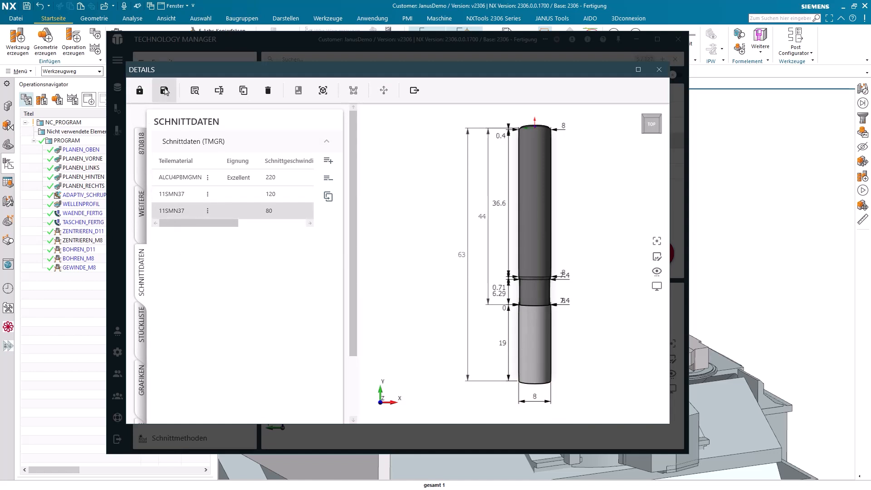
# - Save cutter 870818's cutting data and show its where-used list of complete tools
pyautogui.click(140, 90)
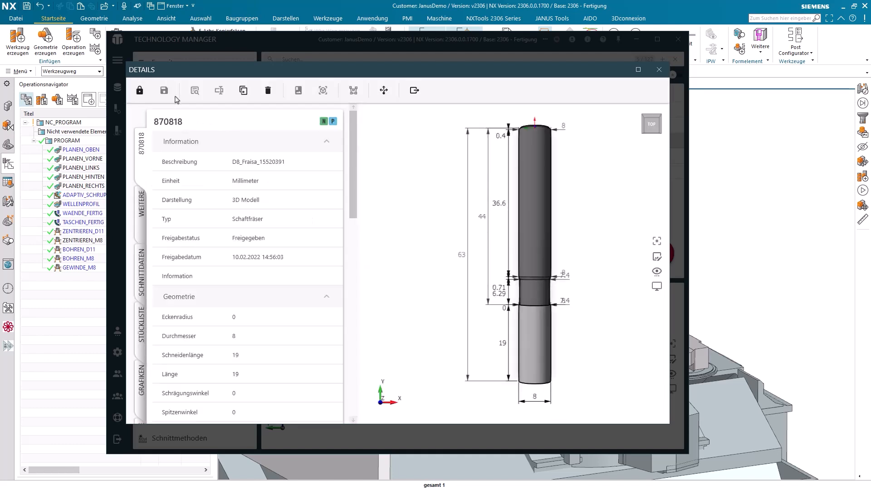
pyautogui.moveTo(382, 90)
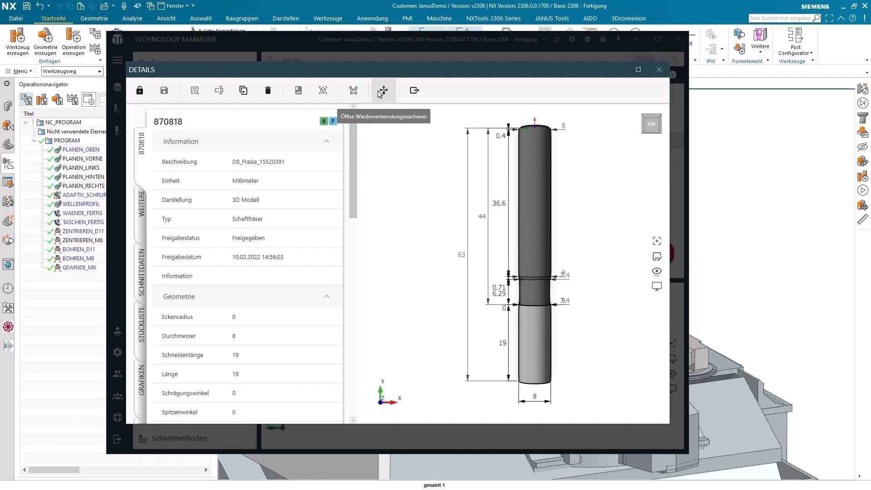
pyautogui.click(382, 90)
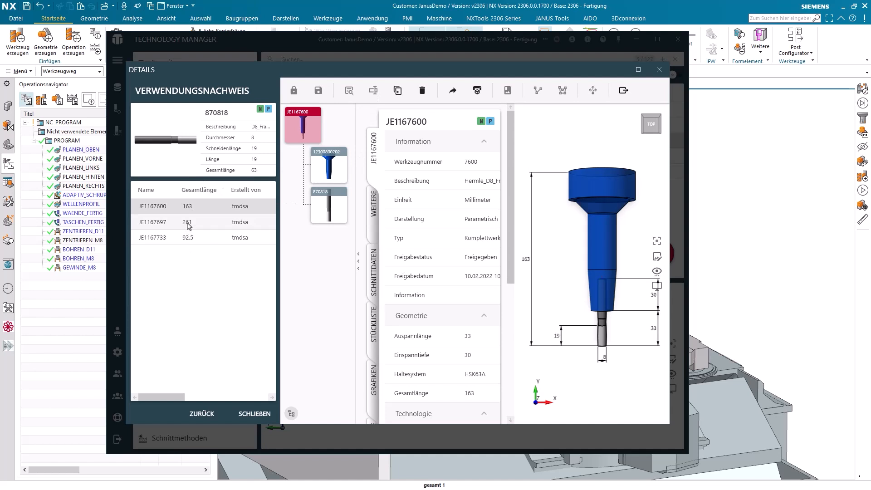
pyautogui.click(153, 222)
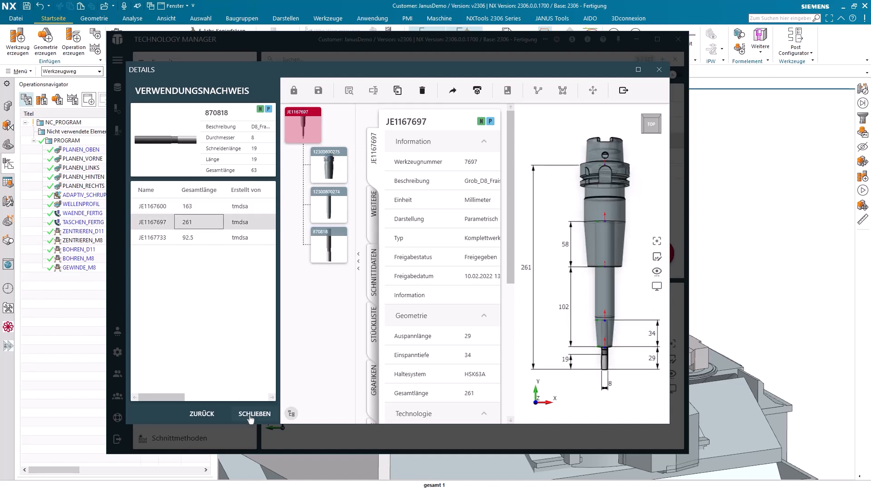
pyautogui.click(254, 413)
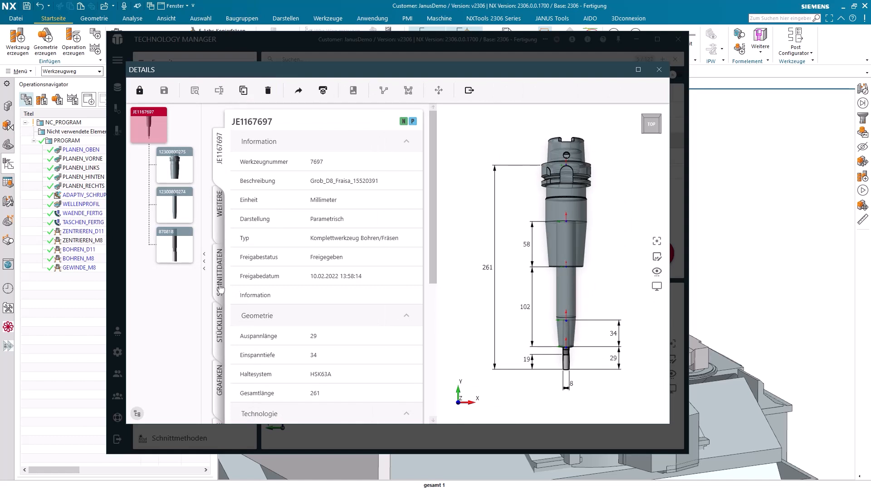
# - Unlock complete tool JE1167697 and add a new cutting data record
pyautogui.click(220, 272)
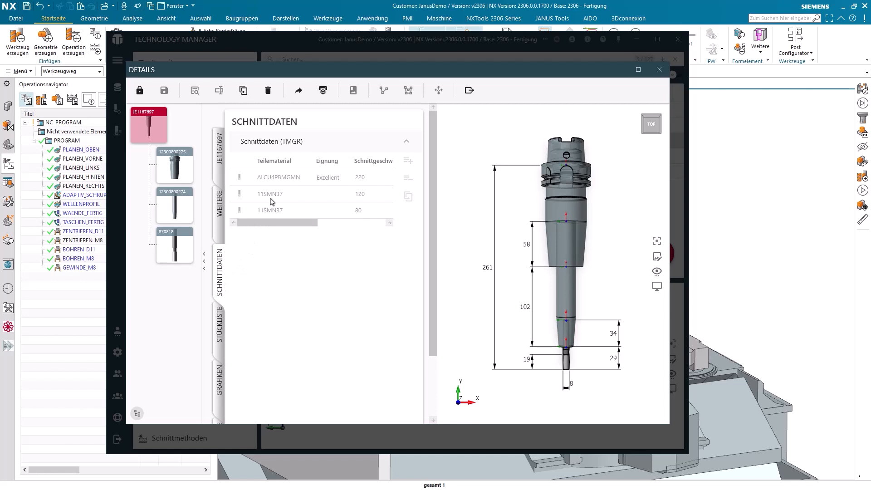
pyautogui.moveTo(192, 244)
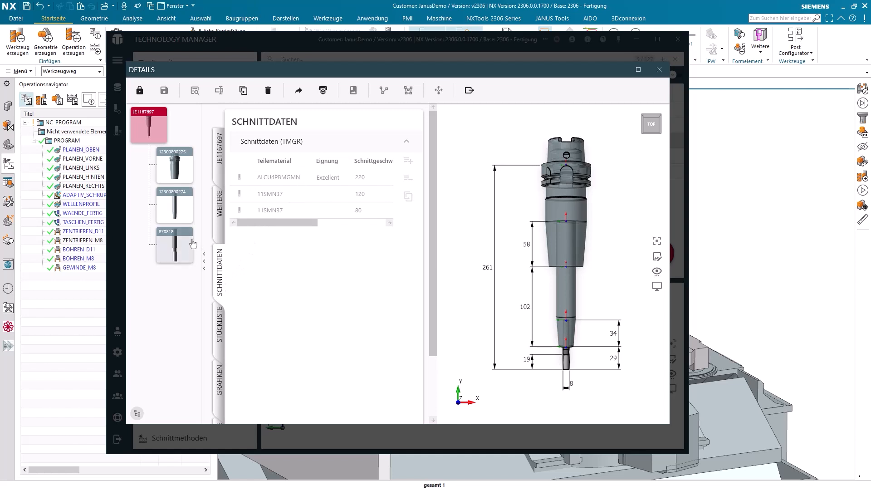
pyautogui.moveTo(198, 245)
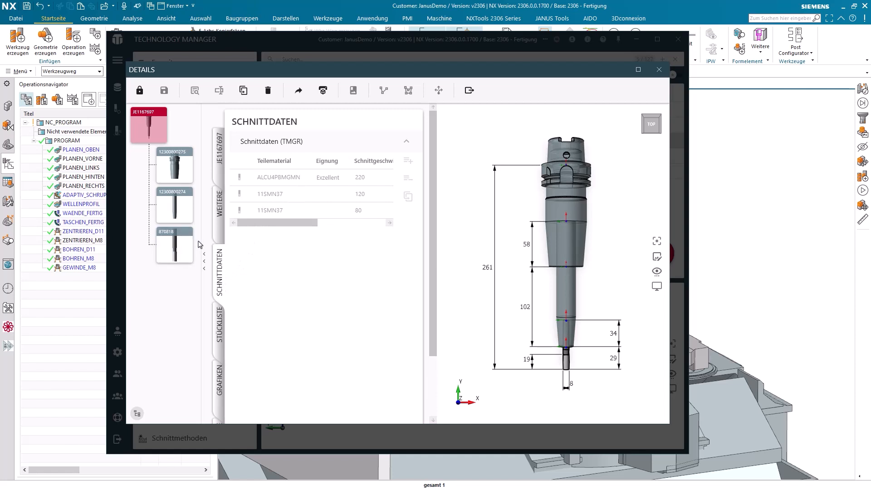
pyautogui.moveTo(306, 179)
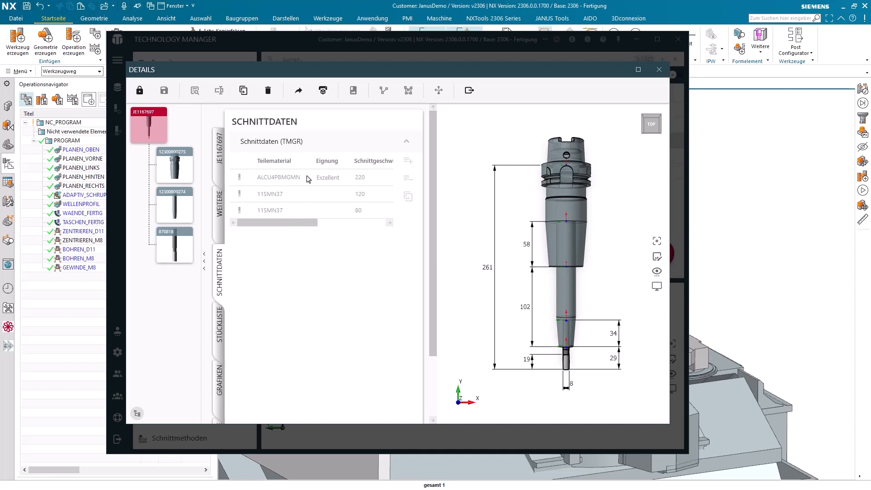
pyautogui.moveTo(228, 135)
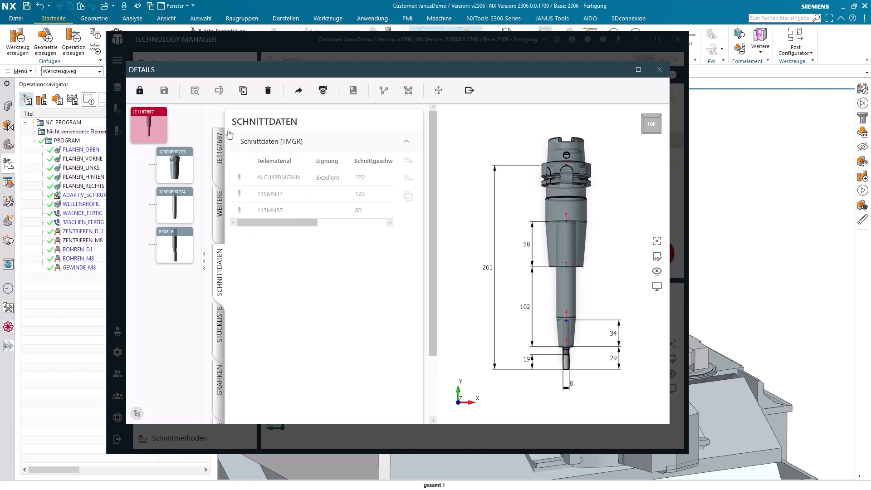
pyautogui.click(140, 90)
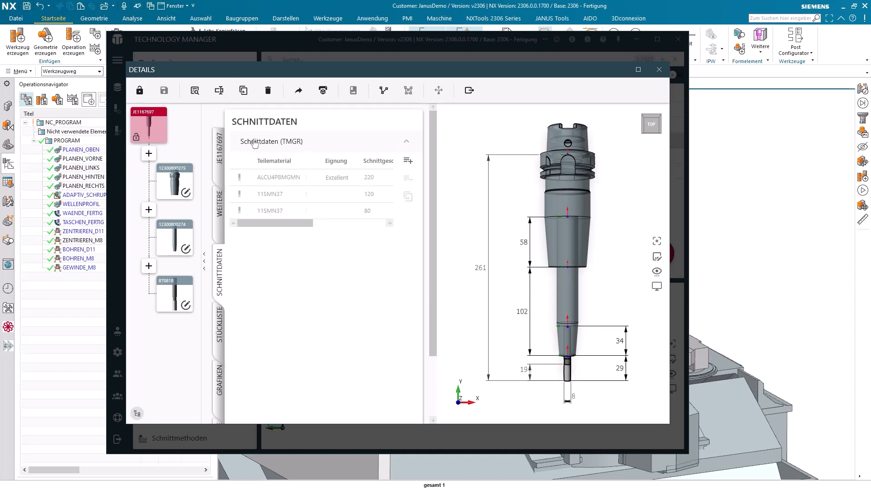
pyautogui.moveTo(259, 199)
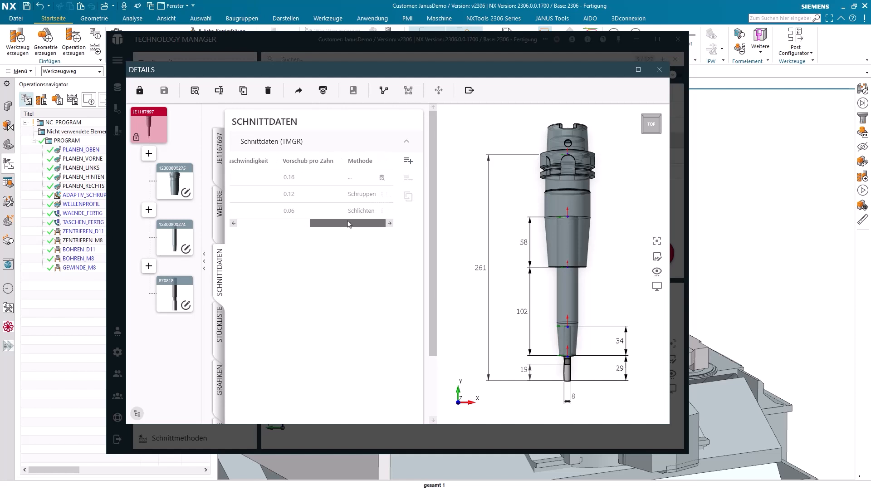
pyautogui.click(174, 182)
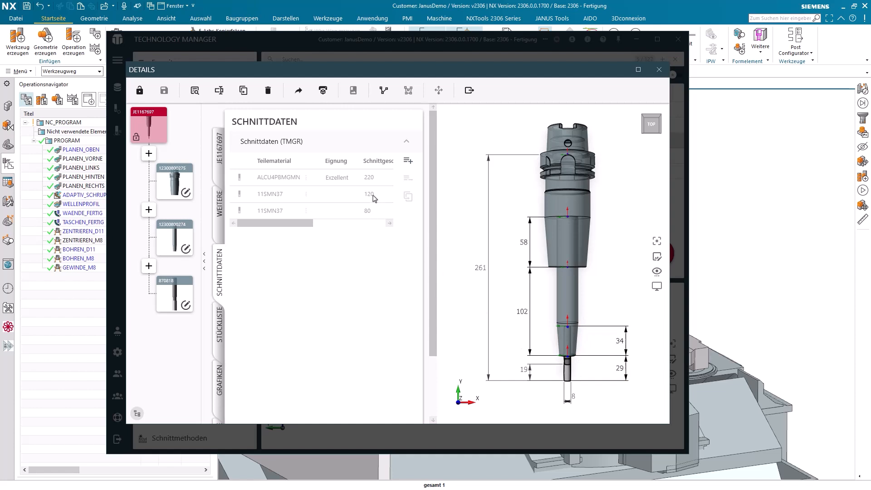
pyautogui.moveTo(408, 162)
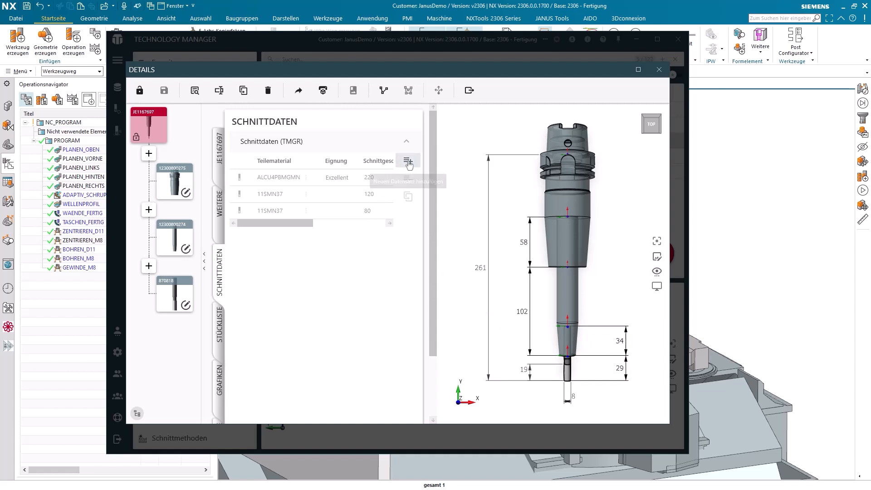
pyautogui.click(407, 160)
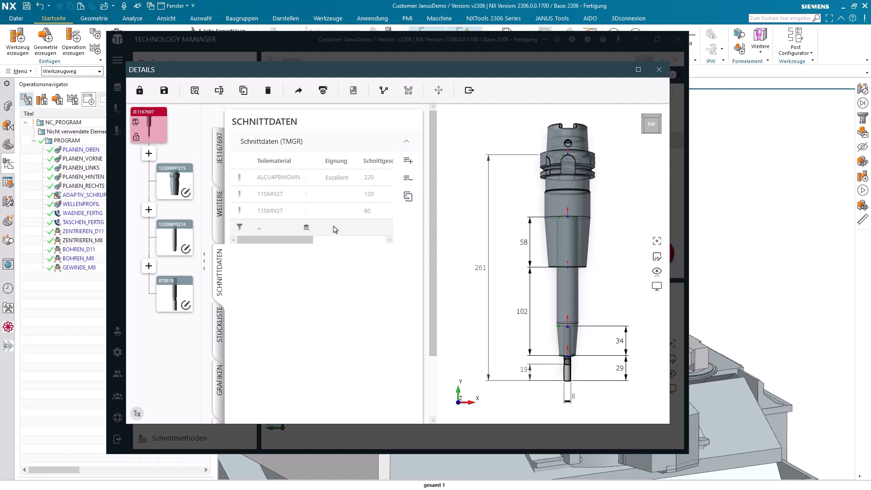
# - Give the new record material 11SMN37, cutting speed 100 and feed per tooth 0.11
pyautogui.click(306, 229)
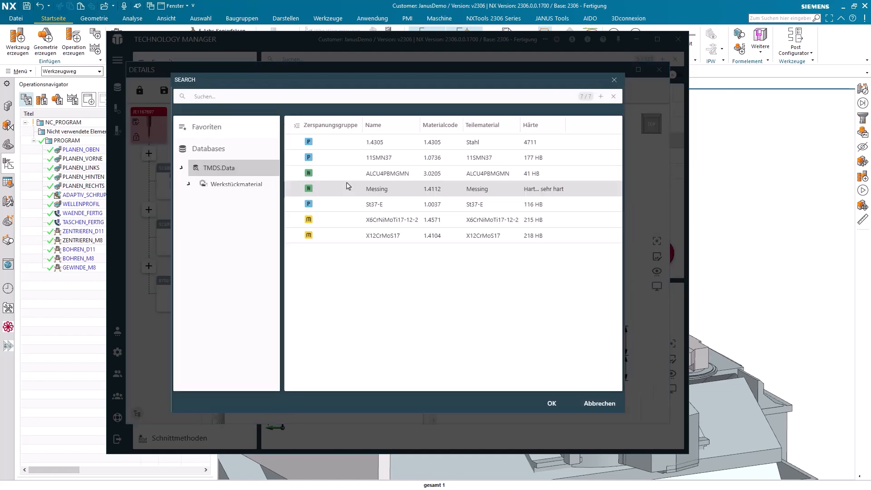
pyautogui.click(551, 402)
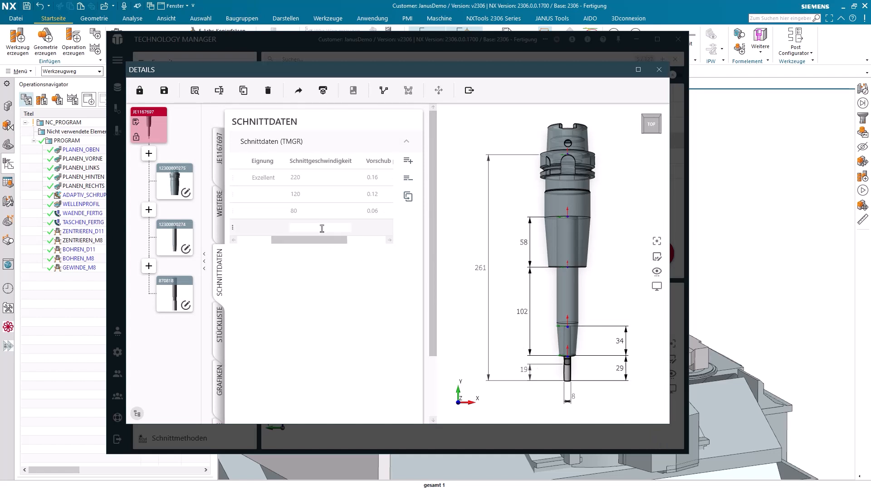
pyautogui.write('100')
pyautogui.click(379, 227)
pyautogui.write('0.11')
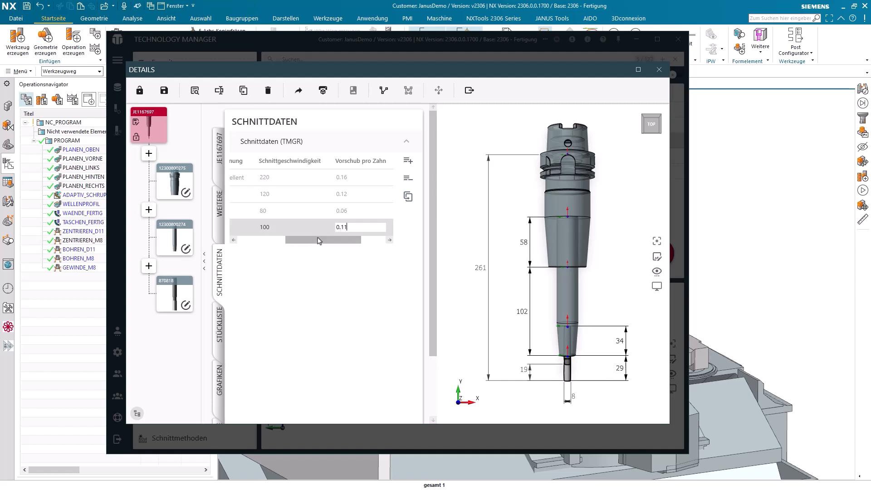
pyautogui.hscroll(3)
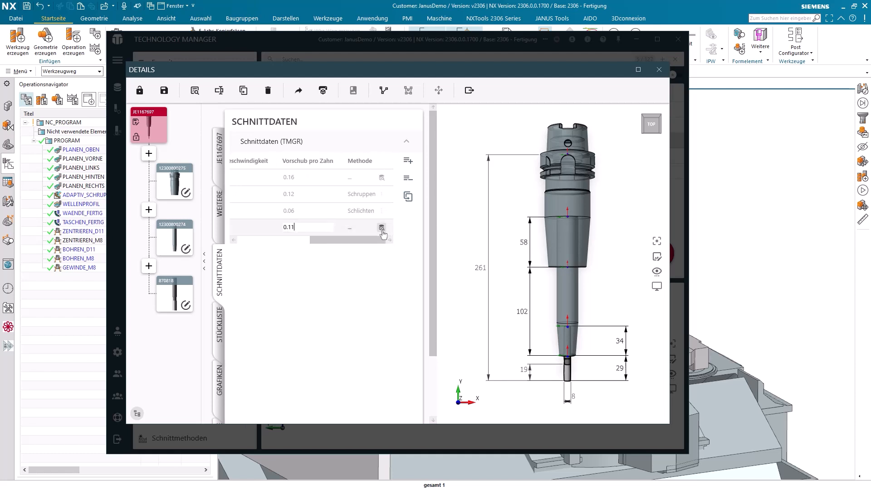
pyautogui.click(381, 229)
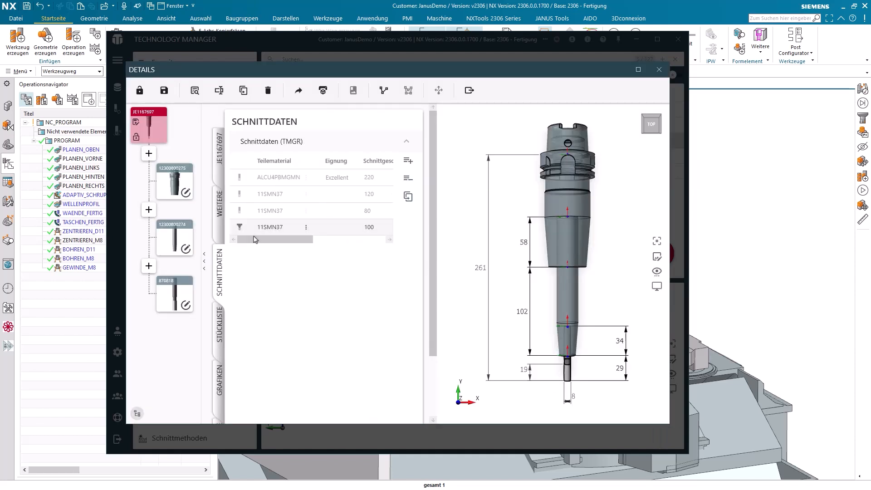
pyautogui.moveTo(251, 236)
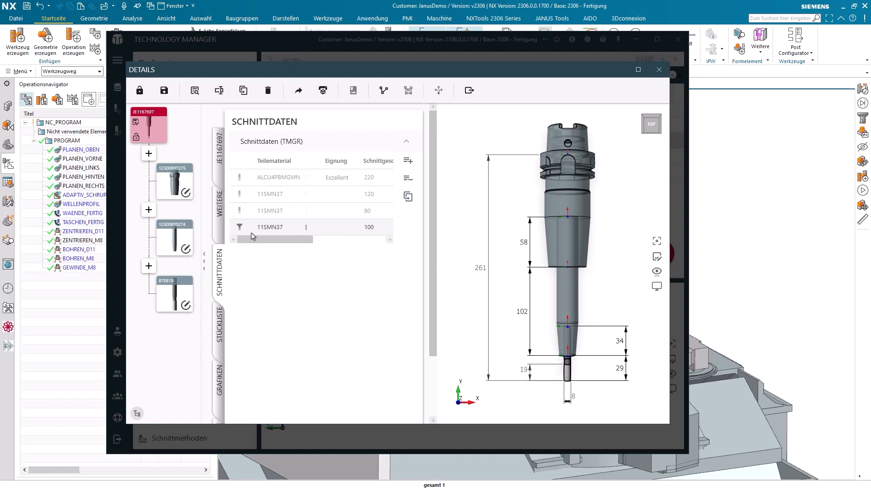
pyautogui.moveTo(243, 233)
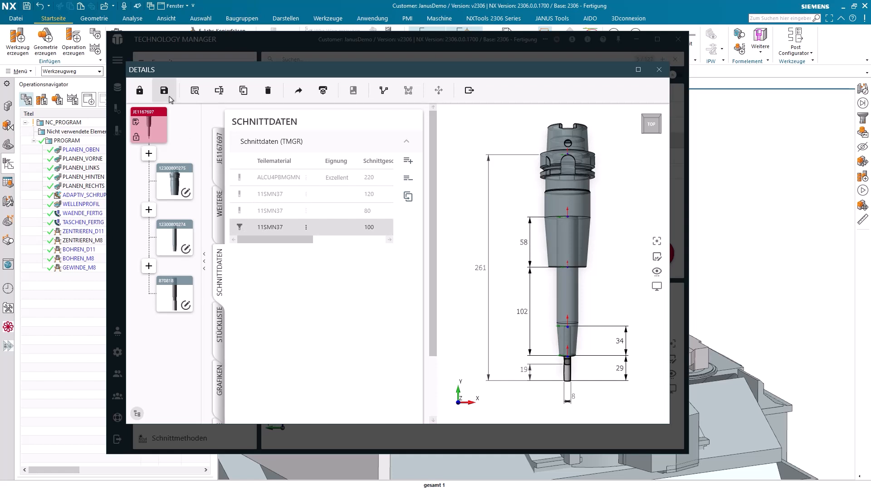
# - Save JE1167697's new cutting data and acknowledge the recommended NX 3D model update
pyautogui.click(164, 90)
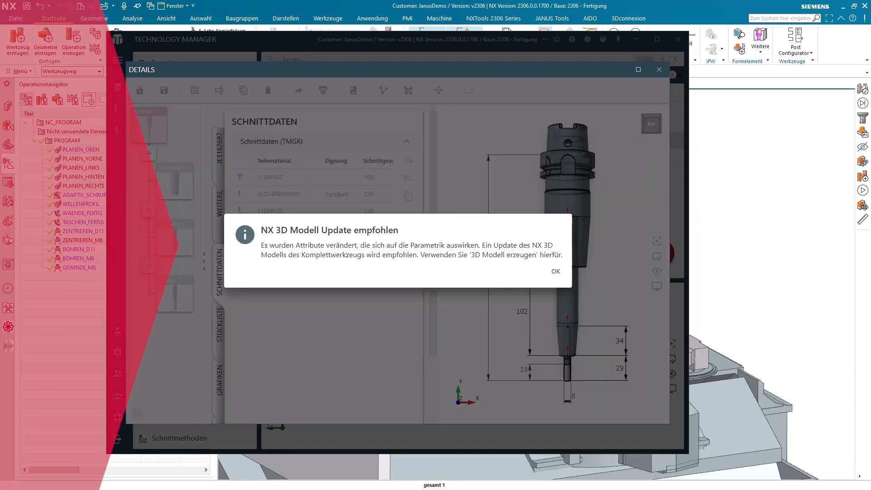
pyautogui.click(555, 271)
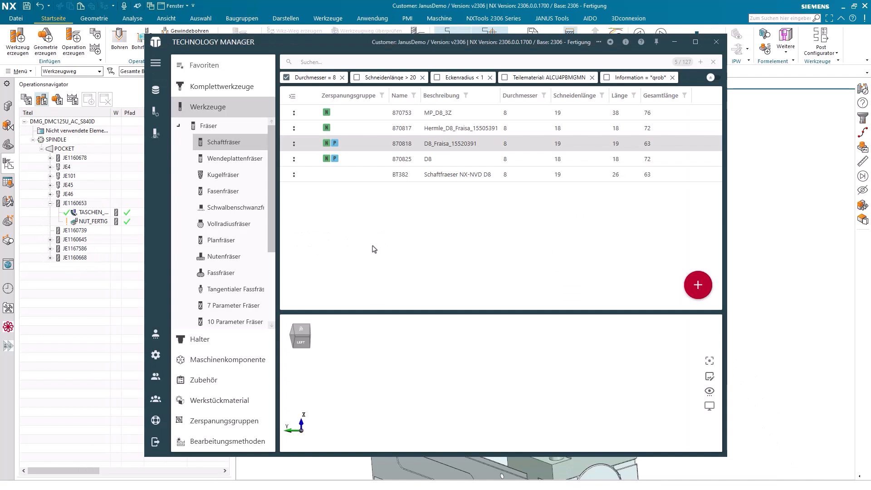
pyautogui.moveTo(366, 249)
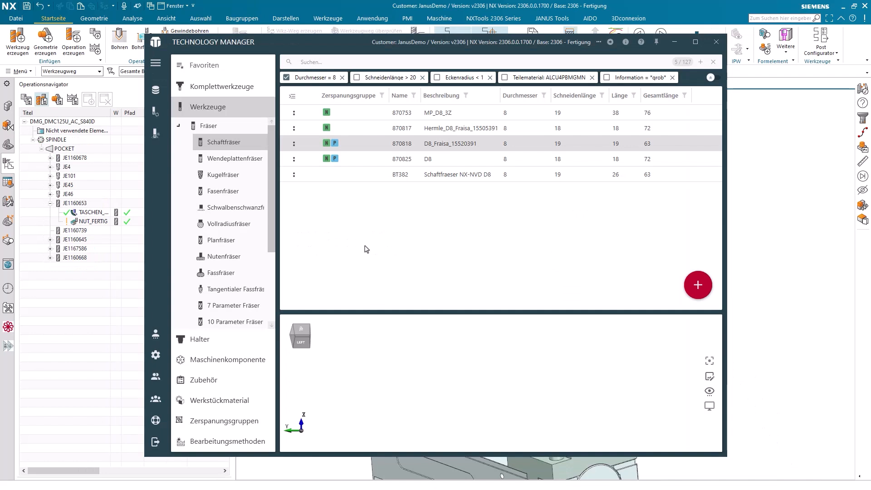
pyautogui.moveTo(324, 147)
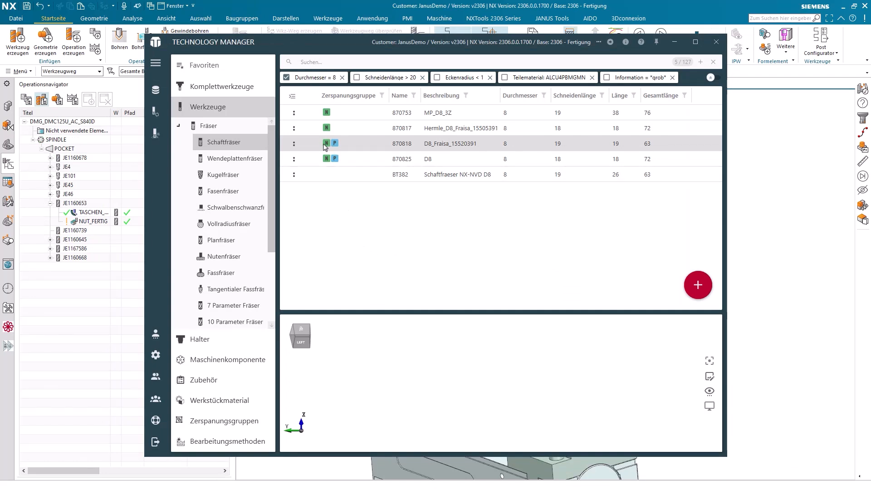
pyautogui.moveTo(414, 147)
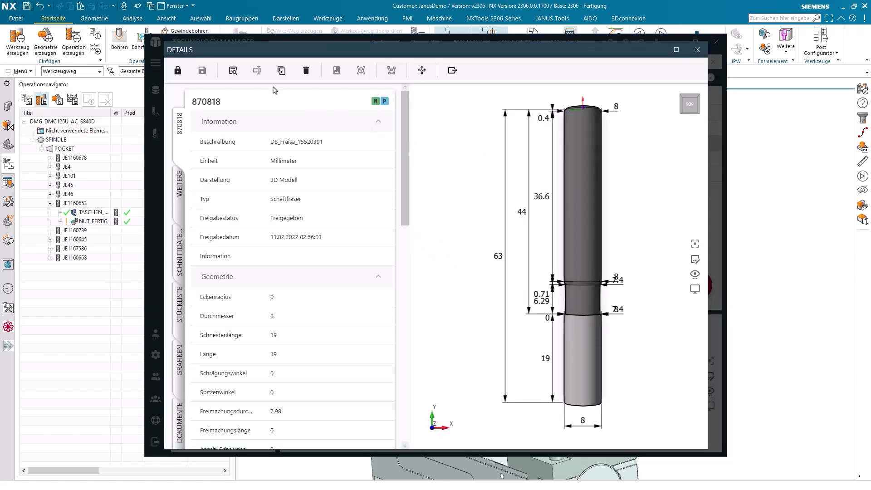
# - Review end mill 870818's cutting data, including the 11SMN37 finishing row
pyautogui.click(177, 70)
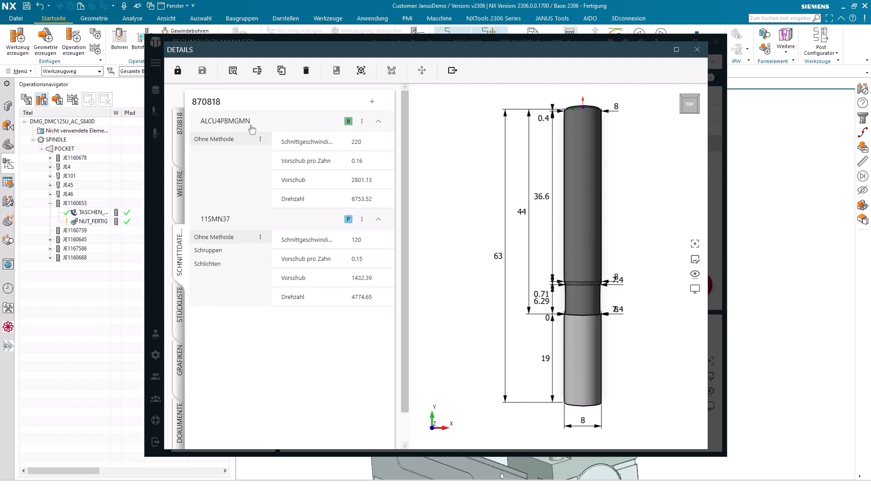
pyautogui.moveTo(254, 129)
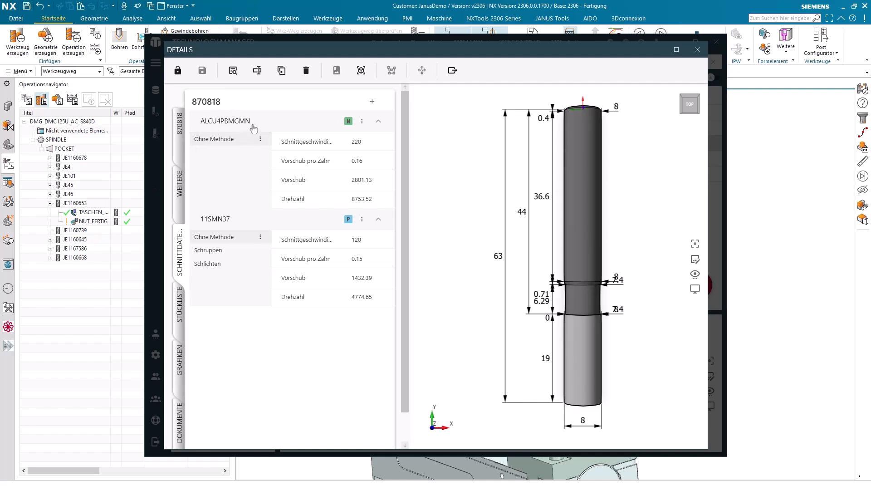
pyautogui.moveTo(231, 123)
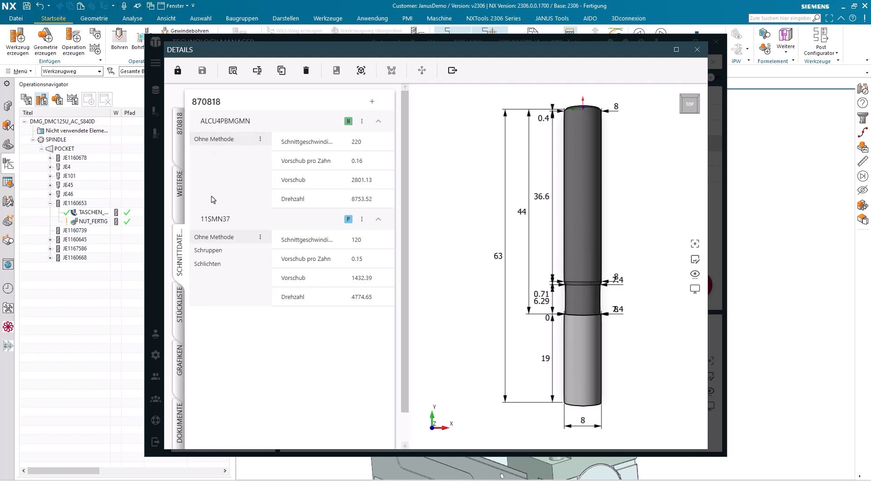
pyautogui.moveTo(210, 216)
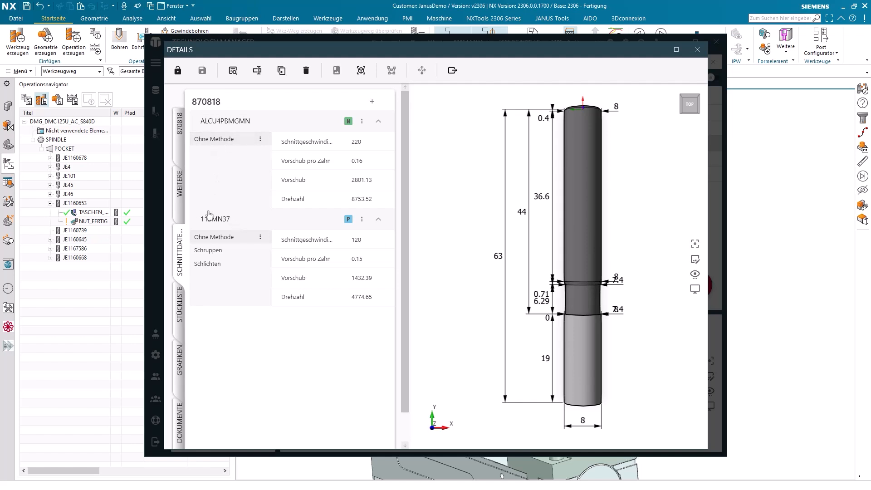
pyautogui.moveTo(226, 227)
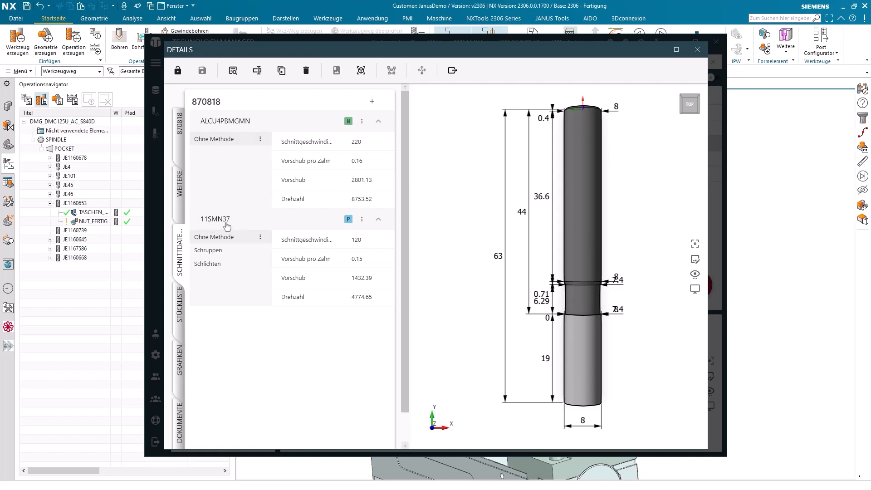
pyautogui.moveTo(251, 237)
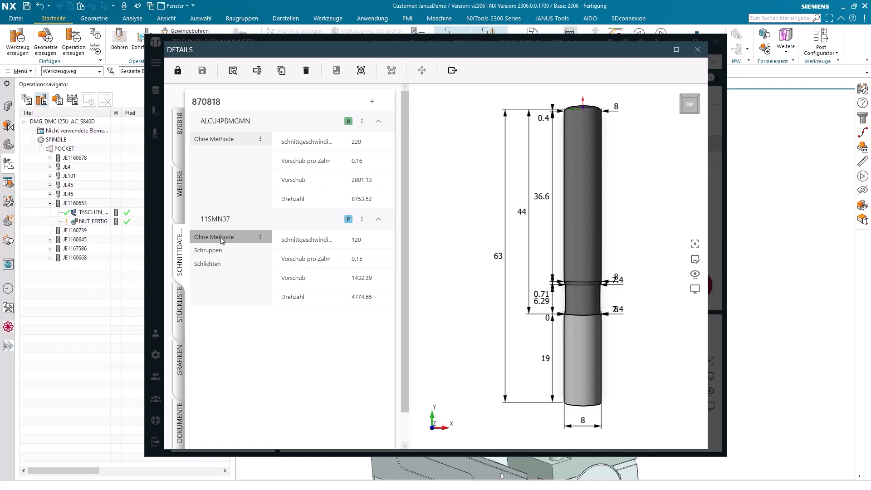
pyautogui.click(207, 263)
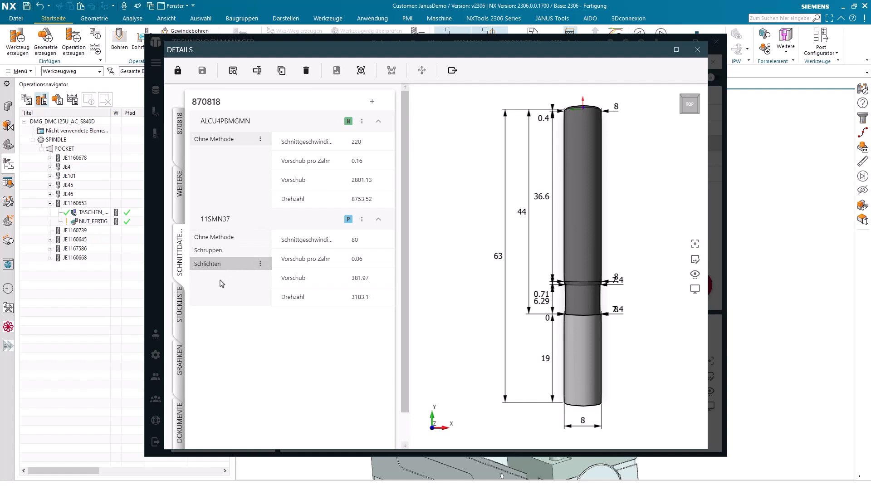
pyautogui.moveTo(223, 283)
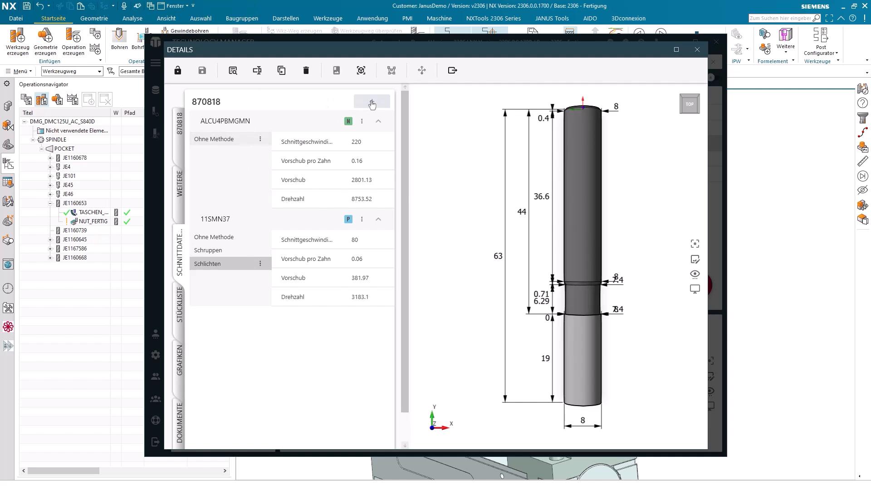
pyautogui.moveTo(372, 106)
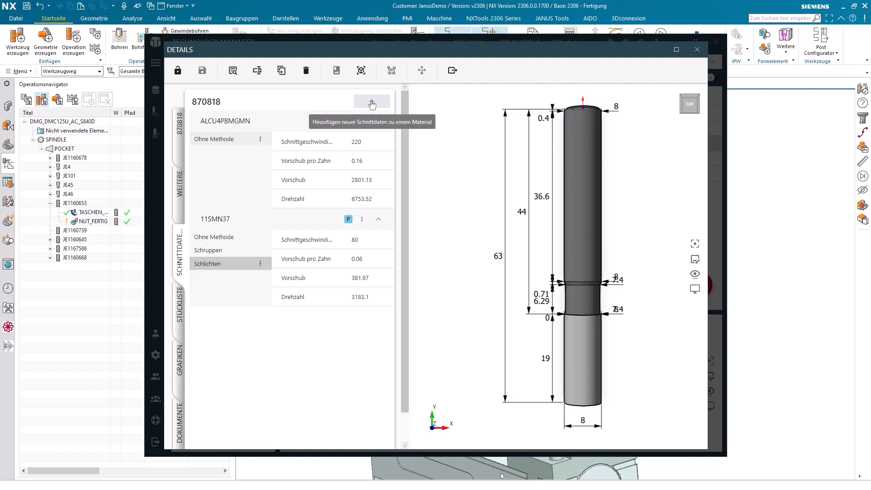
# - Add Messing as a new, still empty cutting-data material for tool 870818
pyautogui.click(372, 104)
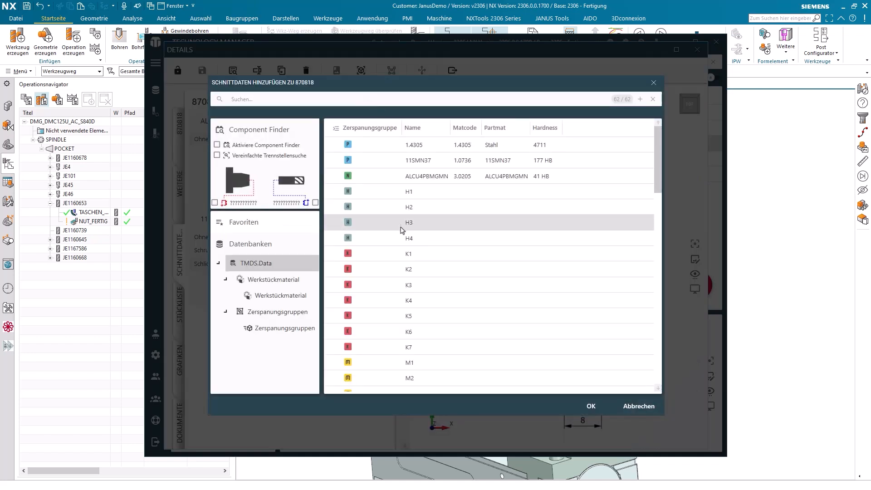
pyautogui.scroll(-3)
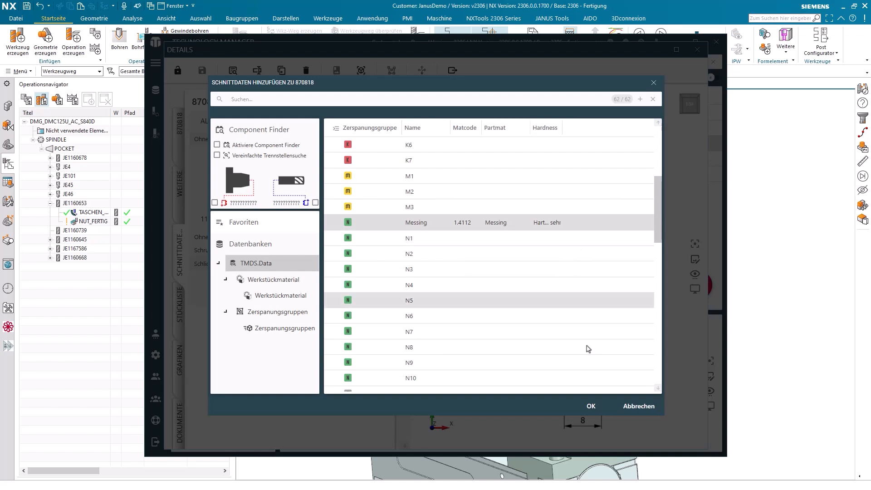
pyautogui.click(591, 405)
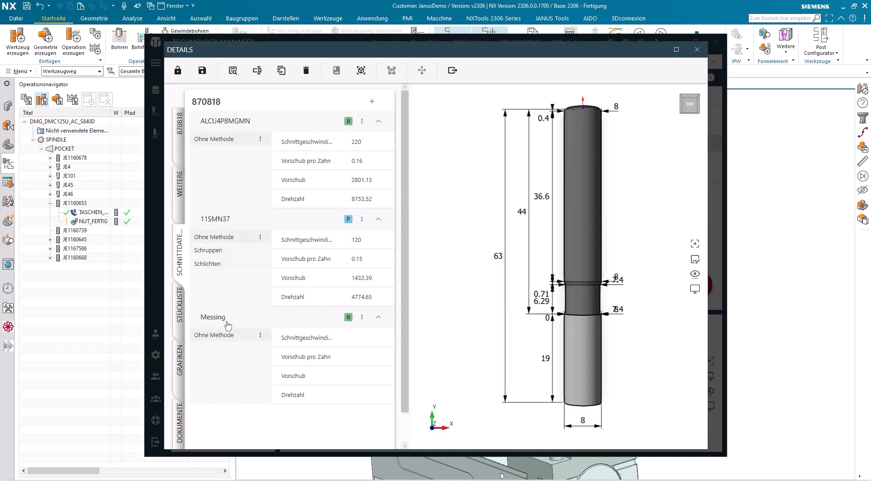
pyautogui.moveTo(216, 317)
pyautogui.write('0.25')
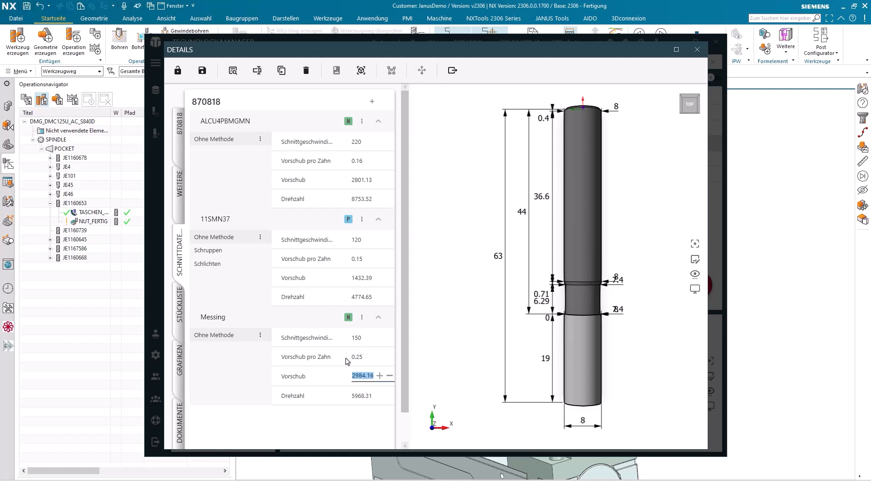
pyautogui.moveTo(287, 379)
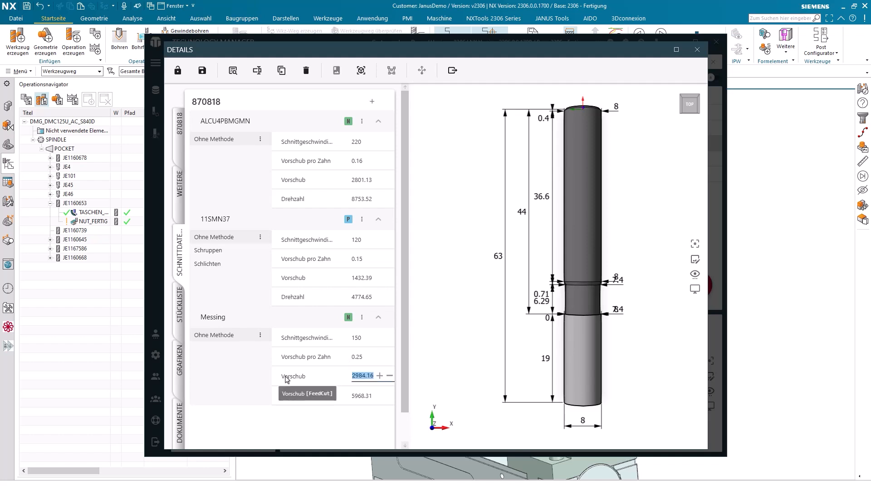
pyautogui.moveTo(239, 417)
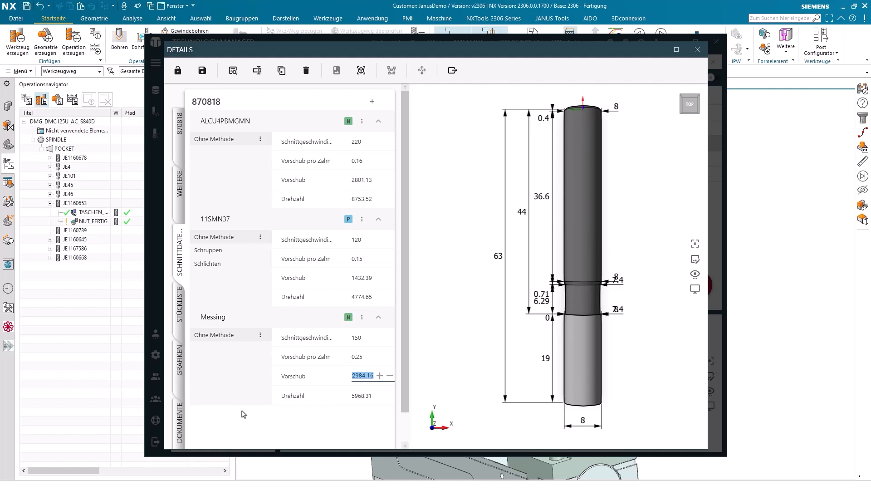
pyautogui.moveTo(332, 389)
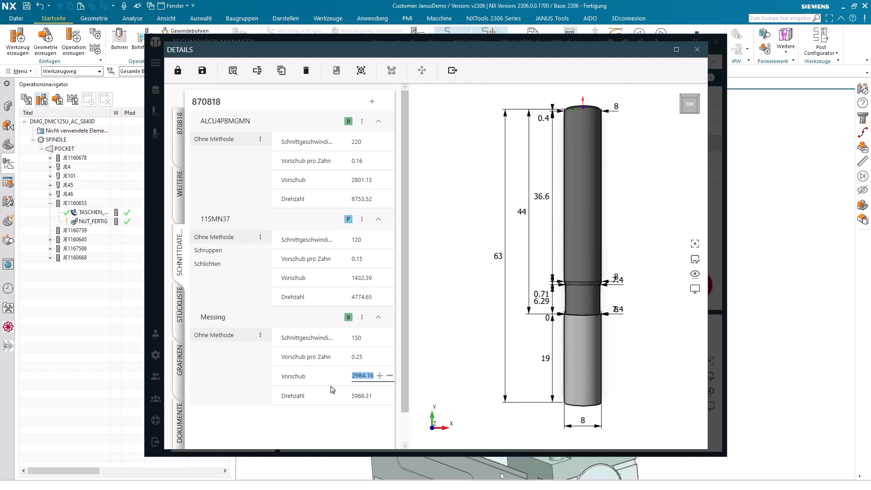
pyautogui.moveTo(313, 384)
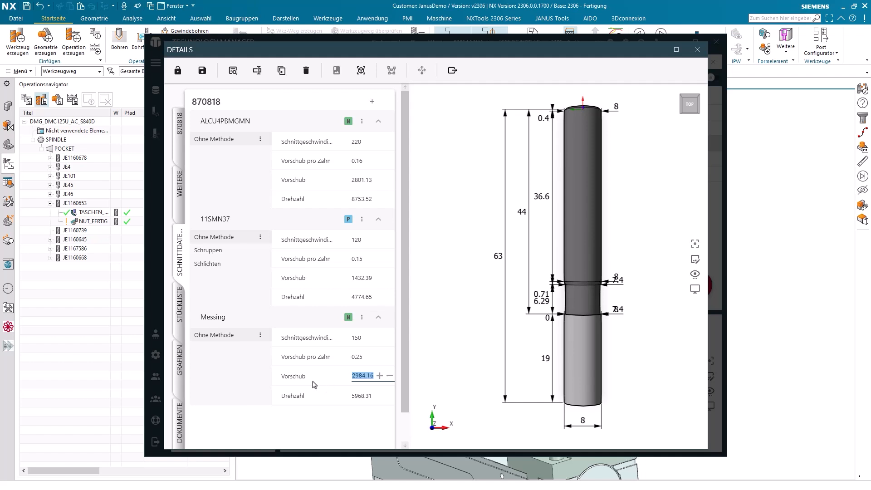
pyautogui.moveTo(293, 396)
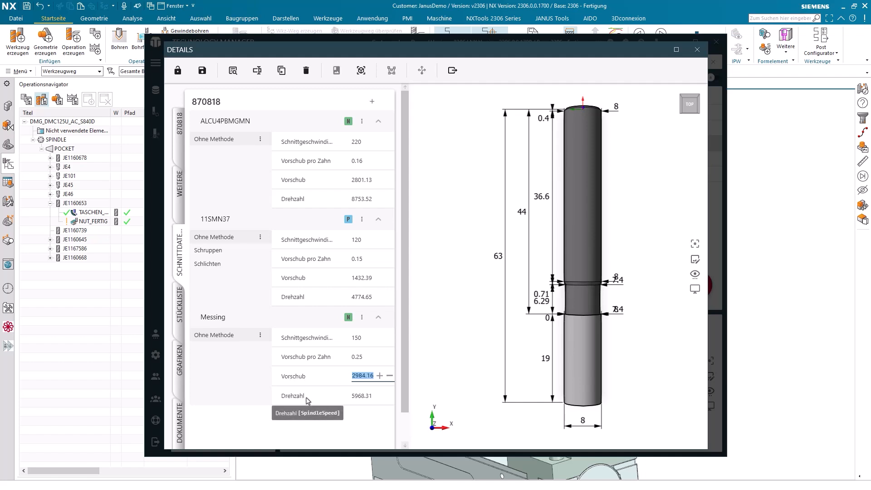
pyautogui.moveTo(287, 362)
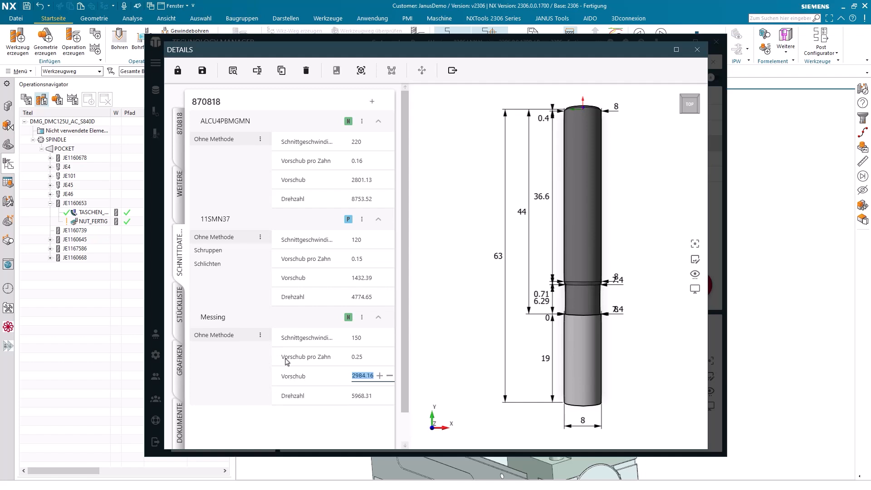
pyautogui.moveTo(293, 395)
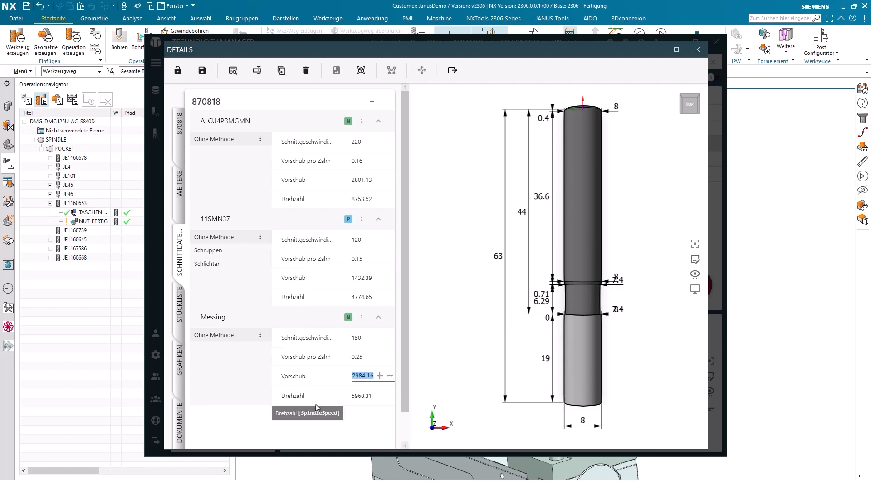
pyautogui.moveTo(371, 424)
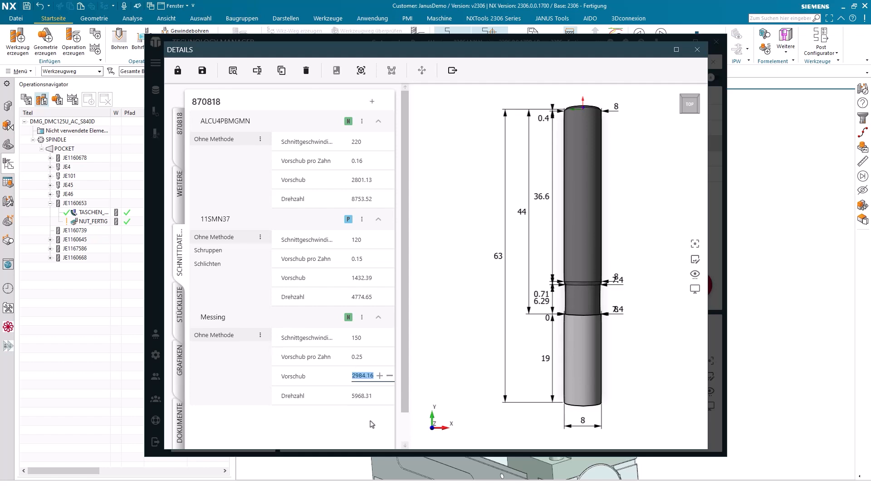
pyautogui.moveTo(362, 382)
pyautogui.write('3200')
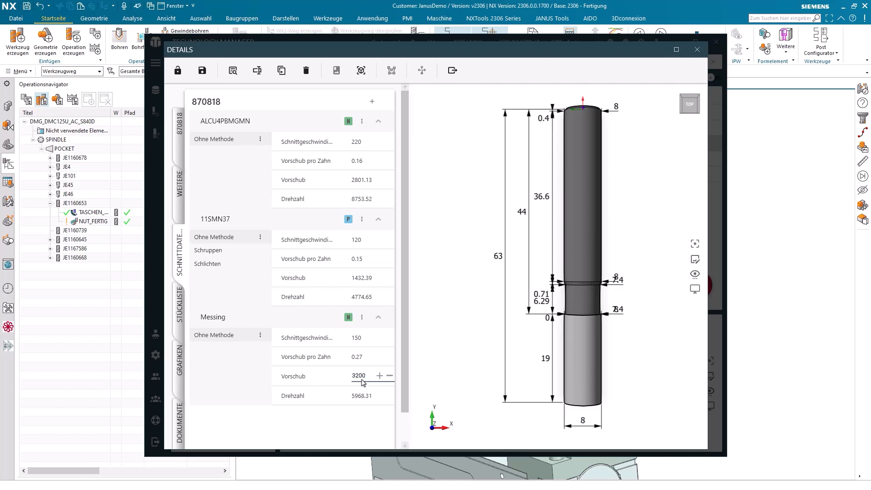
# - Enter Messing spindle speed 7500 (feed 3200, speed 188.5, feed per tooth 0.21) and collapse the section
pyautogui.click(361, 395)
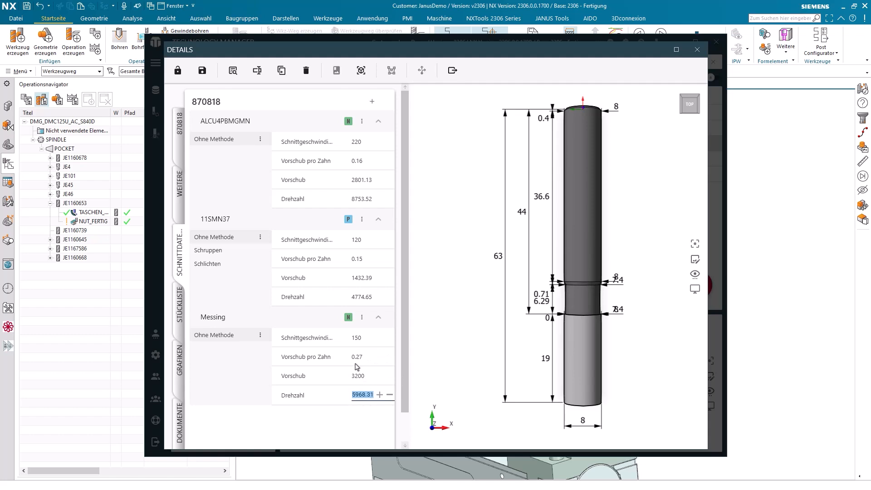
pyautogui.moveTo(359, 403)
pyautogui.write('7500')
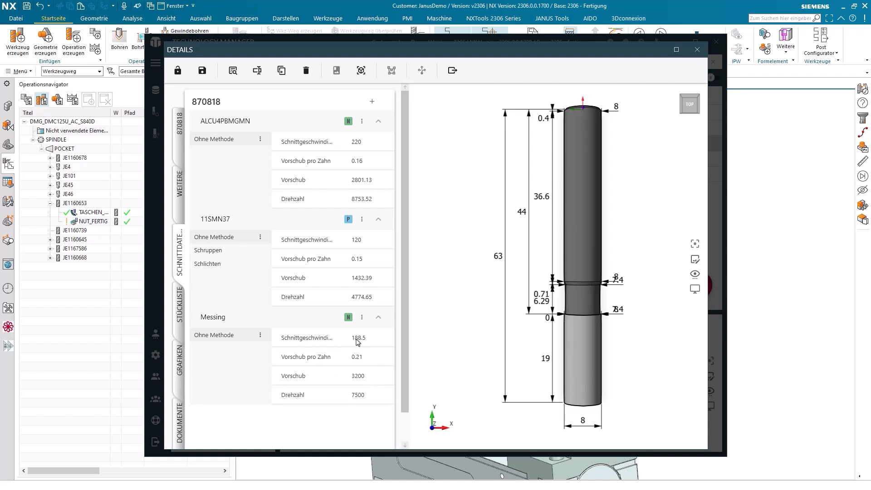
pyautogui.moveTo(358, 342)
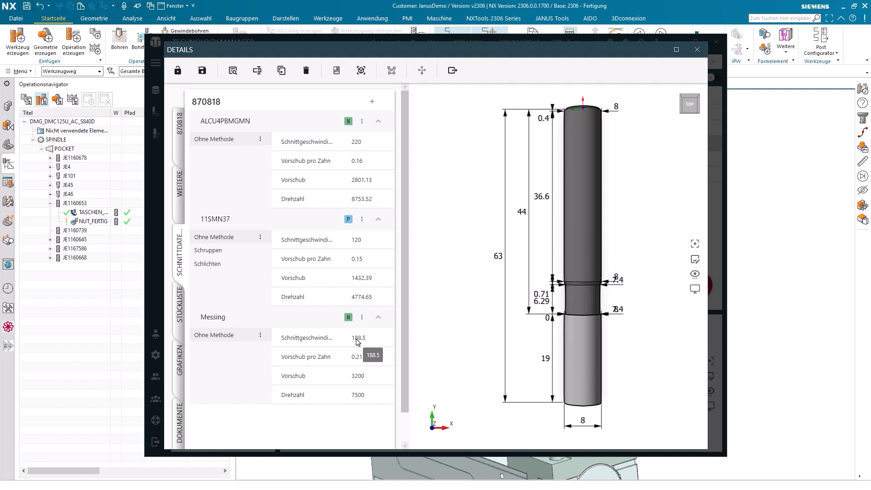
pyautogui.moveTo(361, 337)
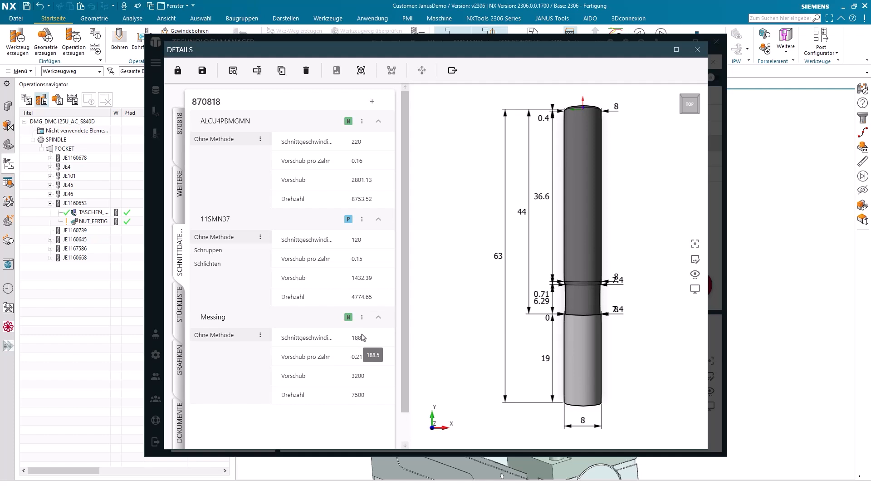
pyautogui.click(377, 318)
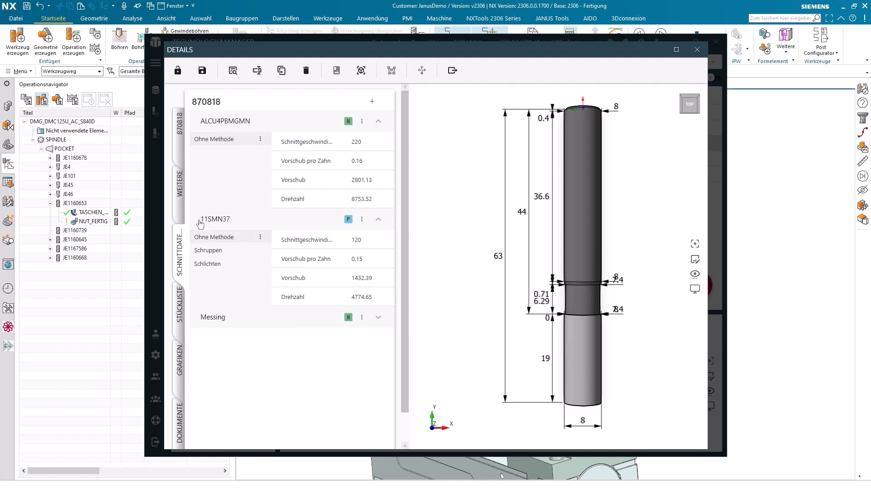
pyautogui.moveTo(231, 228)
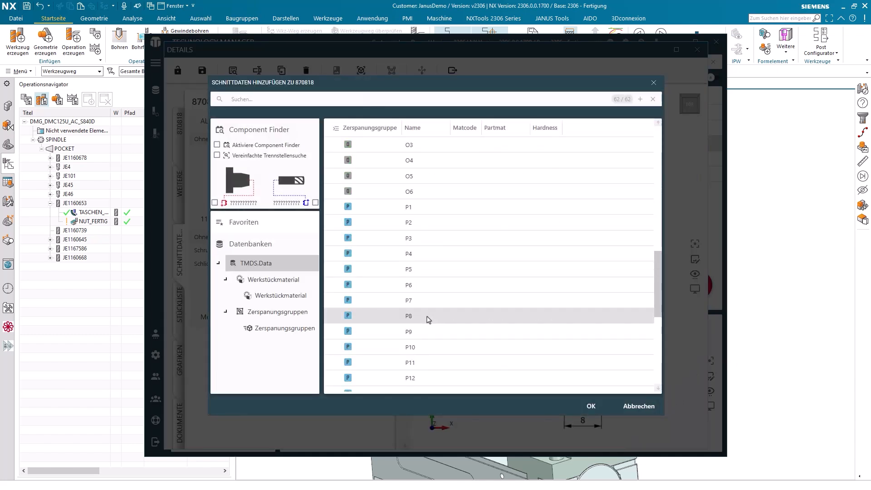
# - Cancel the material list without adding, then show the 11SMN37 Schlichten cutting data (speed 80, feed 0.06)
pyautogui.scroll(-3)
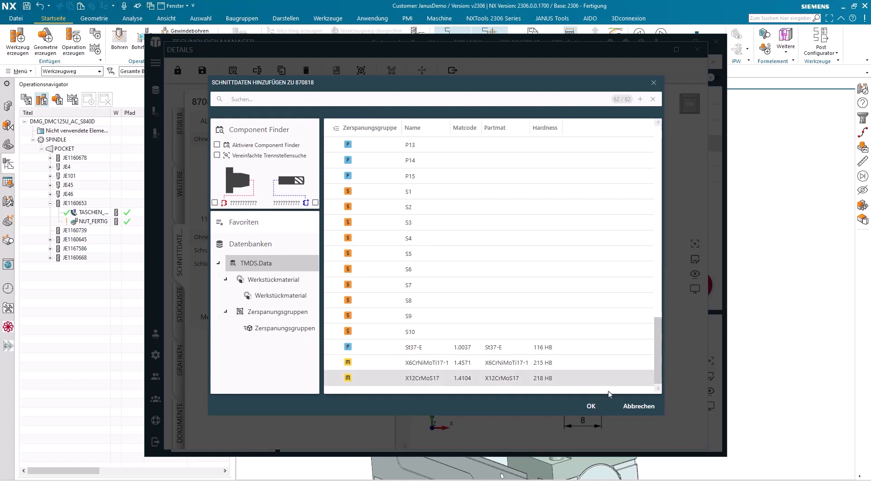
pyautogui.click(590, 407)
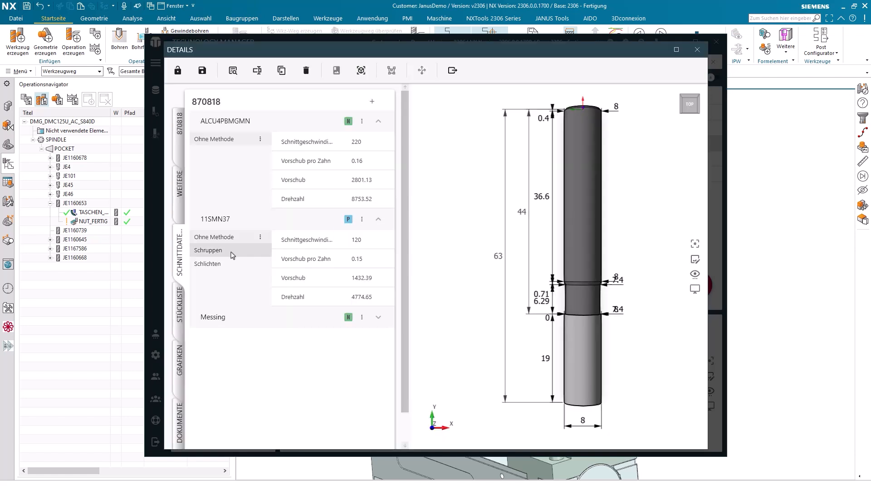
pyautogui.click(207, 263)
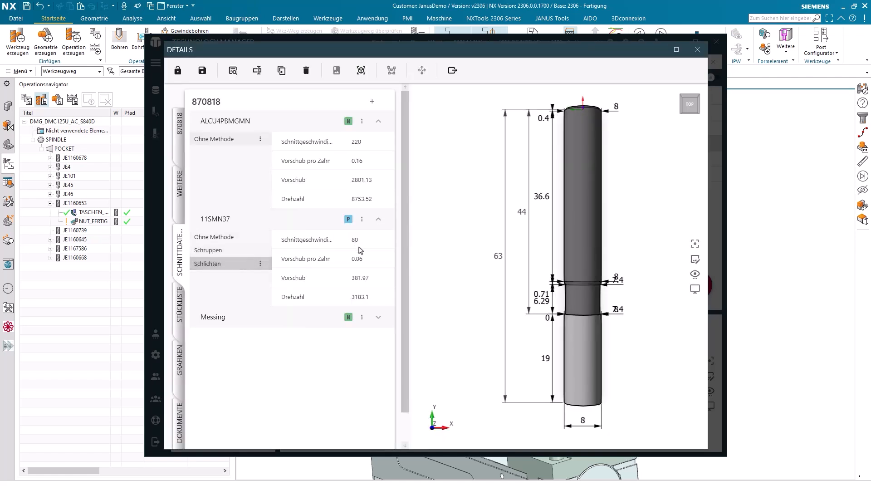
pyautogui.moveTo(233, 289)
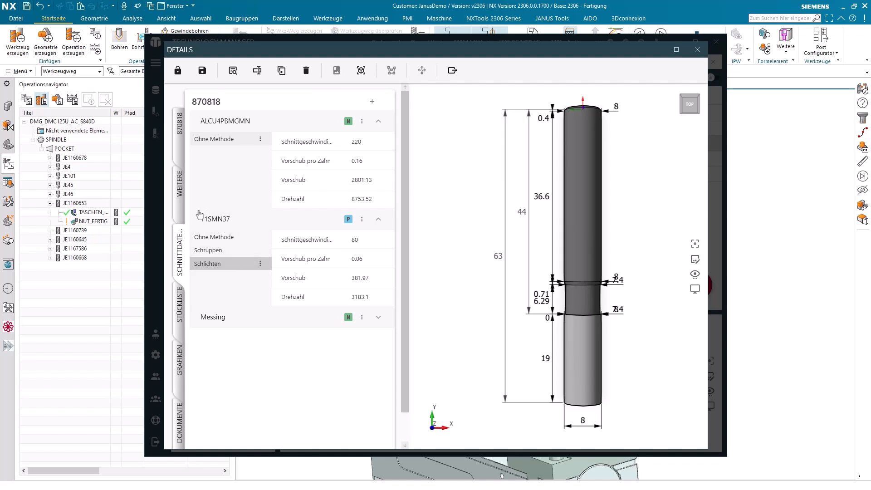
pyautogui.moveTo(233, 229)
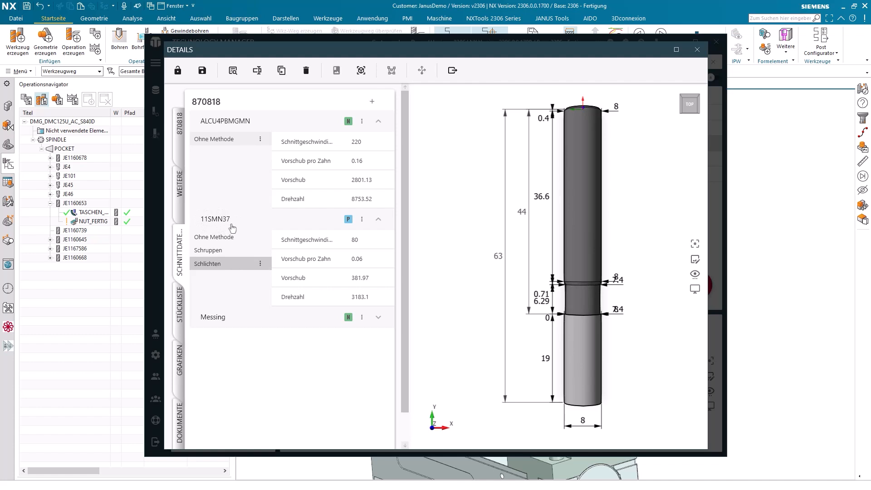
pyautogui.moveTo(282, 227)
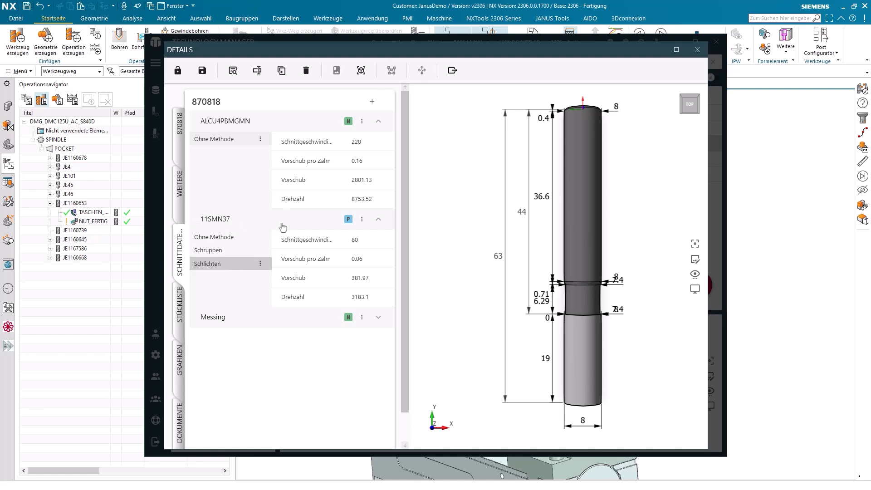
# - Copy the 11SMN37 cutting data via Kopieren into a new St37-E group on tool 870818
pyautogui.click(362, 219)
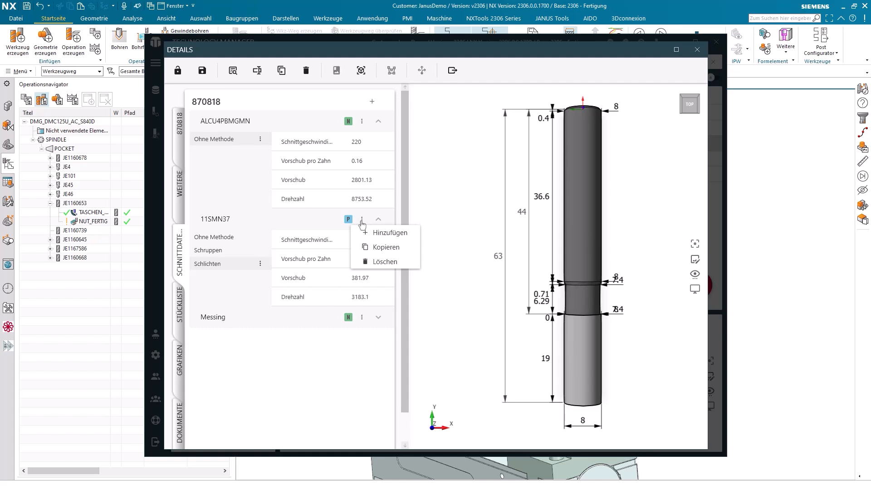
pyautogui.moveTo(385, 247)
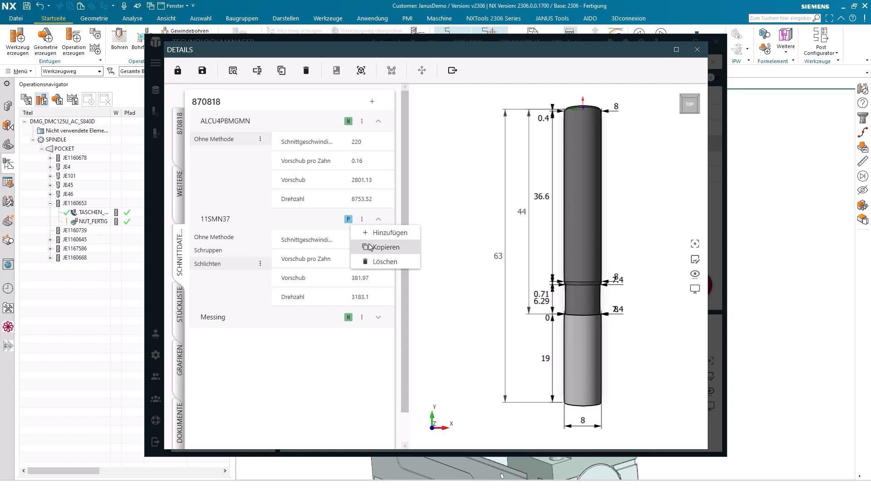
pyautogui.click(387, 233)
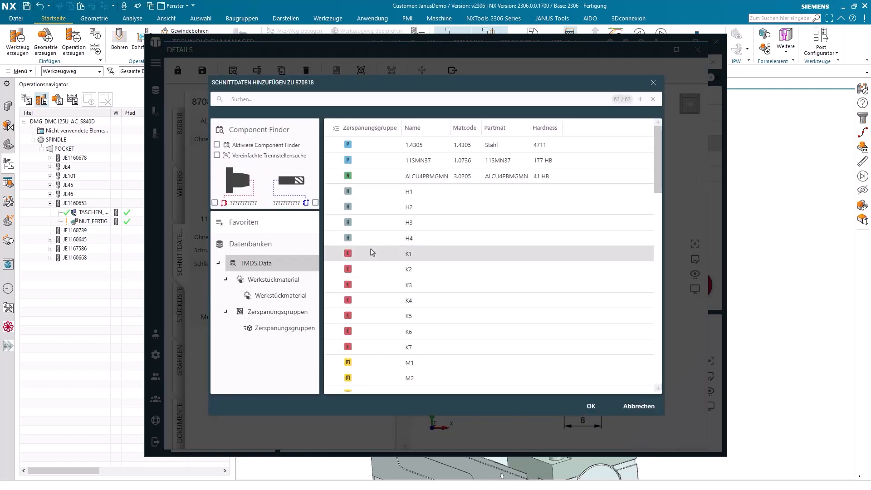
pyautogui.scroll(-3)
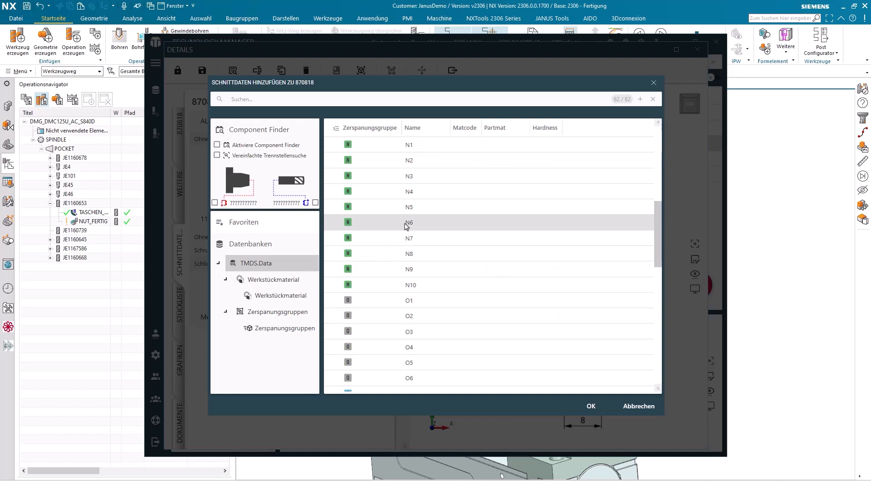
pyautogui.scroll(-3)
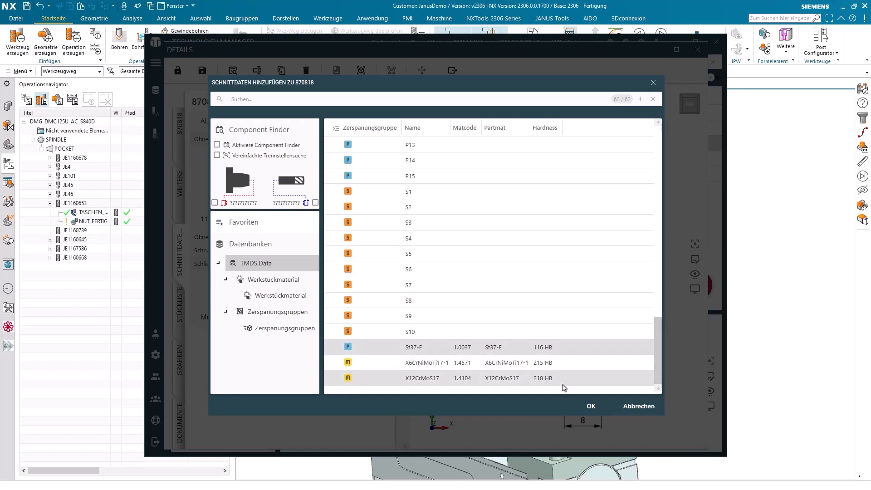
pyautogui.click(590, 405)
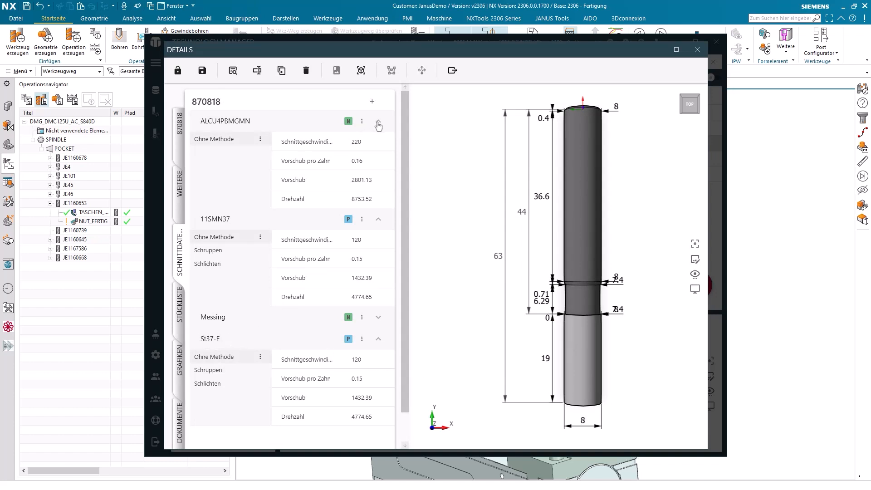
# - Show St37-E's roughing and finishing data and select its finishing cutting speed field
pyautogui.click(378, 121)
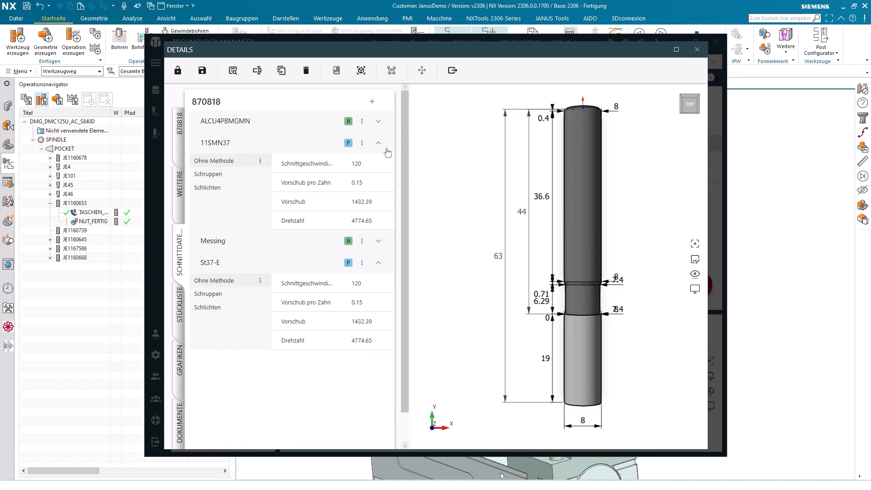
pyautogui.moveTo(236, 146)
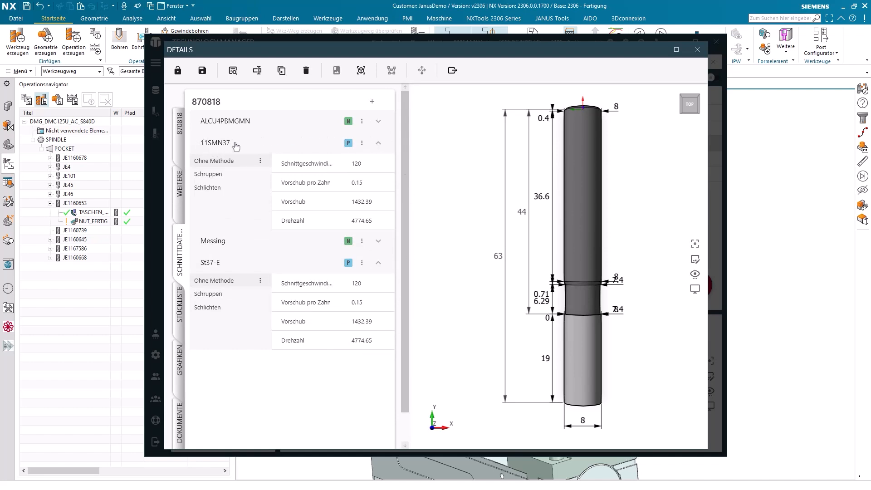
pyautogui.click(214, 293)
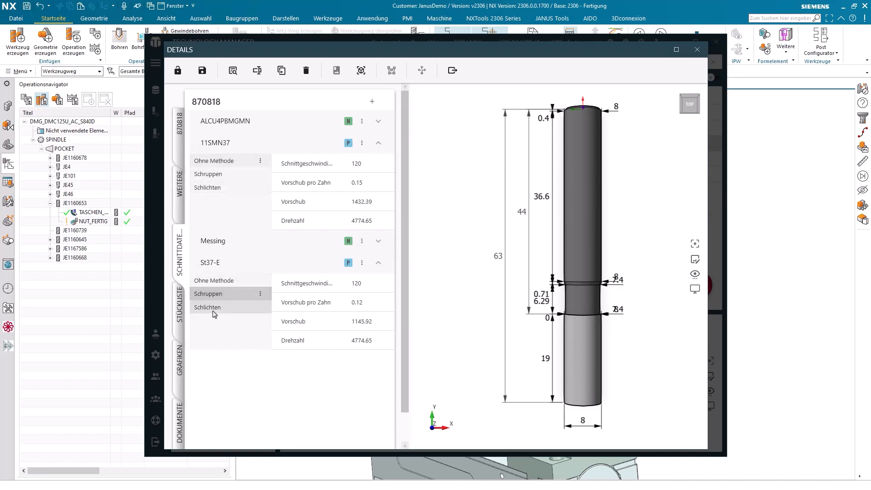
pyautogui.click(207, 307)
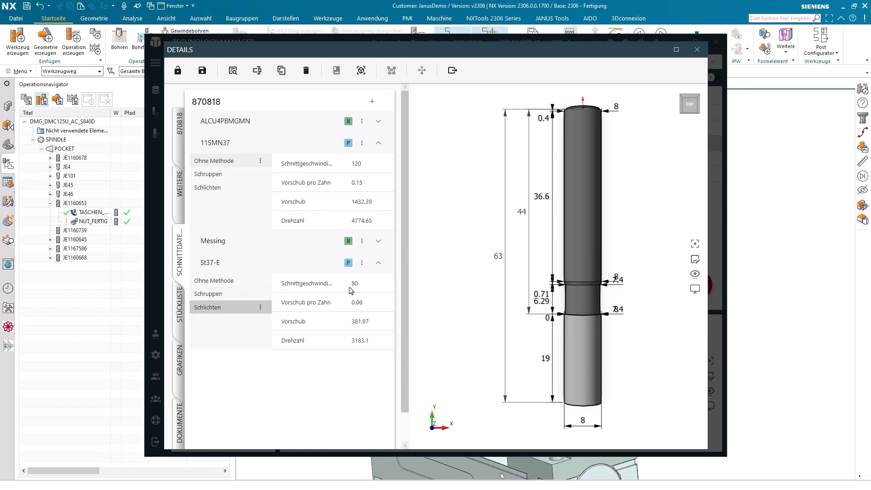
pyautogui.click(355, 283)
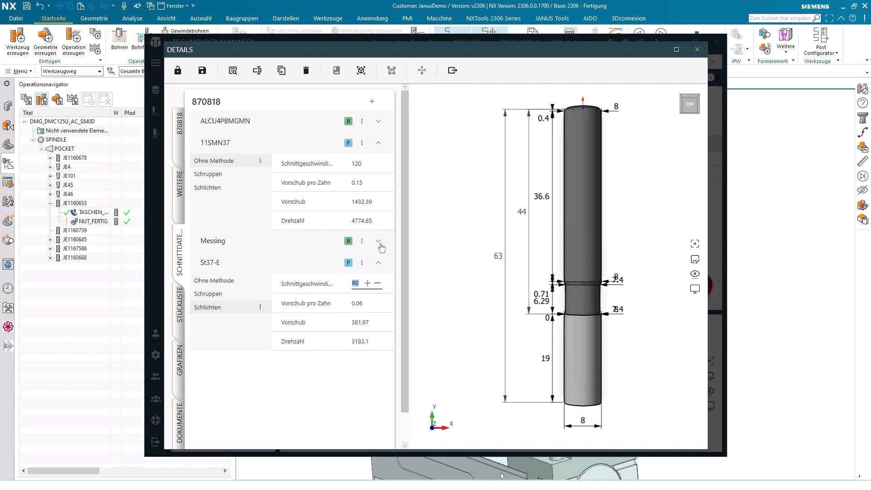
pyautogui.moveTo(376, 260)
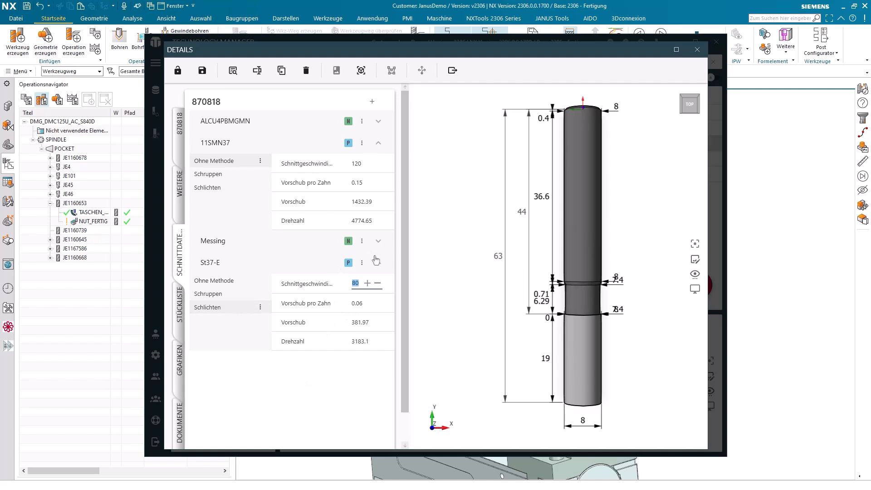
# - Expand the Messing group and show the 11SMN37 roughing cutting data
pyautogui.click(377, 240)
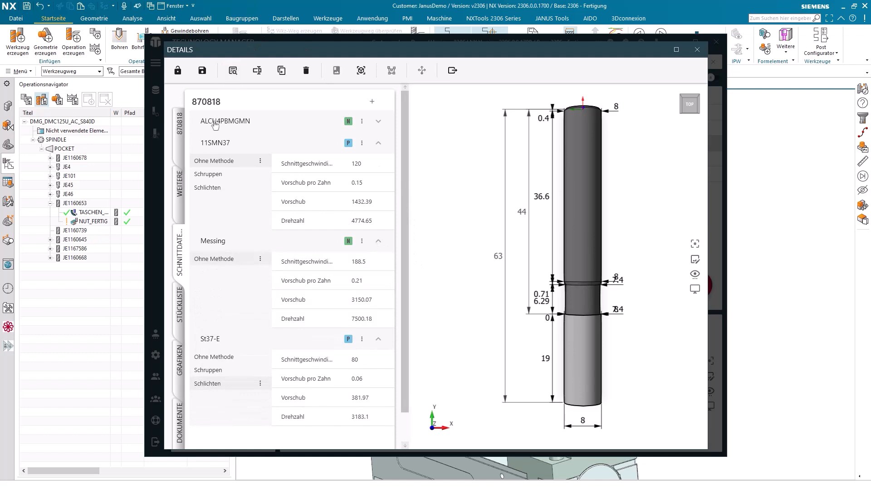
pyautogui.click(208, 174)
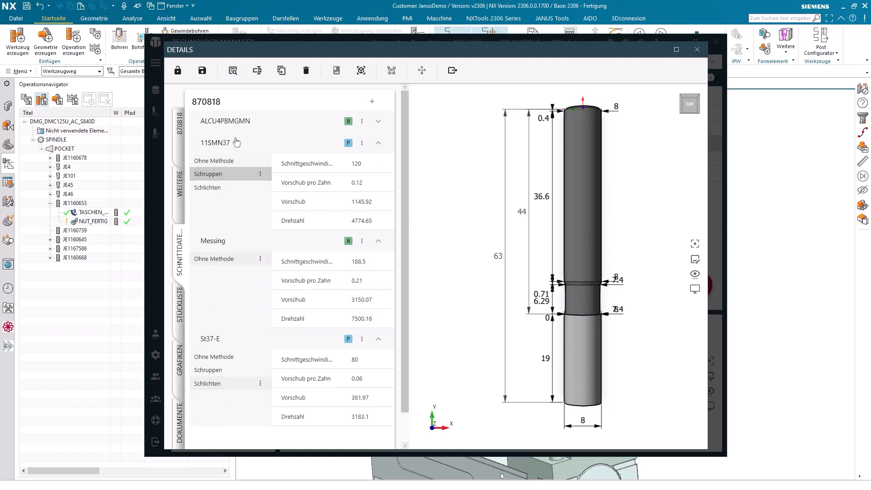
pyautogui.moveTo(210, 177)
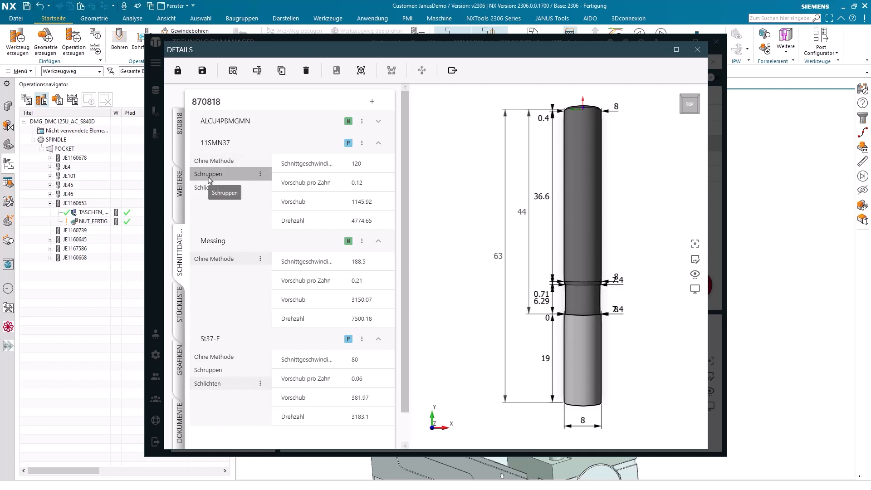
pyautogui.moveTo(216, 180)
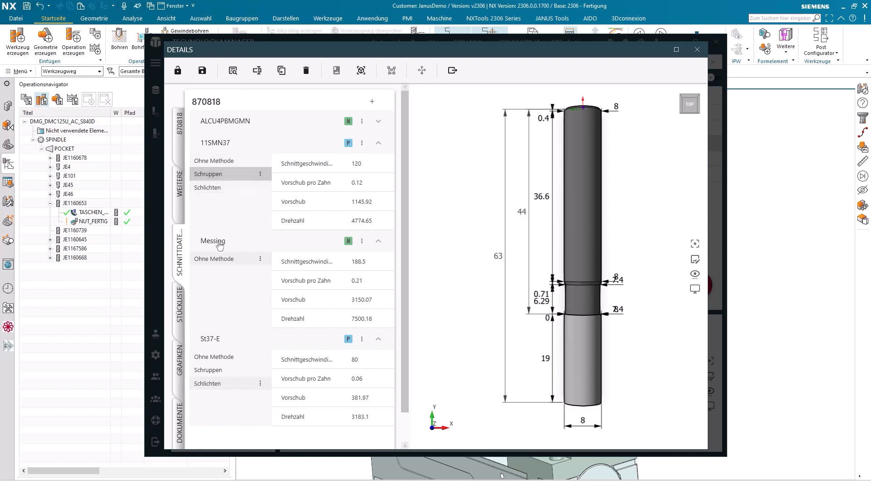
pyautogui.moveTo(361, 236)
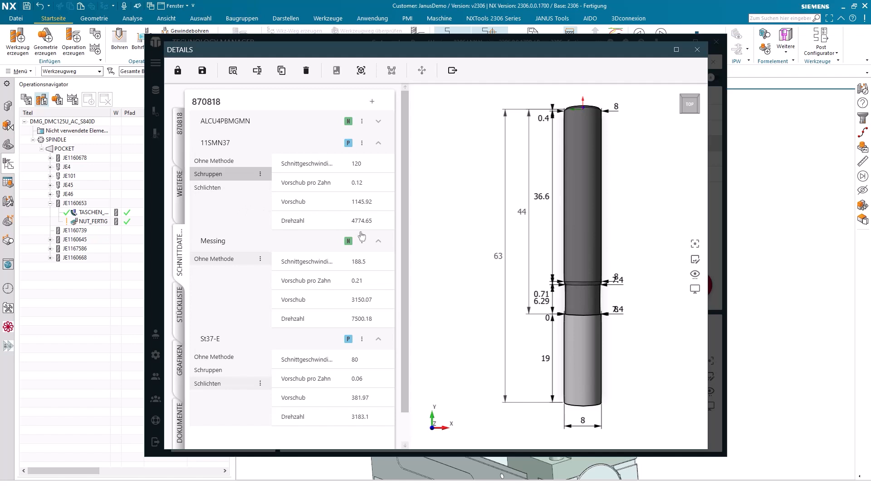
pyautogui.moveTo(362, 244)
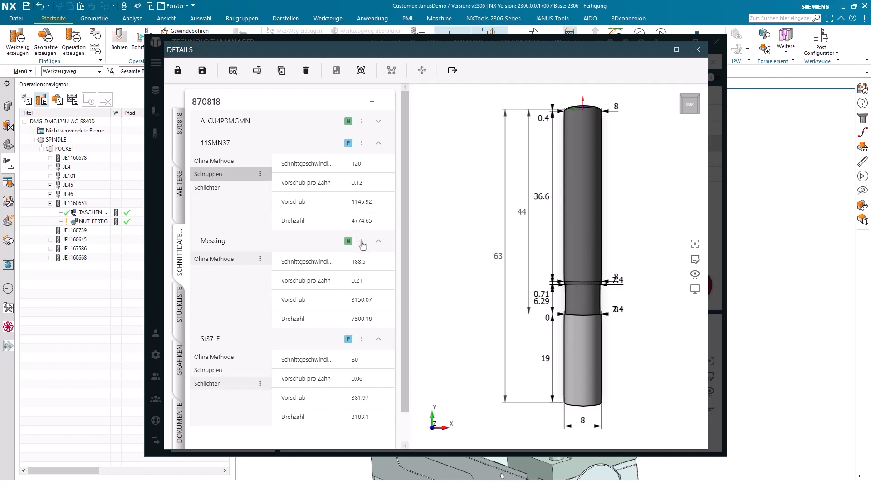
# - Start Hinzufügen on the Messing group, then cancel without adding data
pyautogui.click(362, 245)
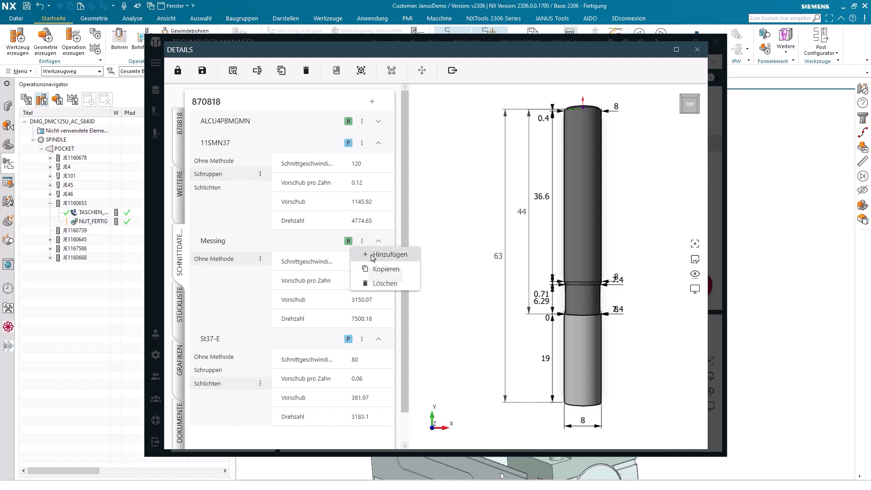
pyautogui.click(391, 254)
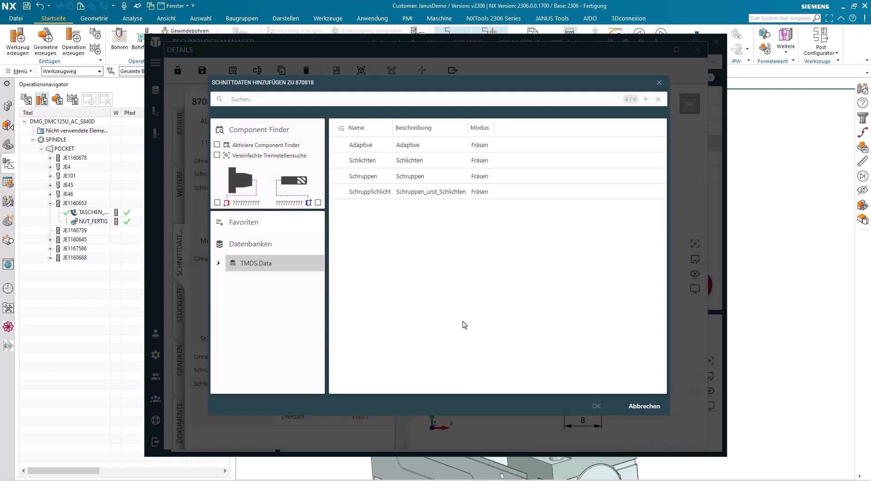
pyautogui.click(218, 263)
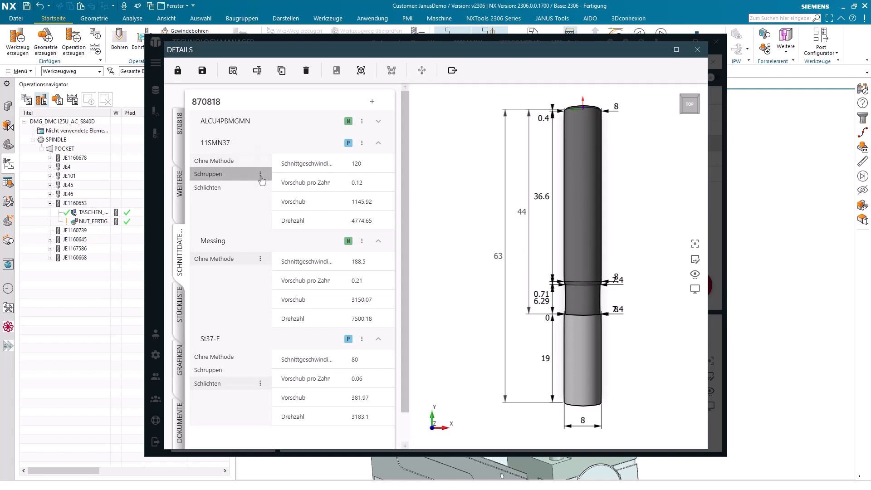
# - Copy the 11SMN37 roughing data to Messing via Kopiere nach Material
pyautogui.click(261, 174)
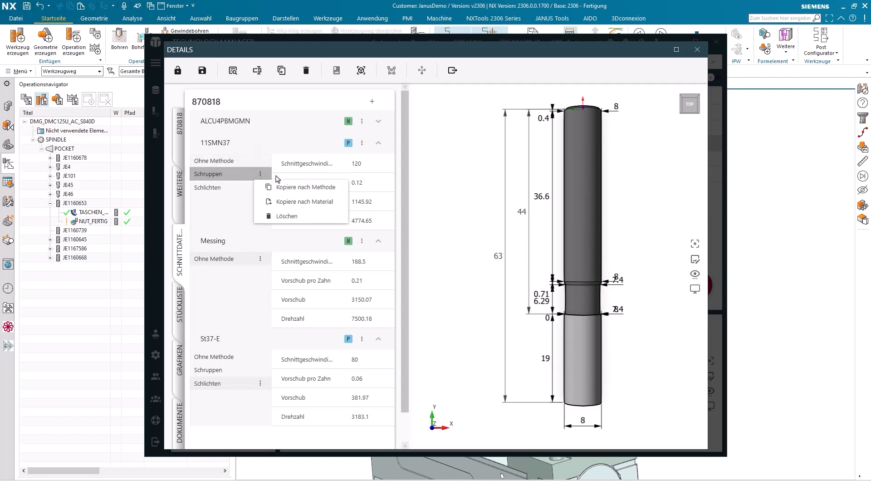
pyautogui.moveTo(293, 204)
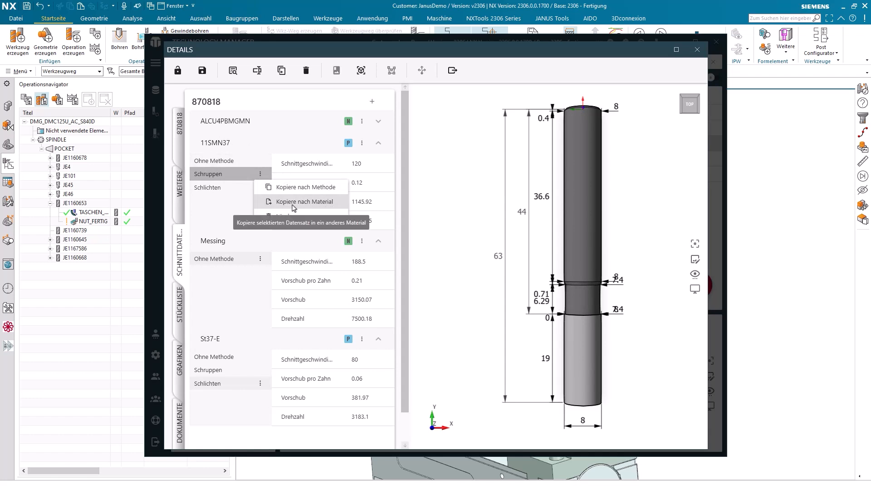
pyautogui.click(305, 201)
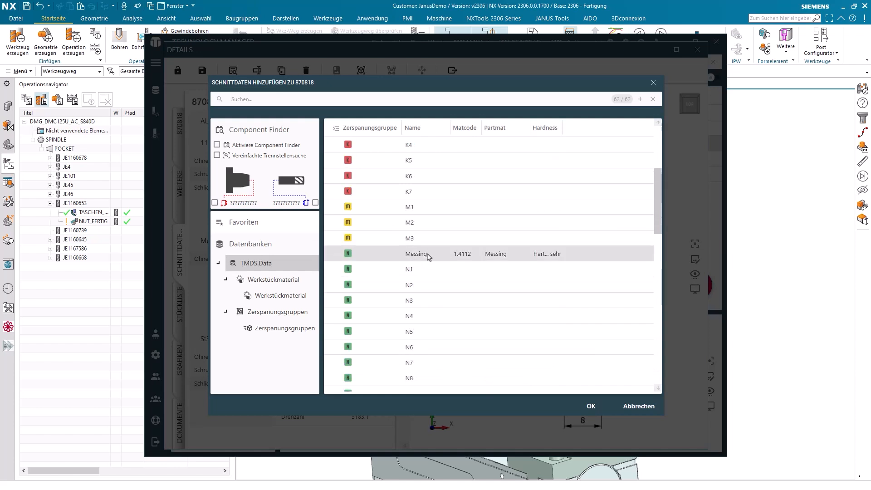
pyautogui.click(590, 406)
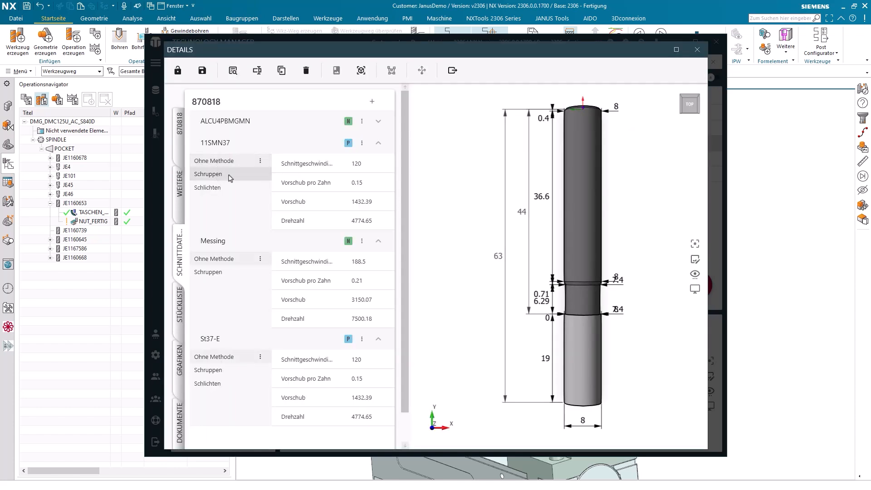
# - Check the copied Messing roughing values (speed 120, feed 0.12) and collapse all material groups
pyautogui.click(207, 175)
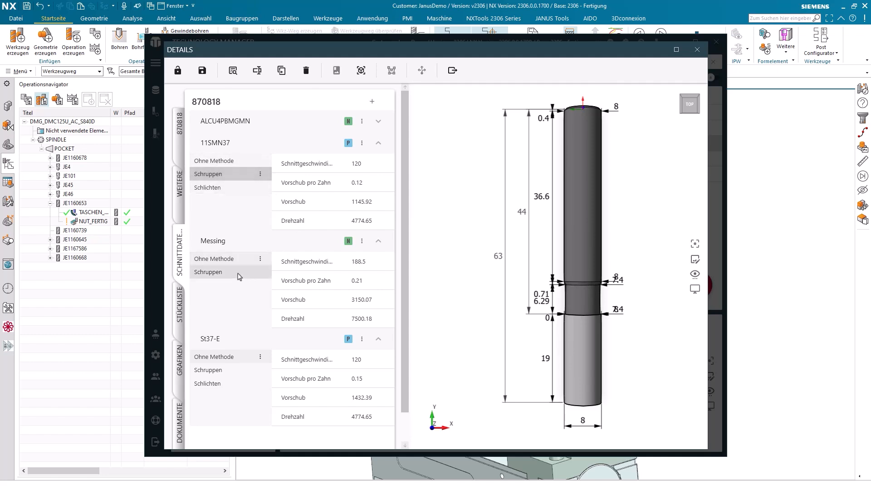
pyautogui.click(208, 271)
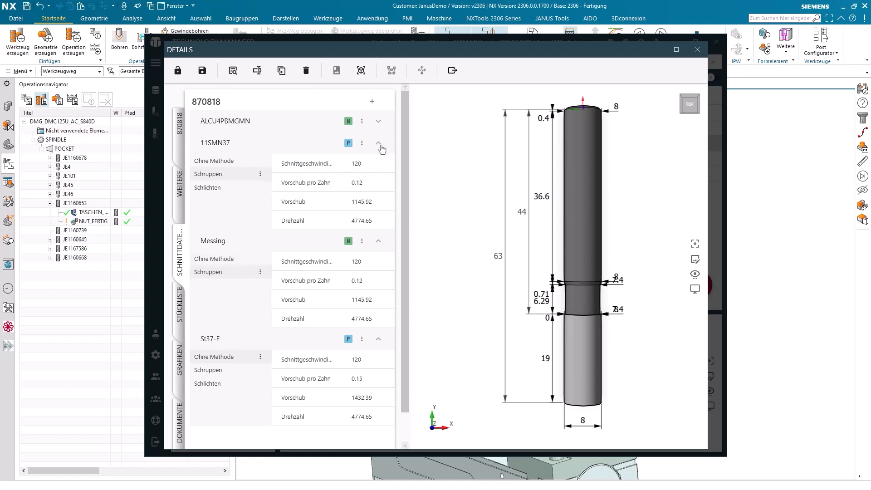
pyautogui.click(378, 143)
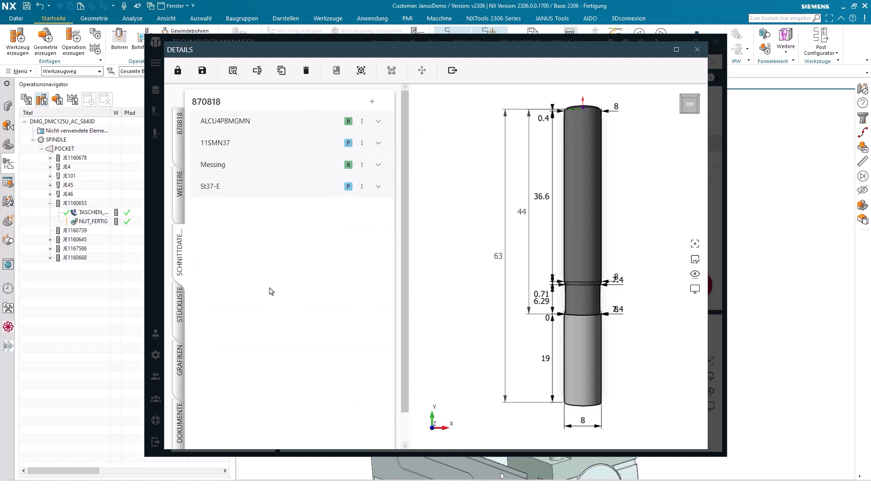
# - Show end mill 870818's info and open its where-used complete tool JE1167697
pyautogui.click(202, 70)
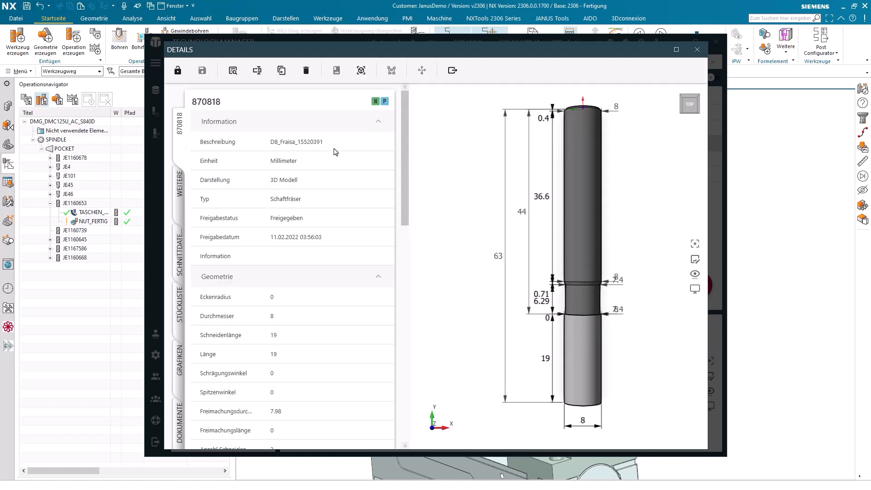
pyautogui.click(177, 70)
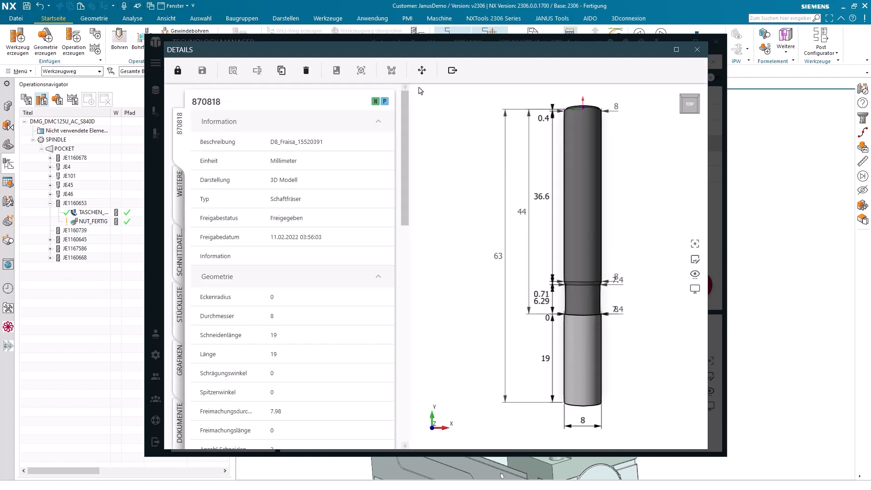
pyautogui.moveTo(421, 70)
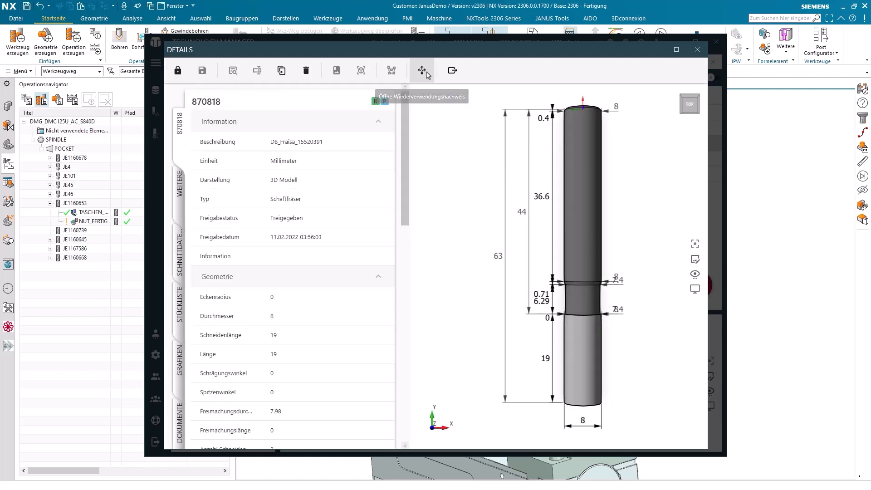
pyautogui.click(422, 70)
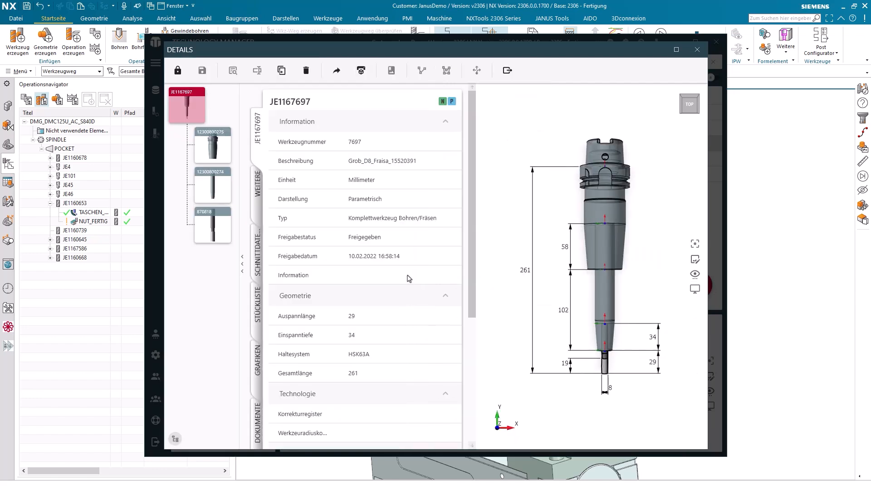
pyautogui.moveTo(405, 65)
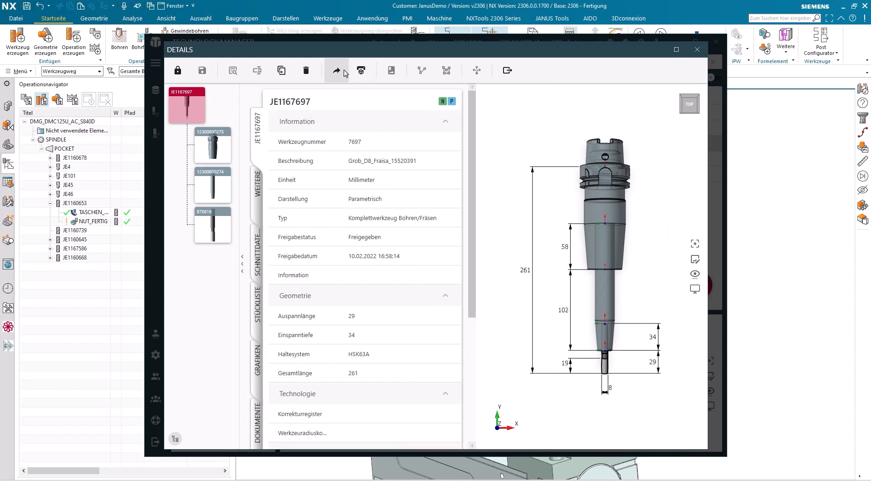
pyautogui.moveTo(335, 70)
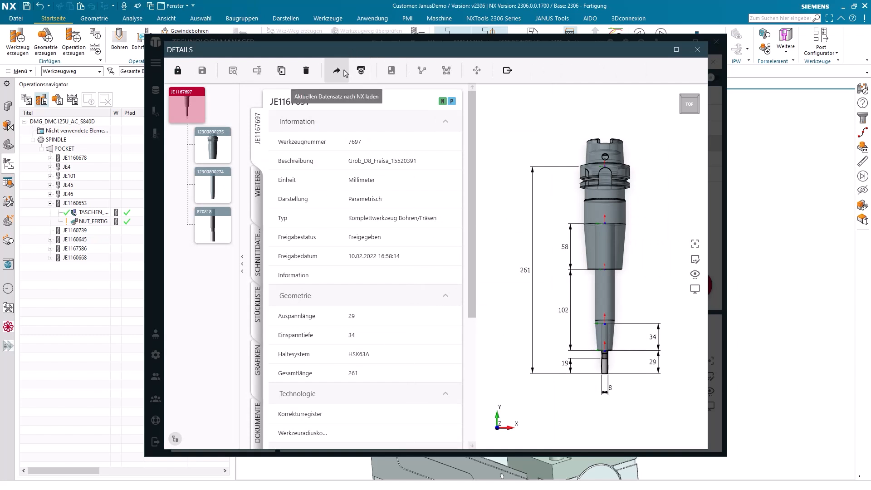
# - Load JE1167697 into NX and select the new tool in the operation navigator
pyautogui.click(336, 69)
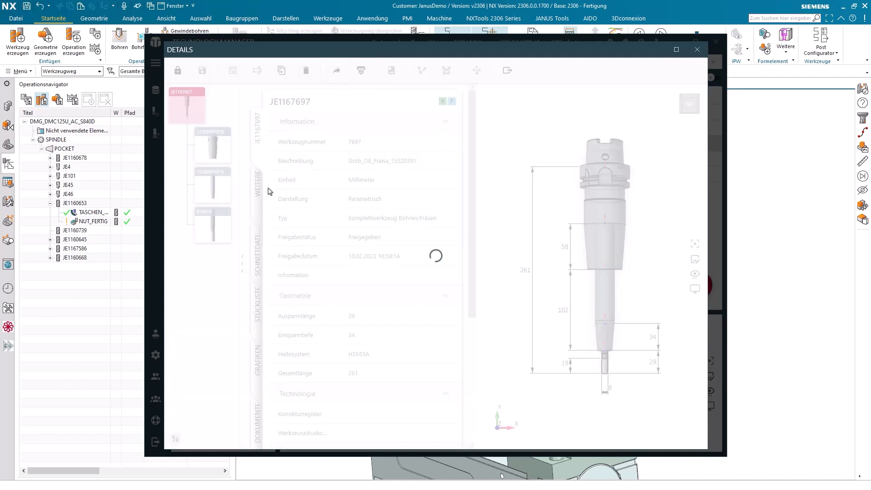
pyautogui.click(697, 49)
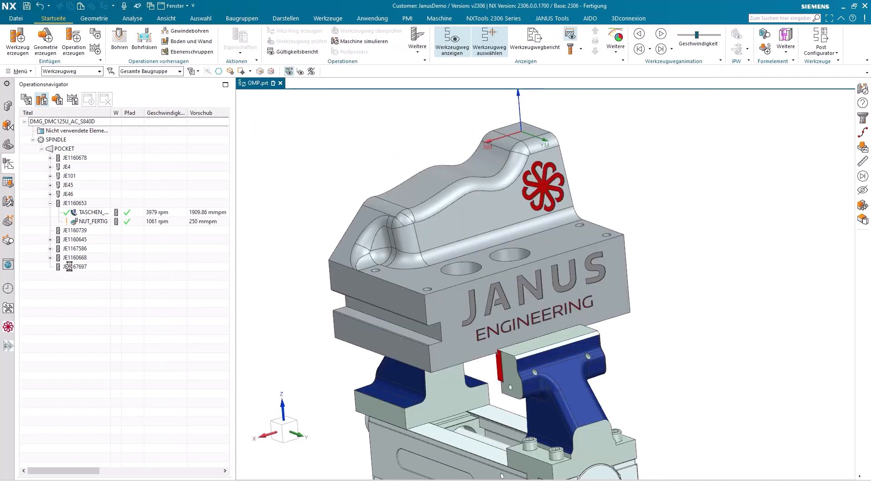
pyautogui.click(76, 267)
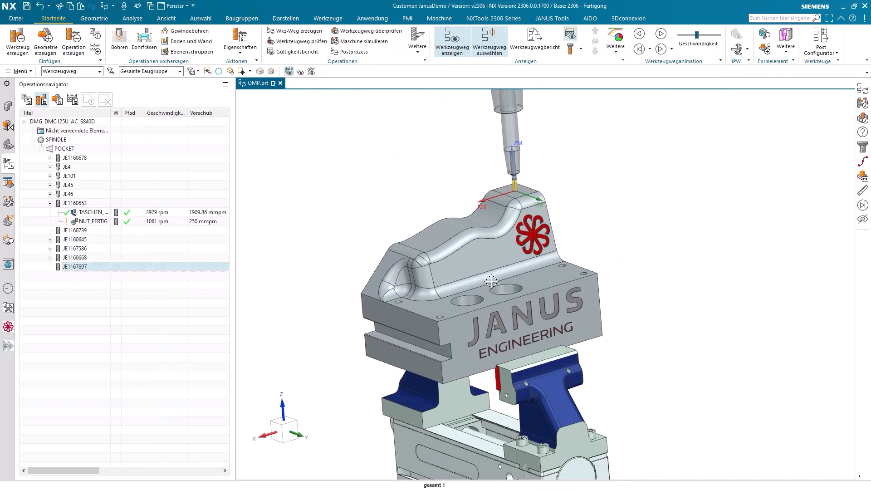
# - Select NUT_FERTIG, widen the navigator columns and bring up actions for tool JE1167697
pyautogui.click(92, 222)
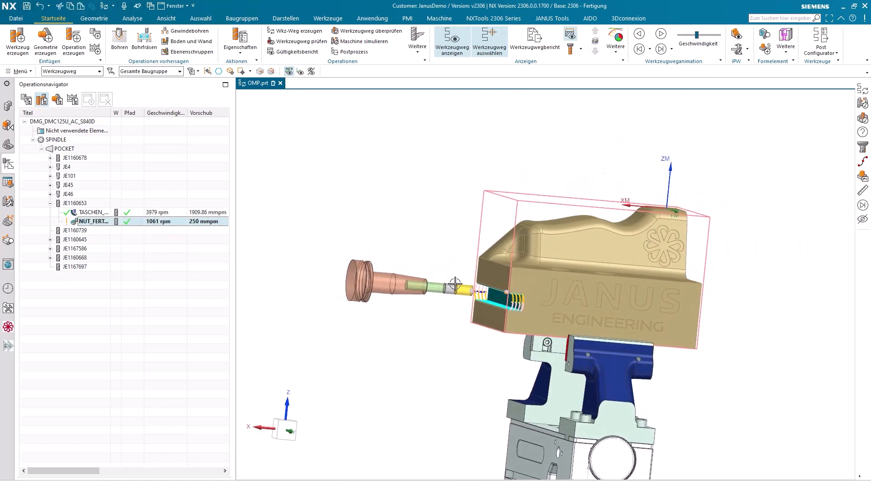
pyautogui.moveTo(233, 192); pyautogui.dragTo(306, 193)
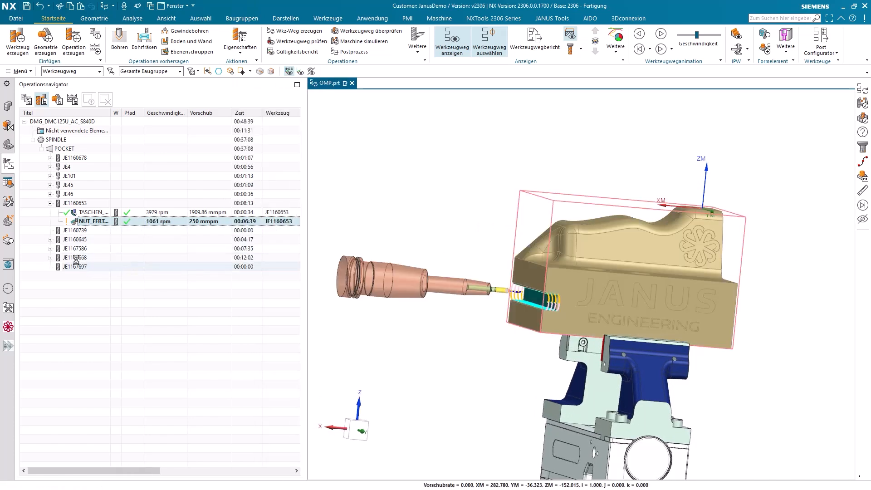
pyautogui.rightClick(92, 267)
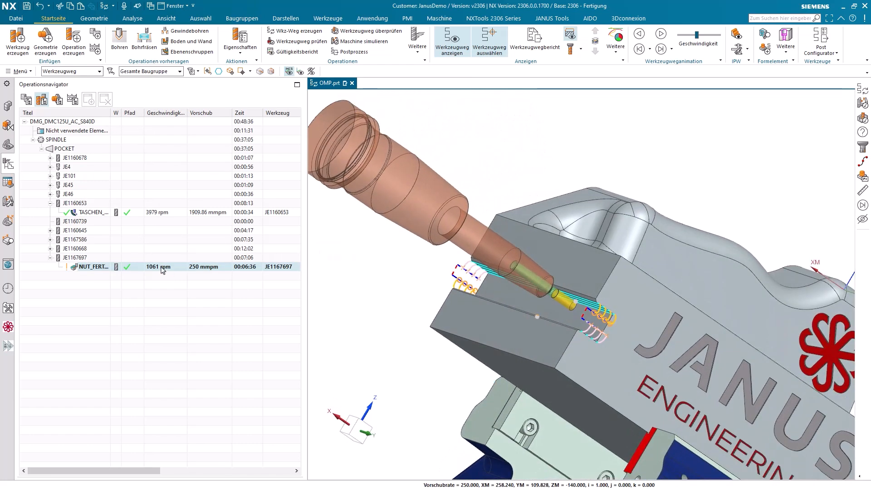
pyautogui.moveTo(136, 267)
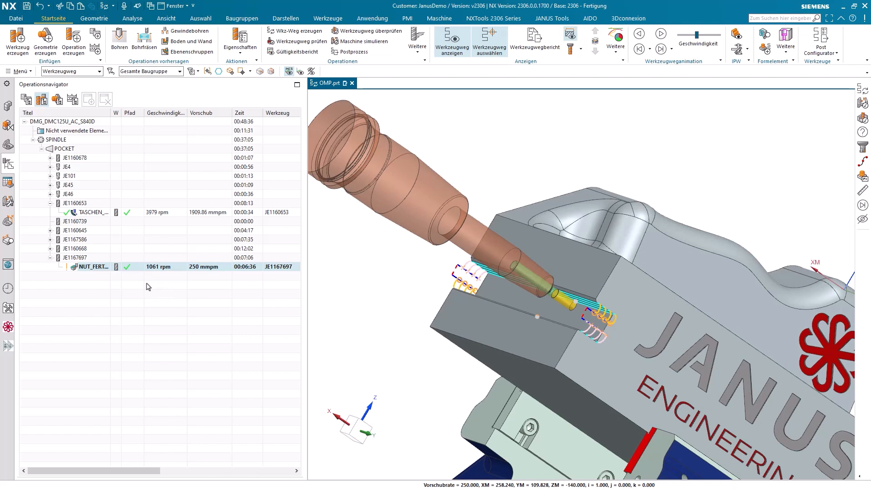
pyautogui.moveTo(148, 286)
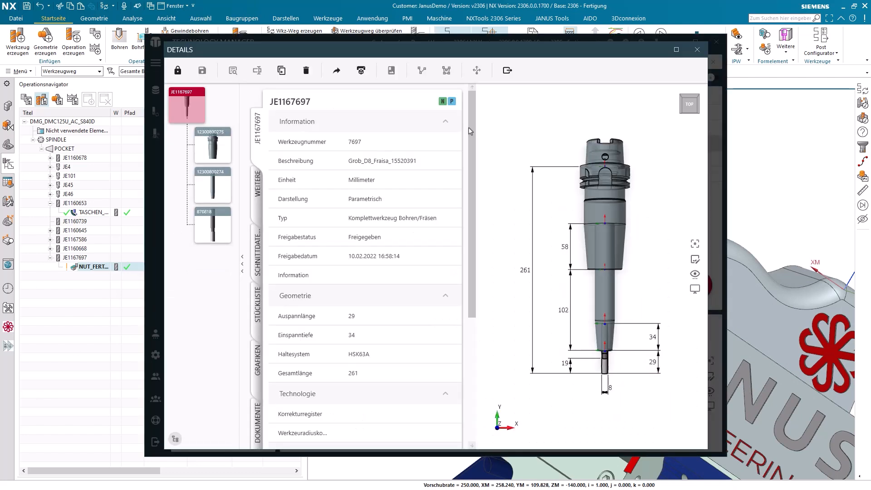
# - Close the DETAILS window and transfer the calculated feed 2801.13 and speed 8753.52 to NUT_FERTIG
pyautogui.click(697, 49)
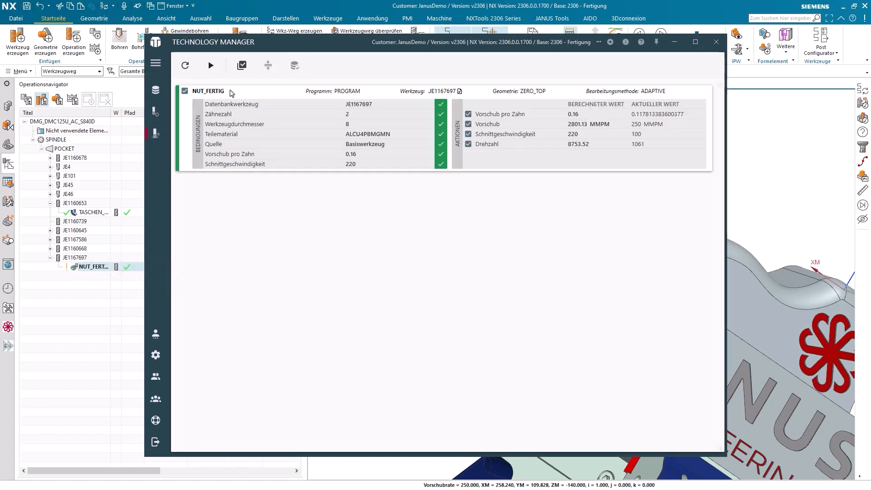
pyautogui.moveTo(216, 94)
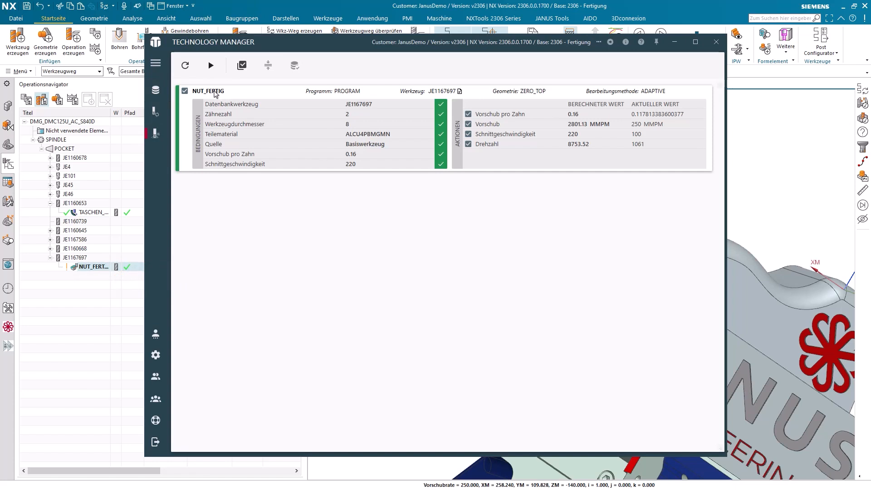
pyautogui.moveTo(445, 91)
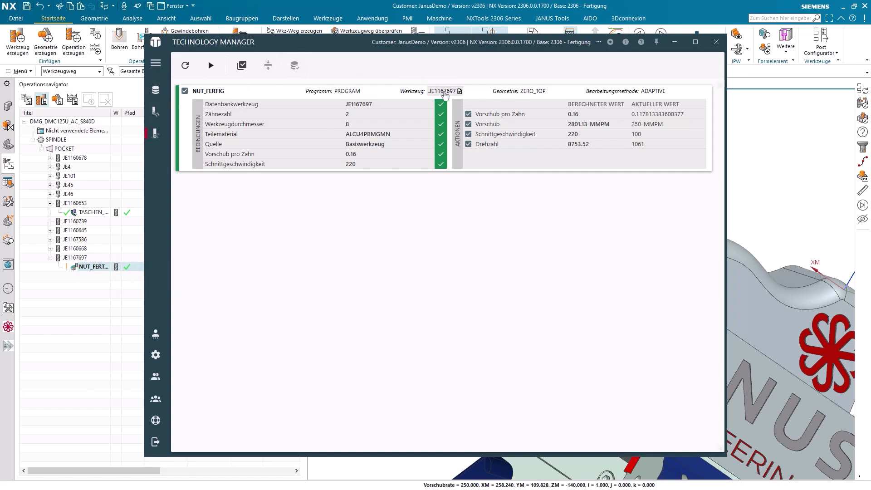
pyautogui.moveTo(459, 91)
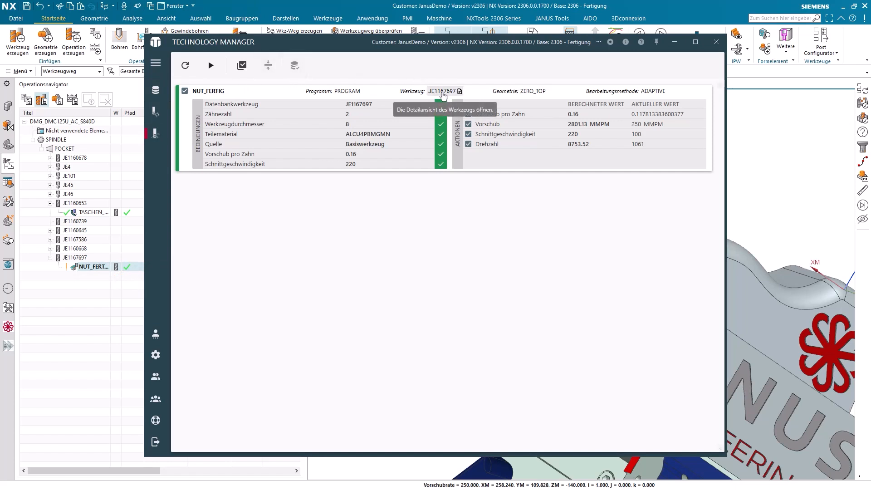
pyautogui.moveTo(367, 138)
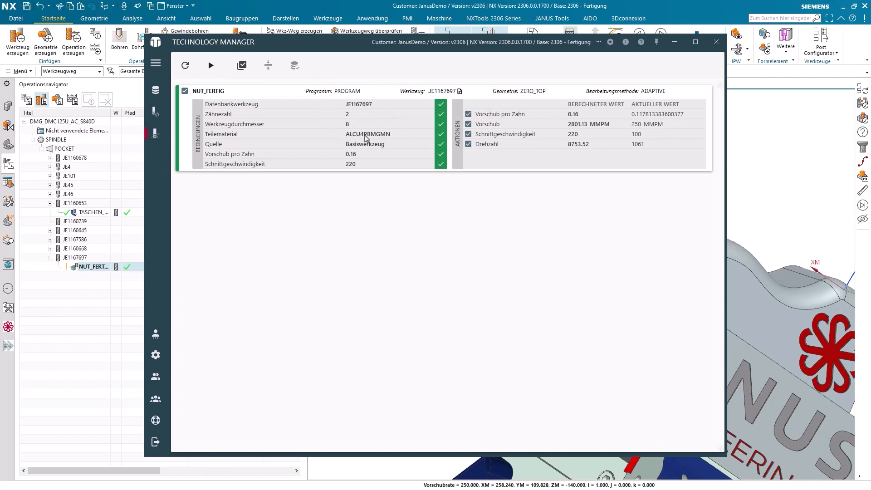
pyautogui.moveTo(360, 141)
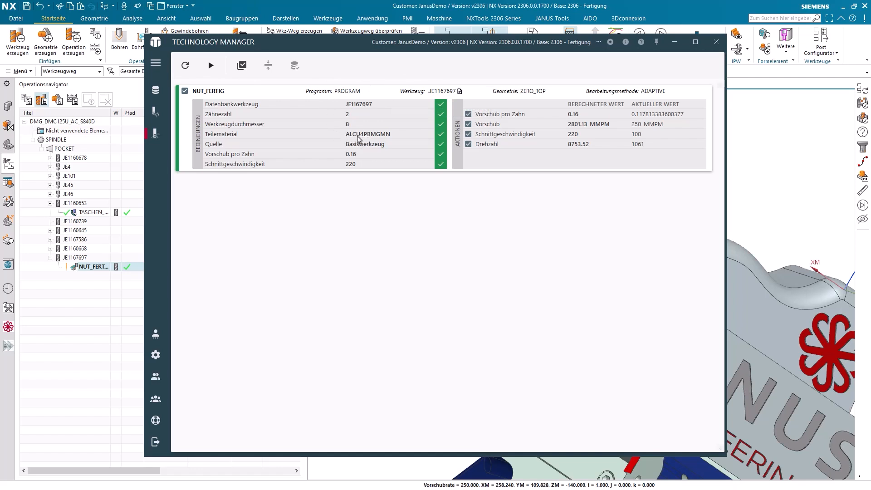
pyautogui.moveTo(382, 133)
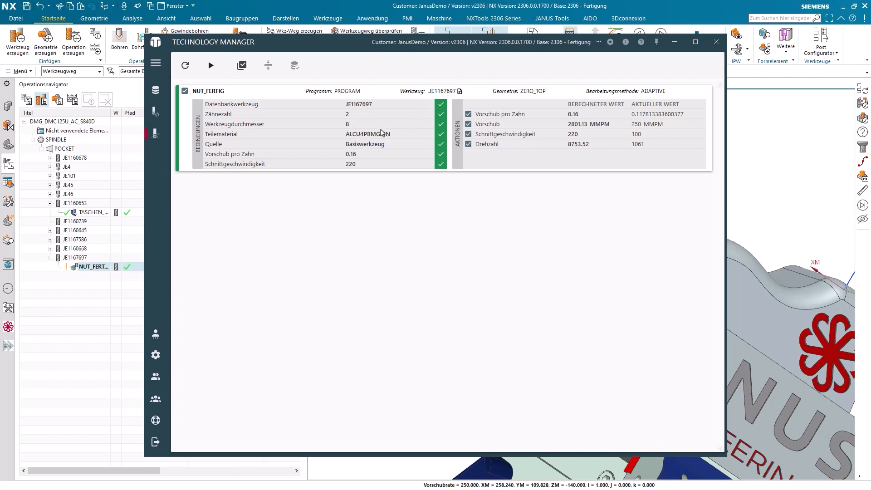
pyautogui.moveTo(345, 154)
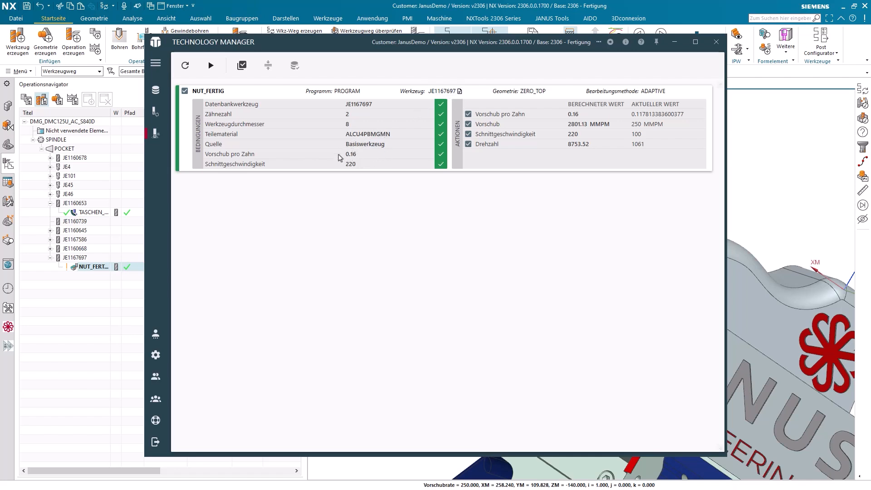
pyautogui.moveTo(353, 161)
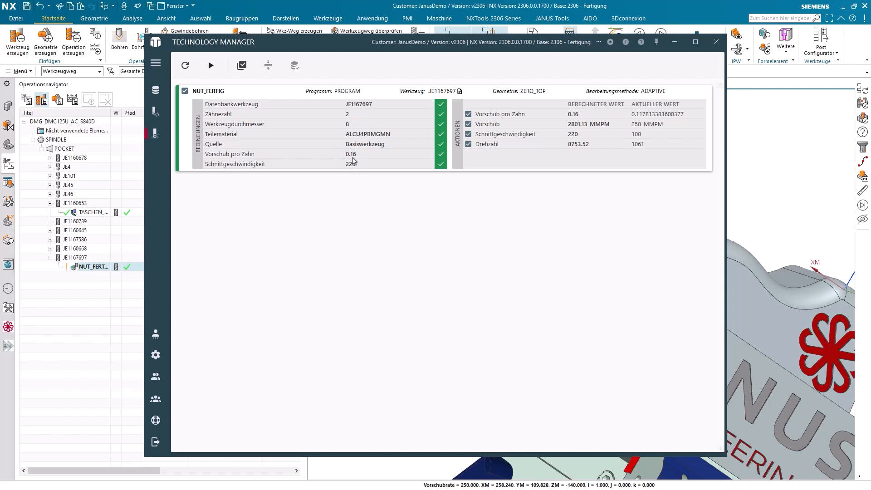
pyautogui.moveTo(363, 162)
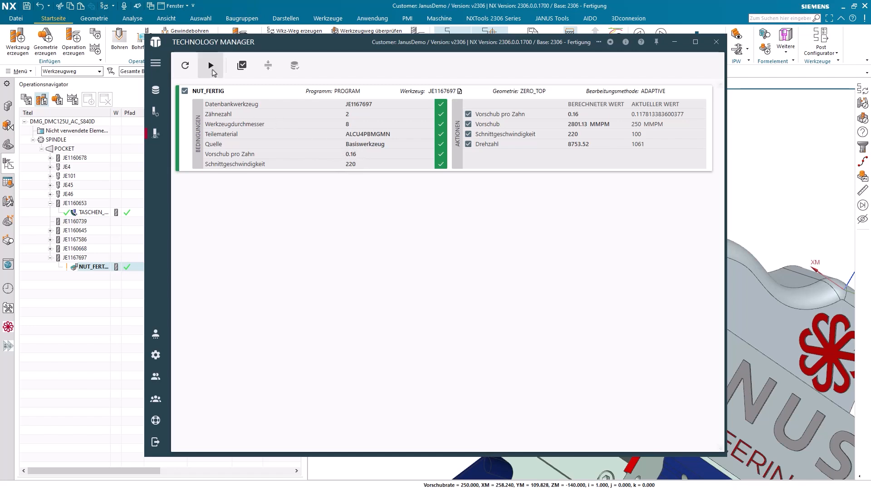
pyautogui.moveTo(209, 65)
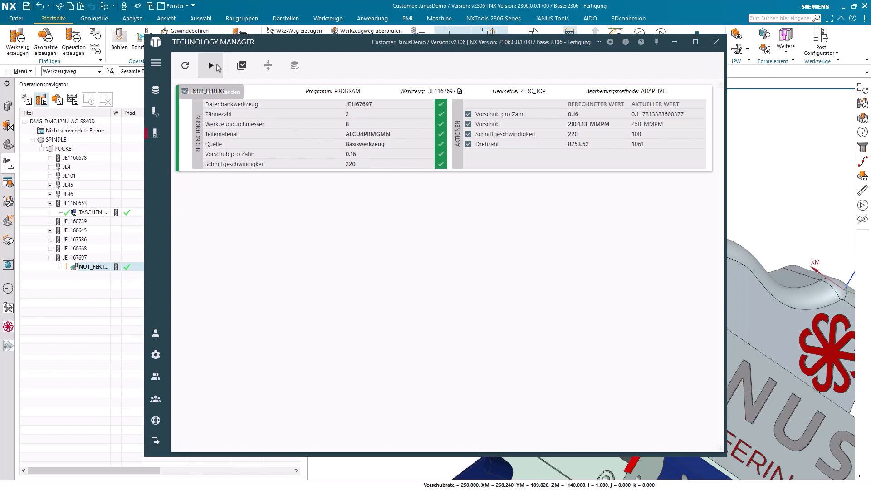
pyautogui.click(242, 65)
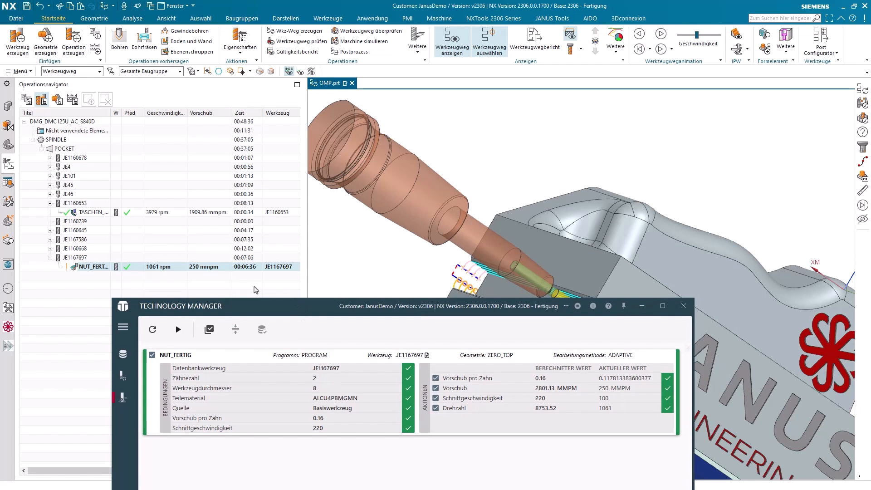
pyautogui.moveTo(201, 277)
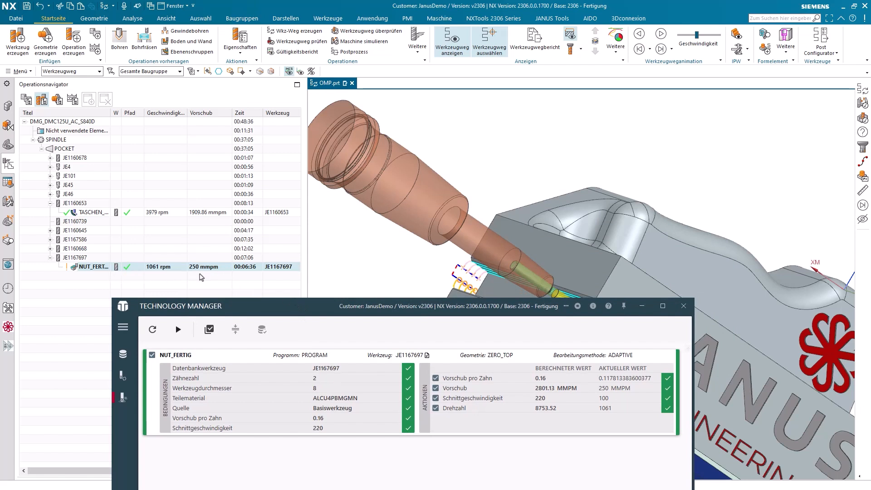
pyautogui.moveTo(155, 277)
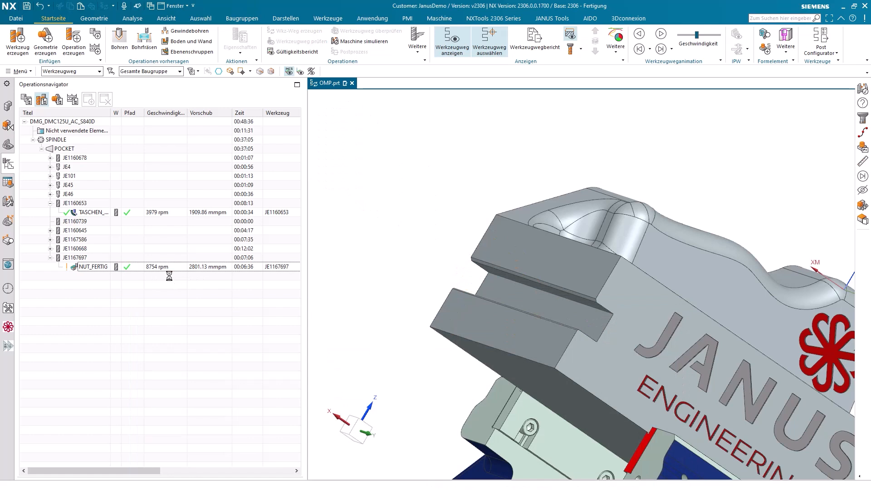
pyautogui.moveTo(158, 271)
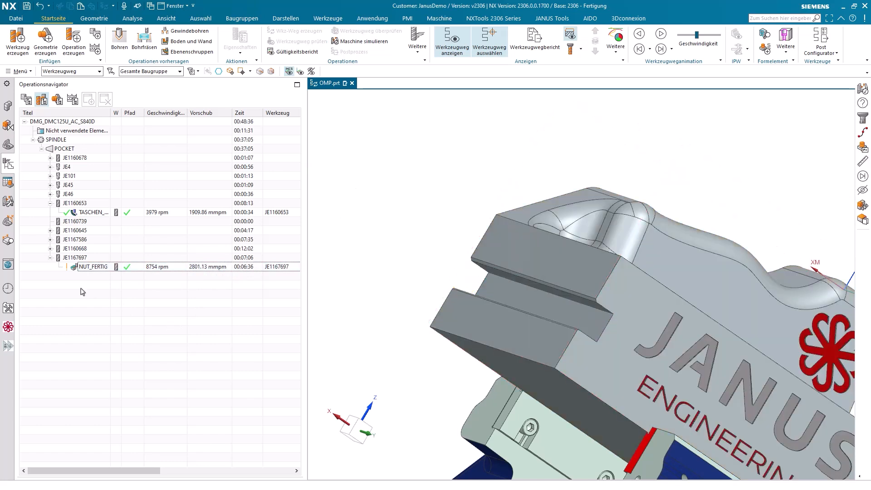
# - Reopen the technology data check for tool JE1167697 after NUT_FERTIG received 8754 rpm and 2801.13 mmpm
pyautogui.doubleClick(93, 266)
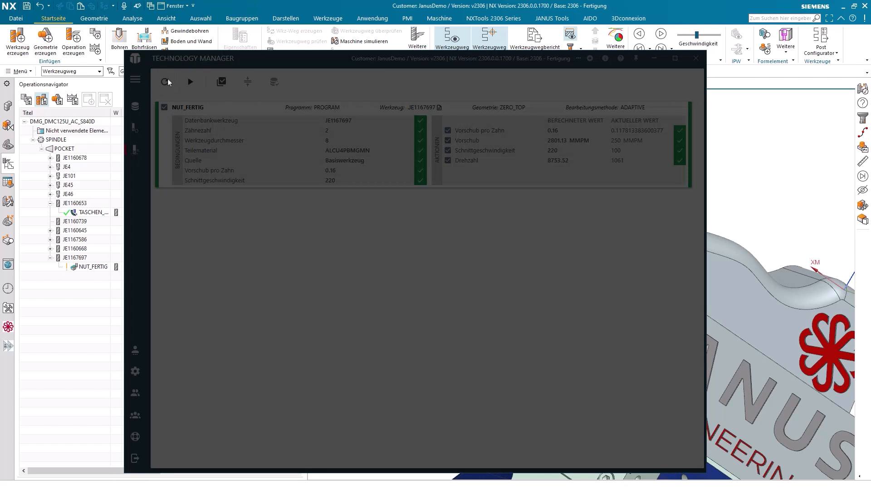
# - Load all operations into the check in program order and scroll through PLANEN_OBEN to NUT_FERTIG
pyautogui.click(27, 100)
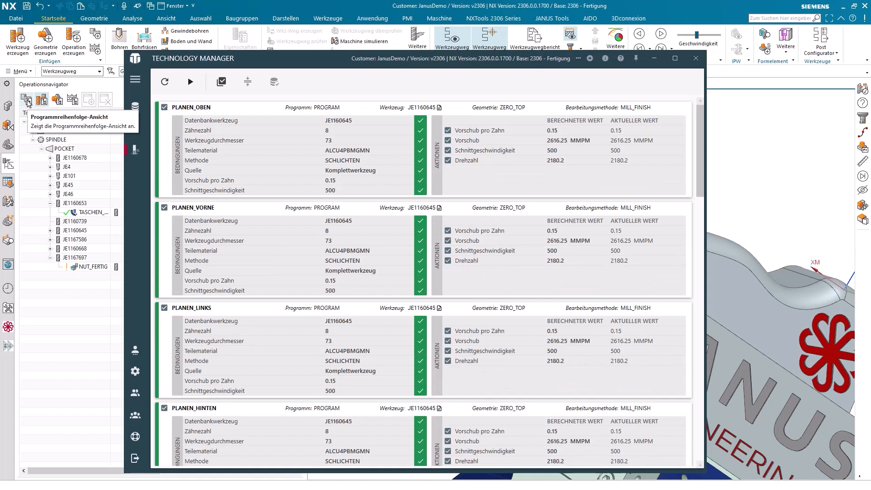
pyautogui.click(29, 100)
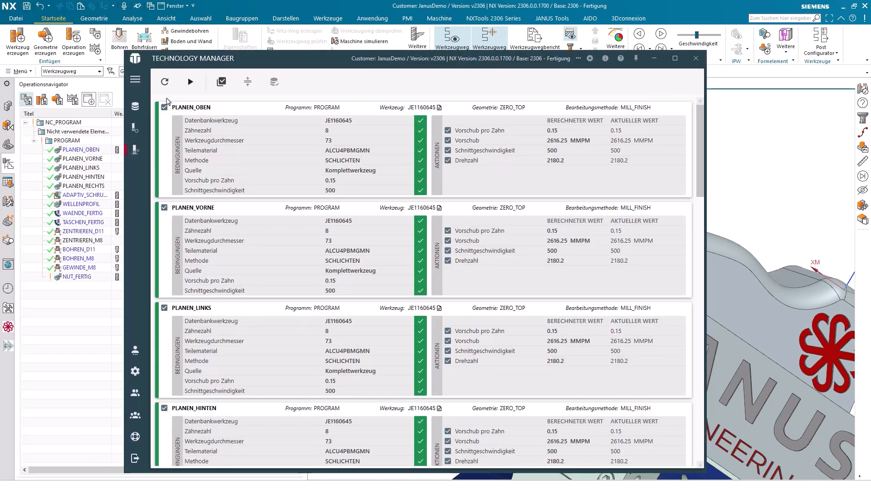
pyautogui.moveTo(192, 214)
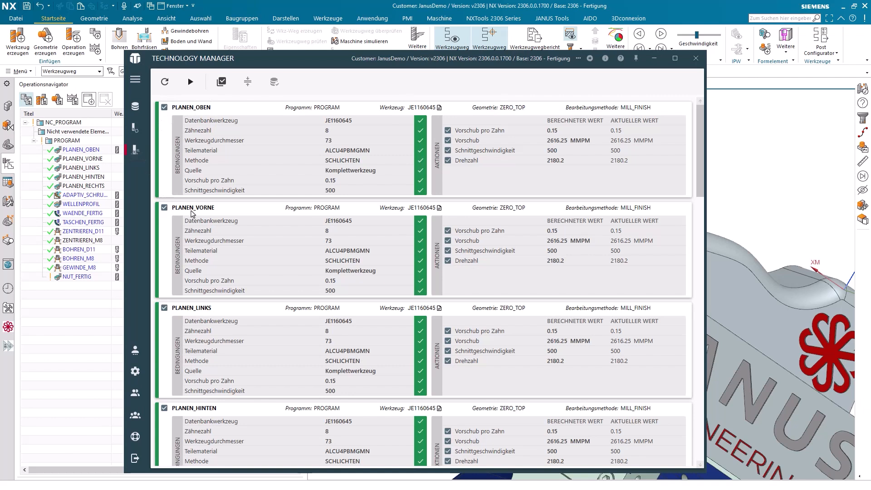
pyautogui.moveTo(301, 175)
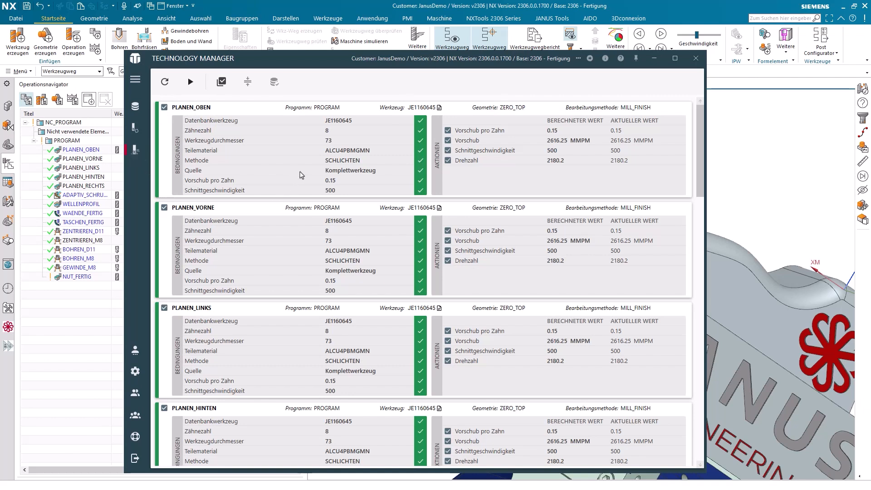
pyautogui.moveTo(359, 156)
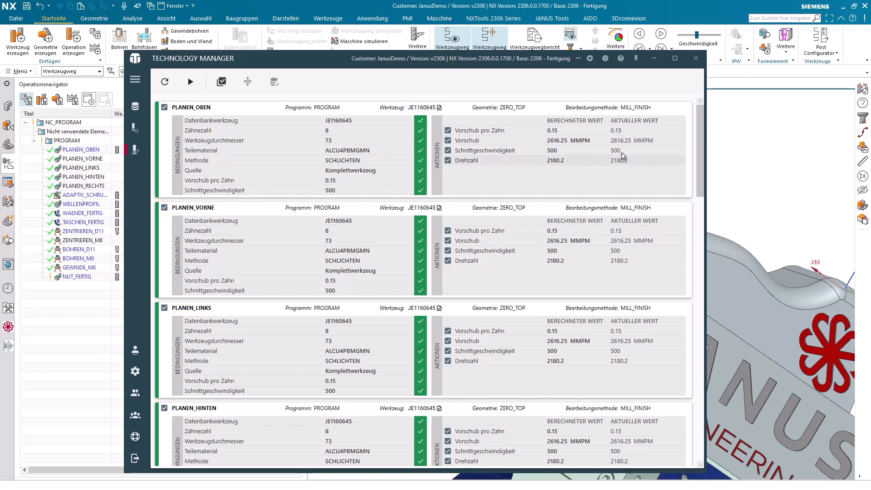
pyautogui.moveTo(554, 147)
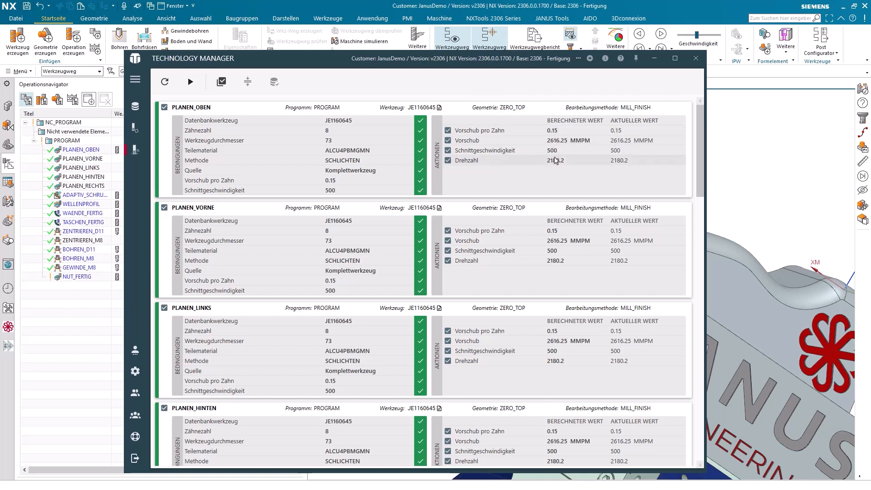
pyautogui.scroll(-3)
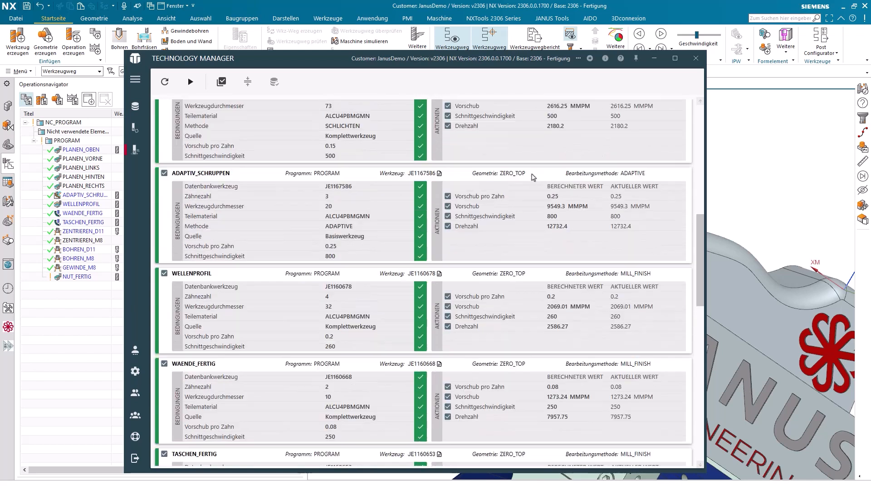
pyautogui.scroll(-3)
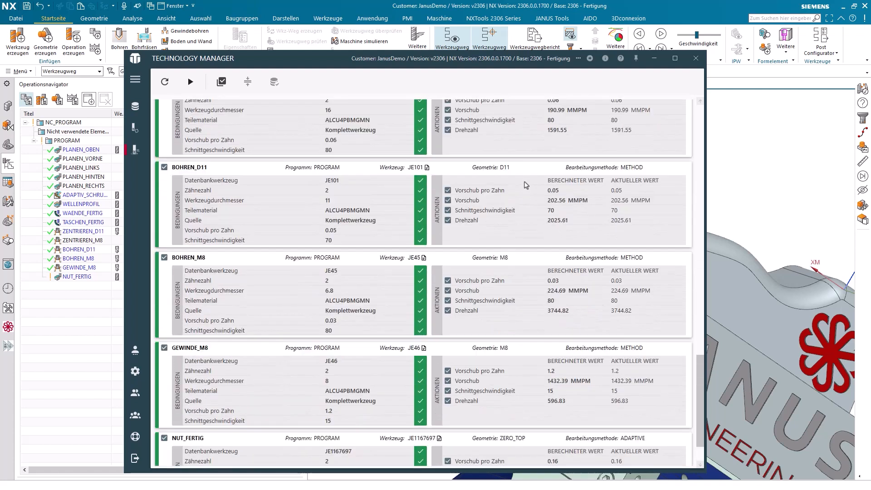
pyautogui.scroll(3)
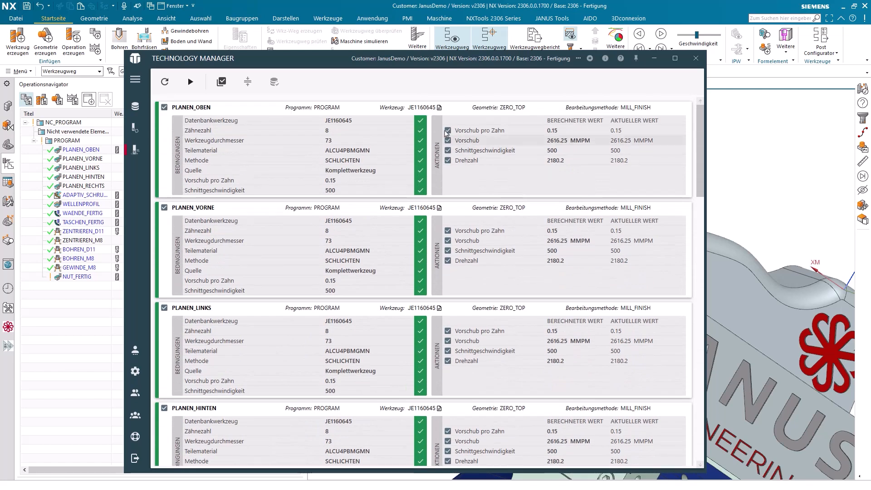
pyautogui.moveTo(247, 82)
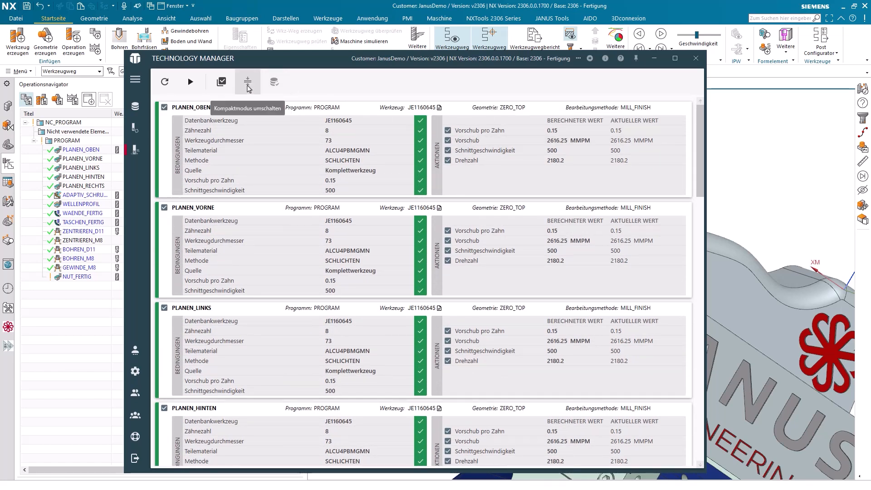
# - Switch the operation checks to the compact summary list, then return to the NX Operation Navigator
pyautogui.click(247, 80)
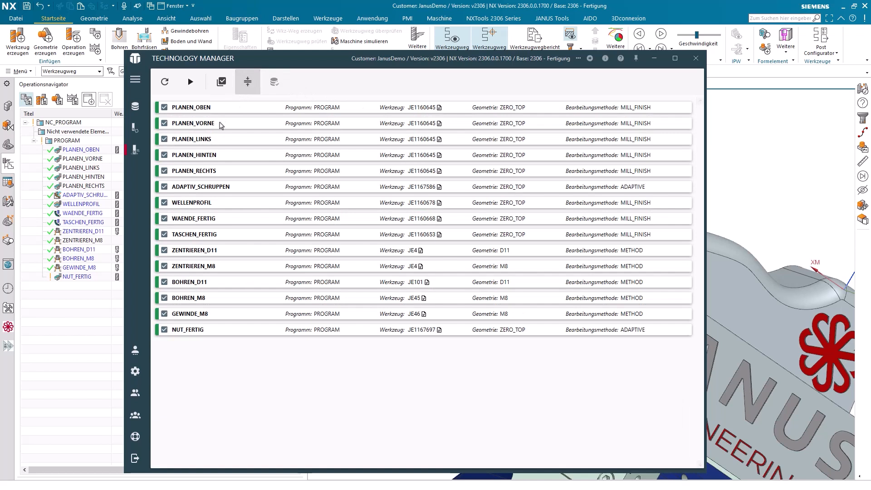
pyautogui.moveTo(175, 114)
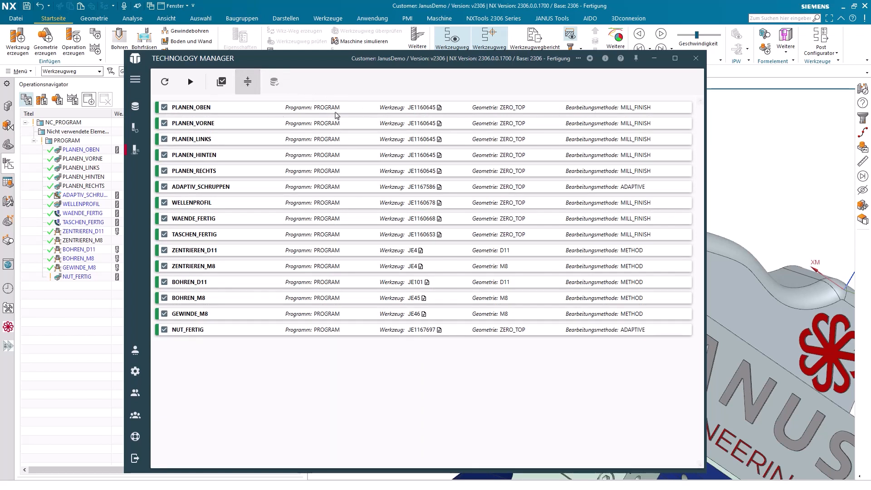
pyautogui.moveTo(189, 80)
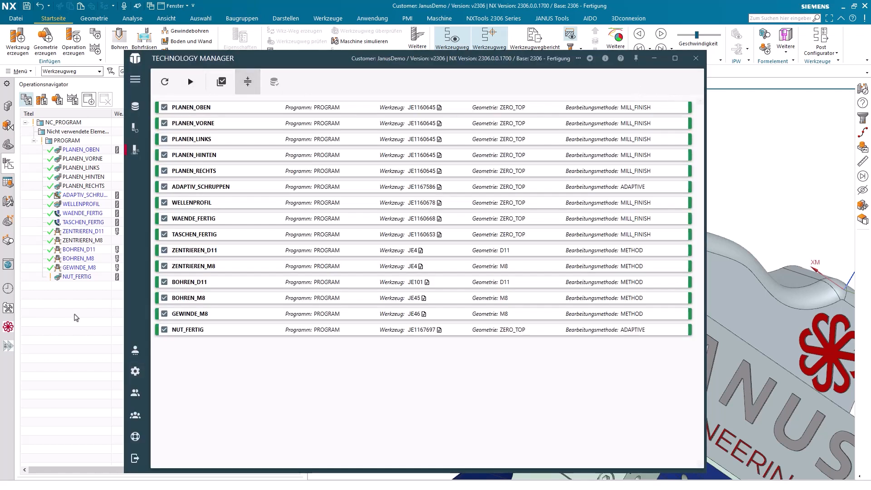
pyautogui.click(695, 58)
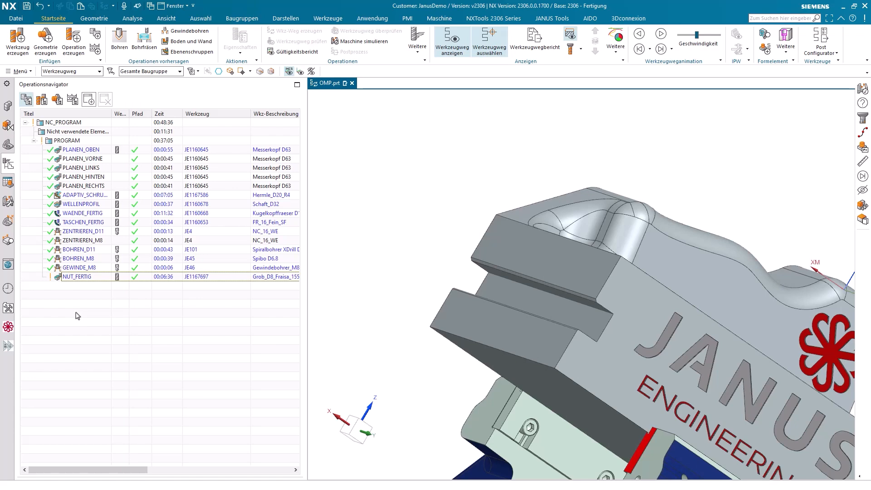